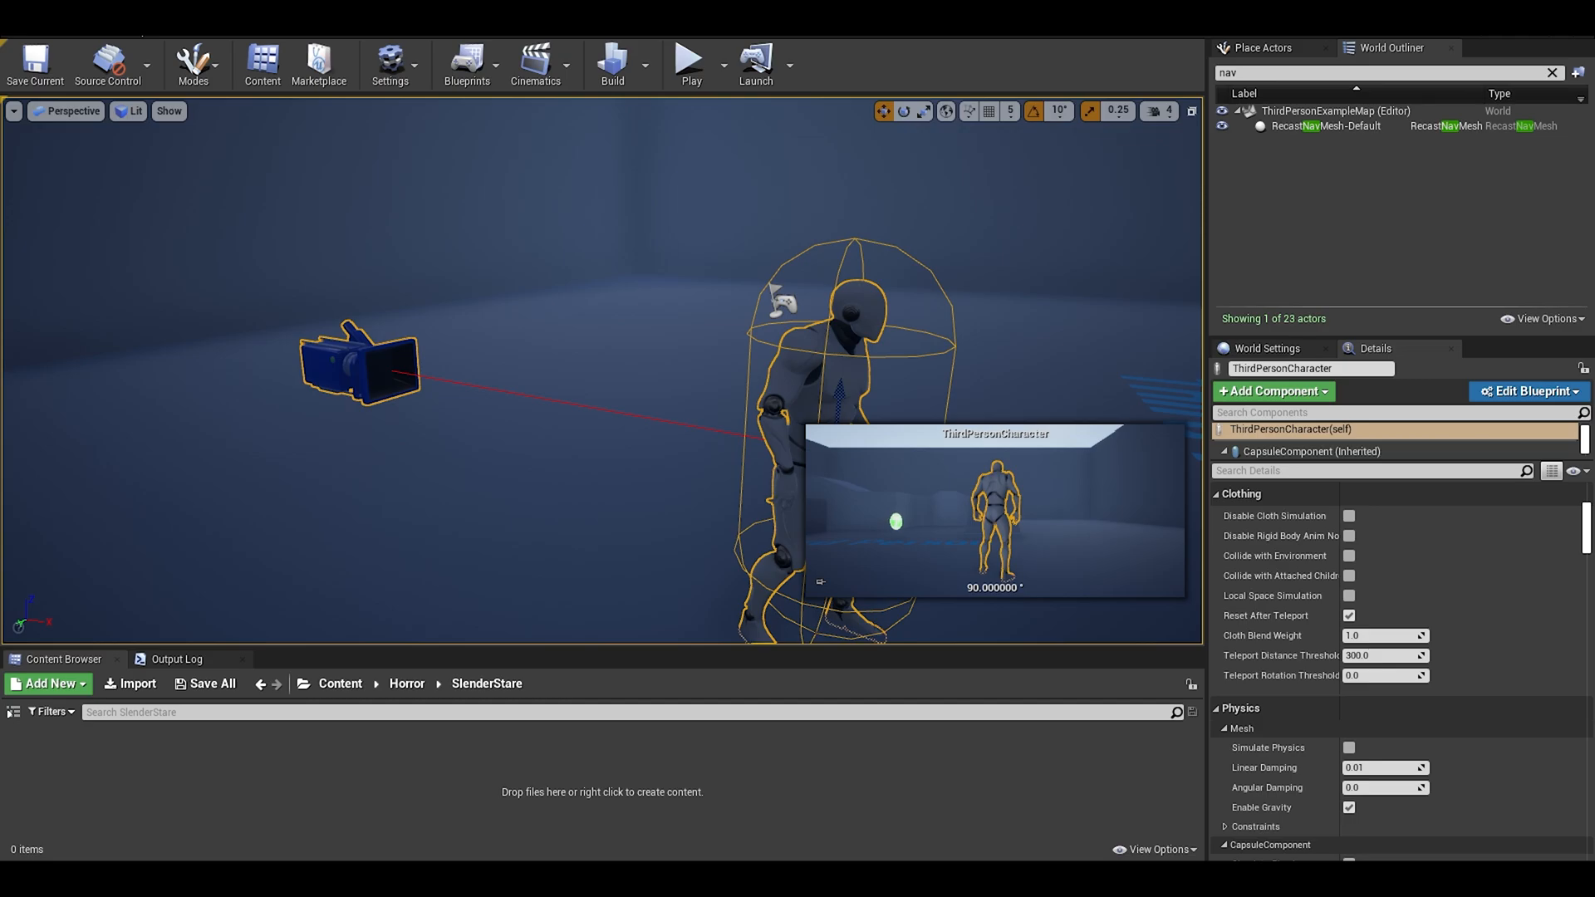
Select ThirdPersonCharacter and open the Edit Blueprint dropdown in the Details panel
click(687, 58)
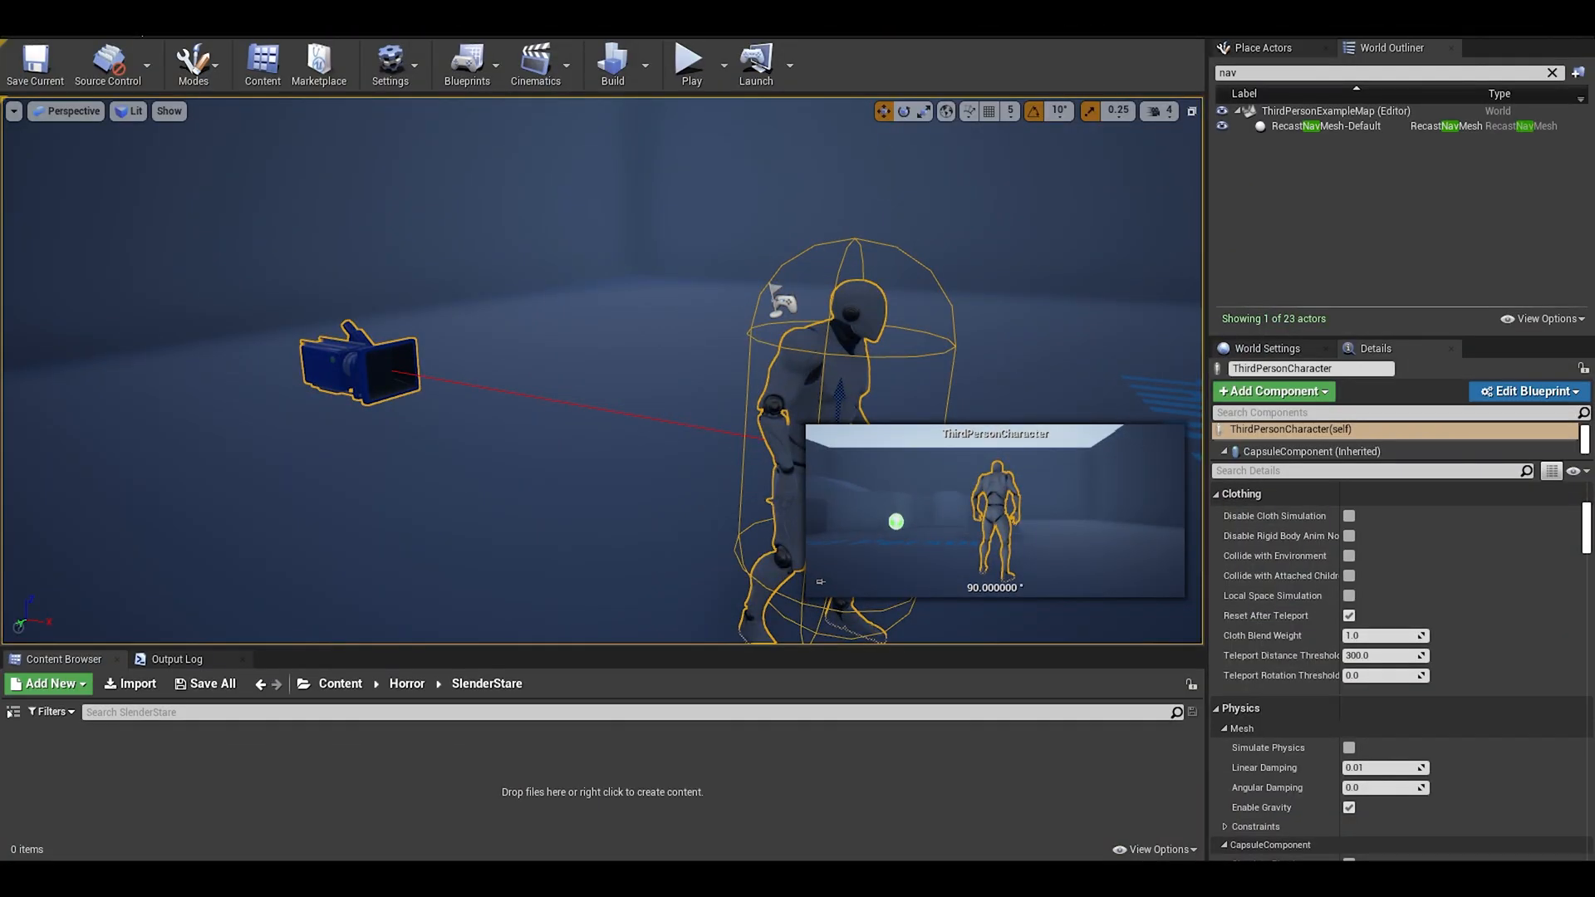
click(1526, 390)
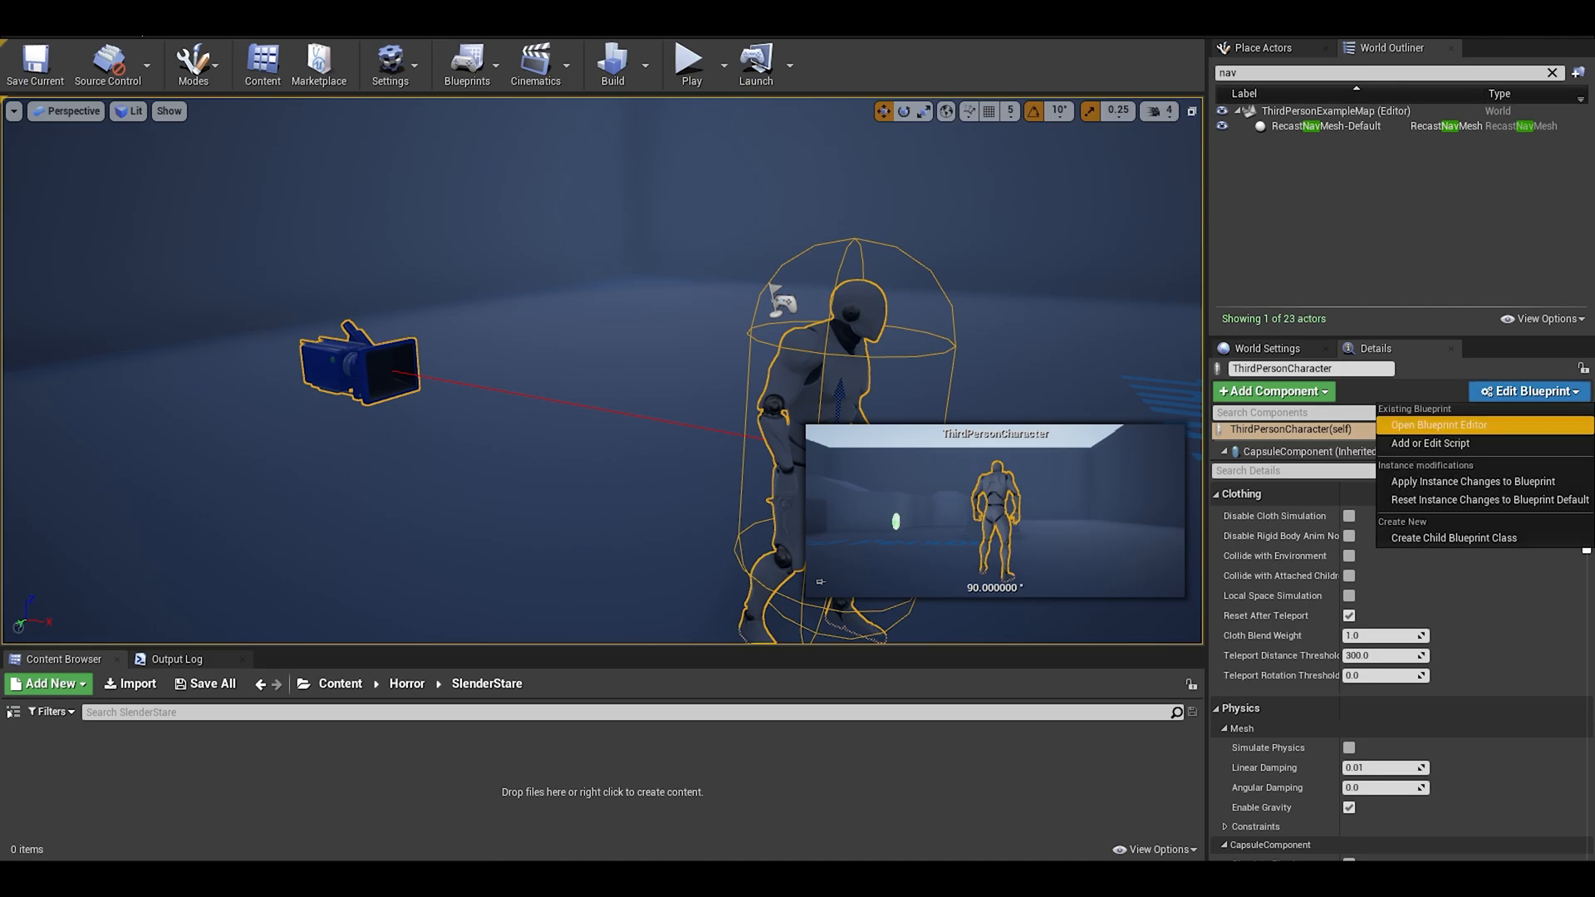
Open the character Blueprint and attach its camera to the mesh's head socket
click(1437, 425)
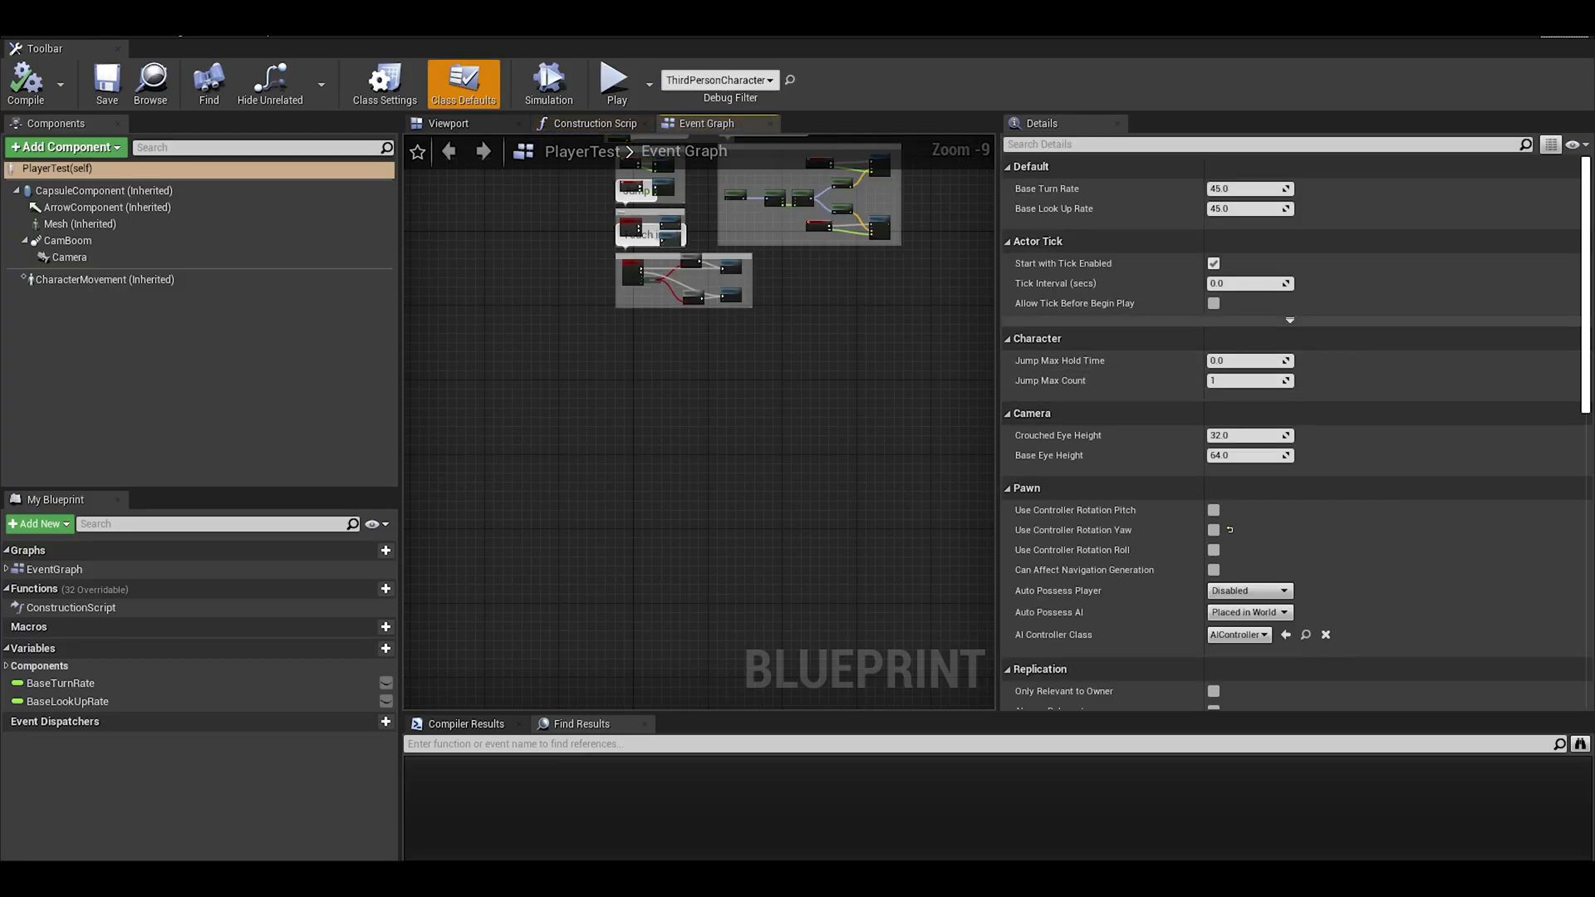
scroll(up, 3)
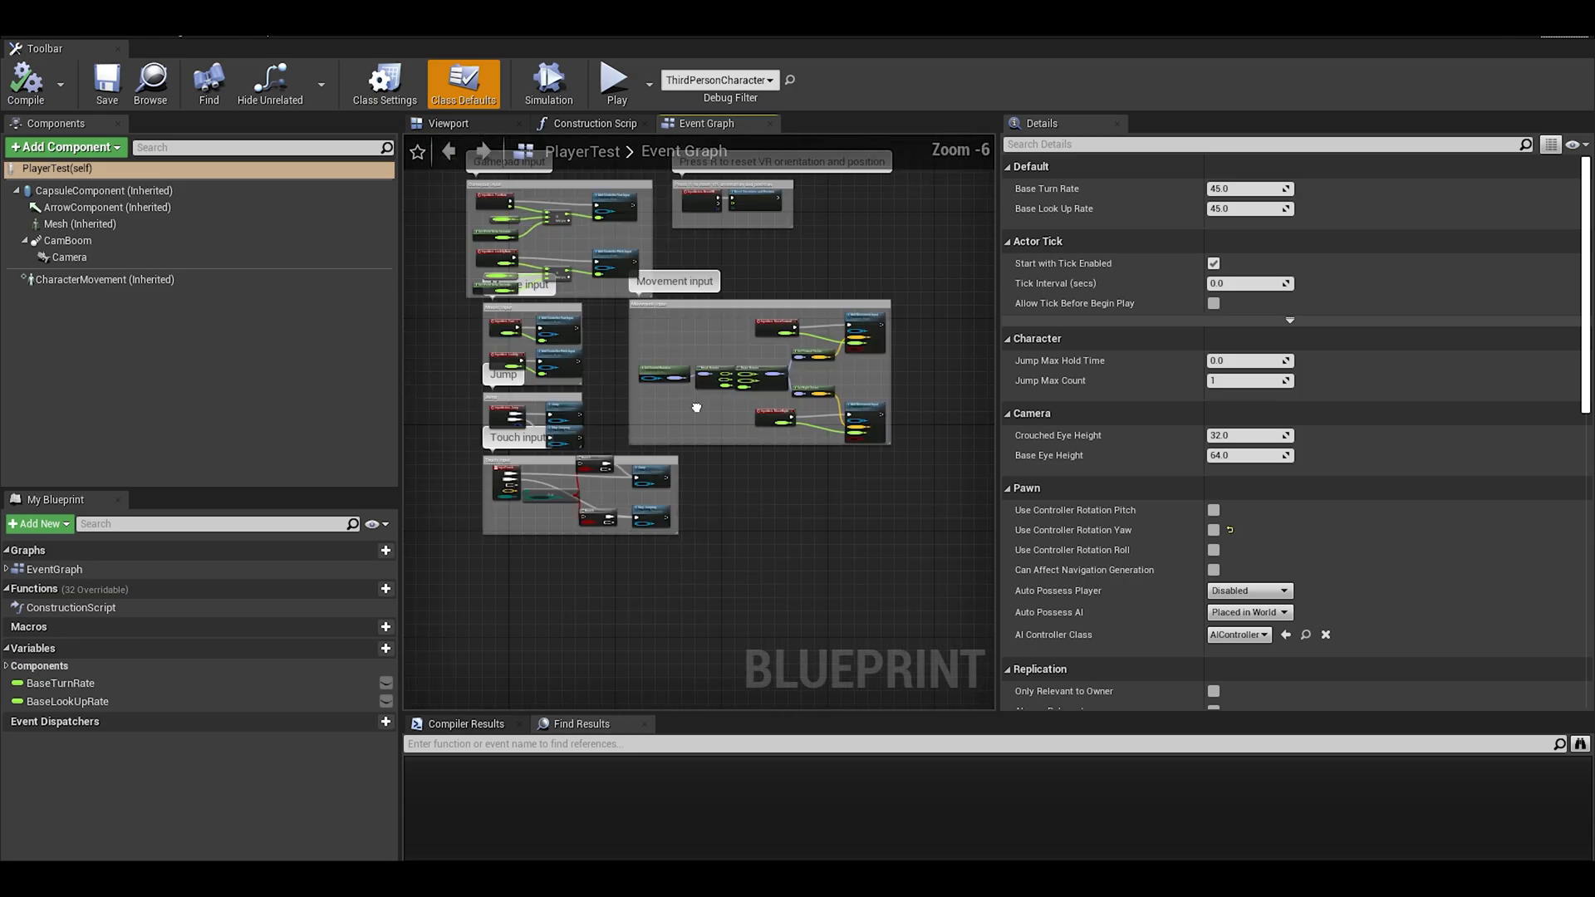
click(448, 123)
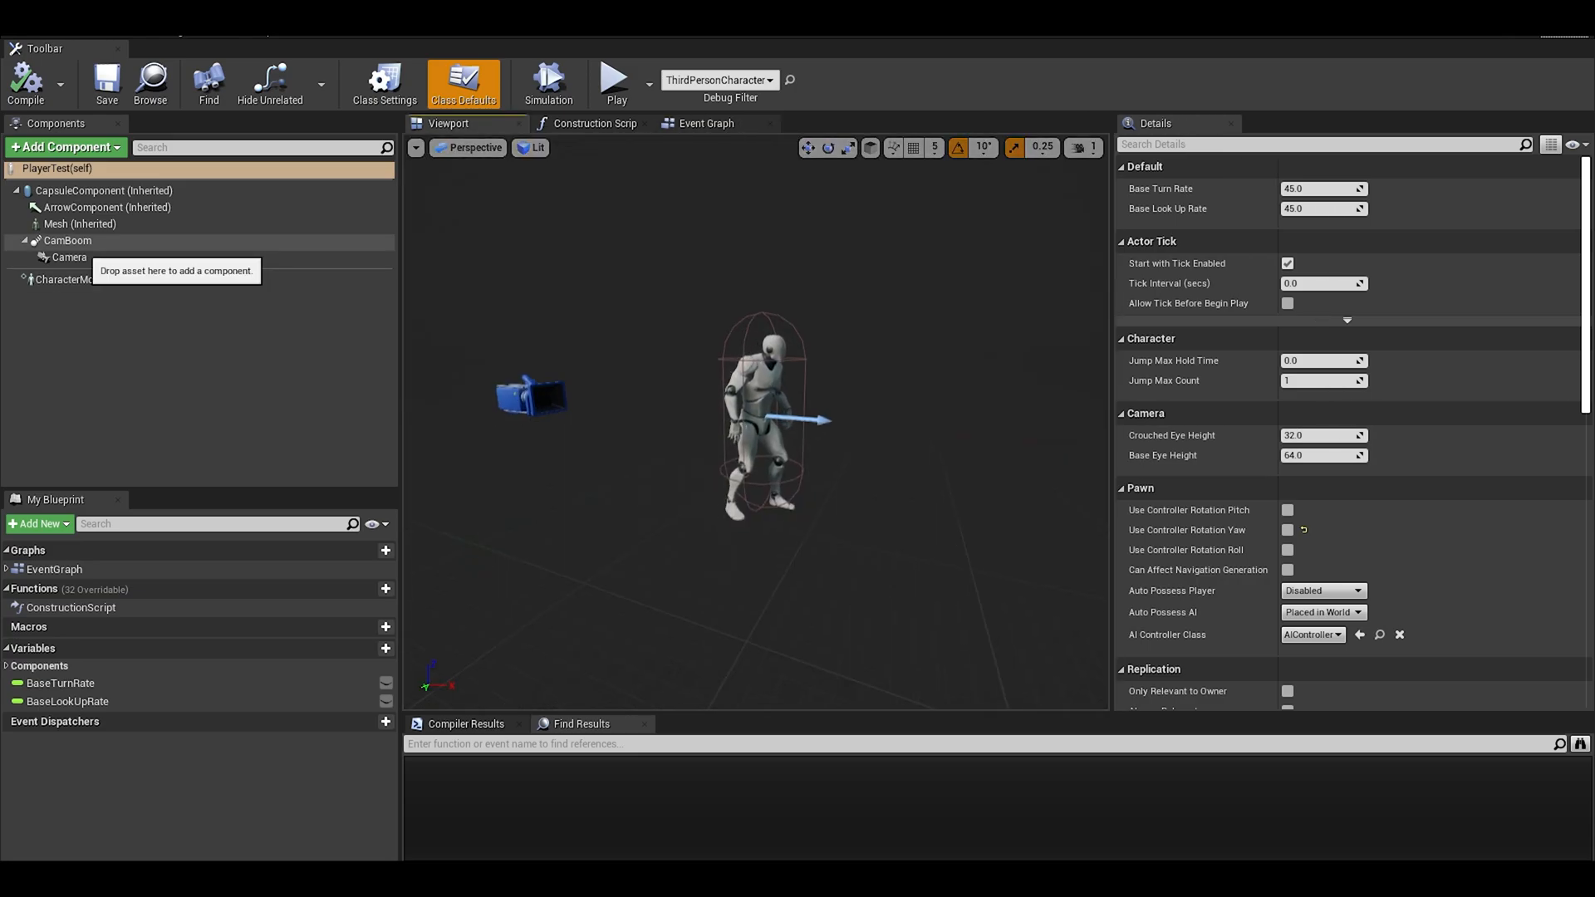
click(69, 240)
text(head)
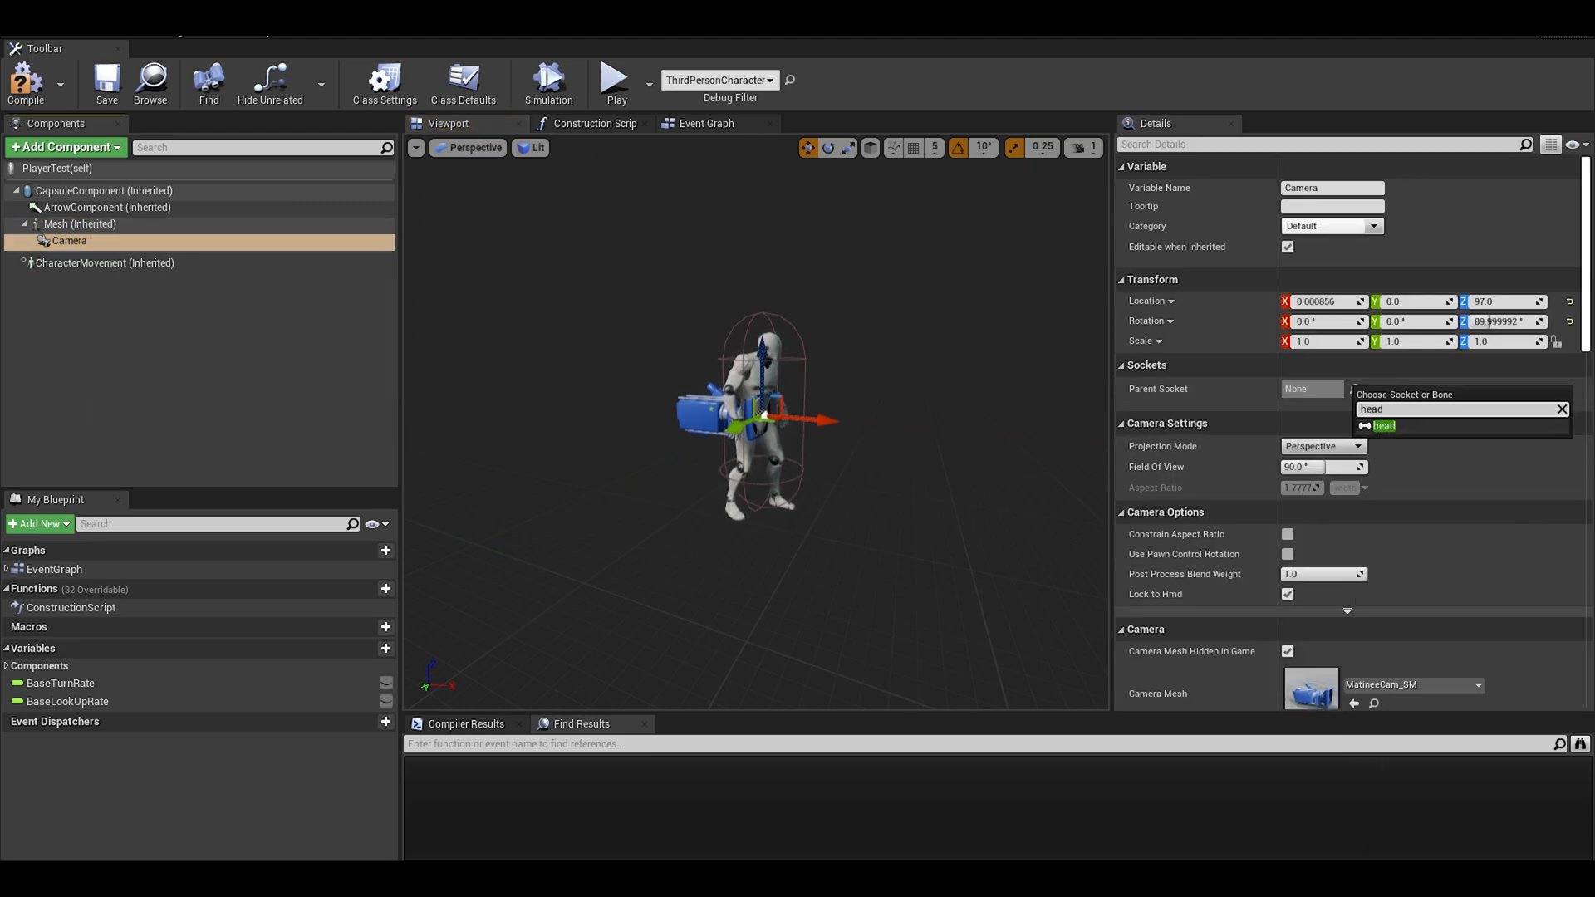
click(1383, 425)
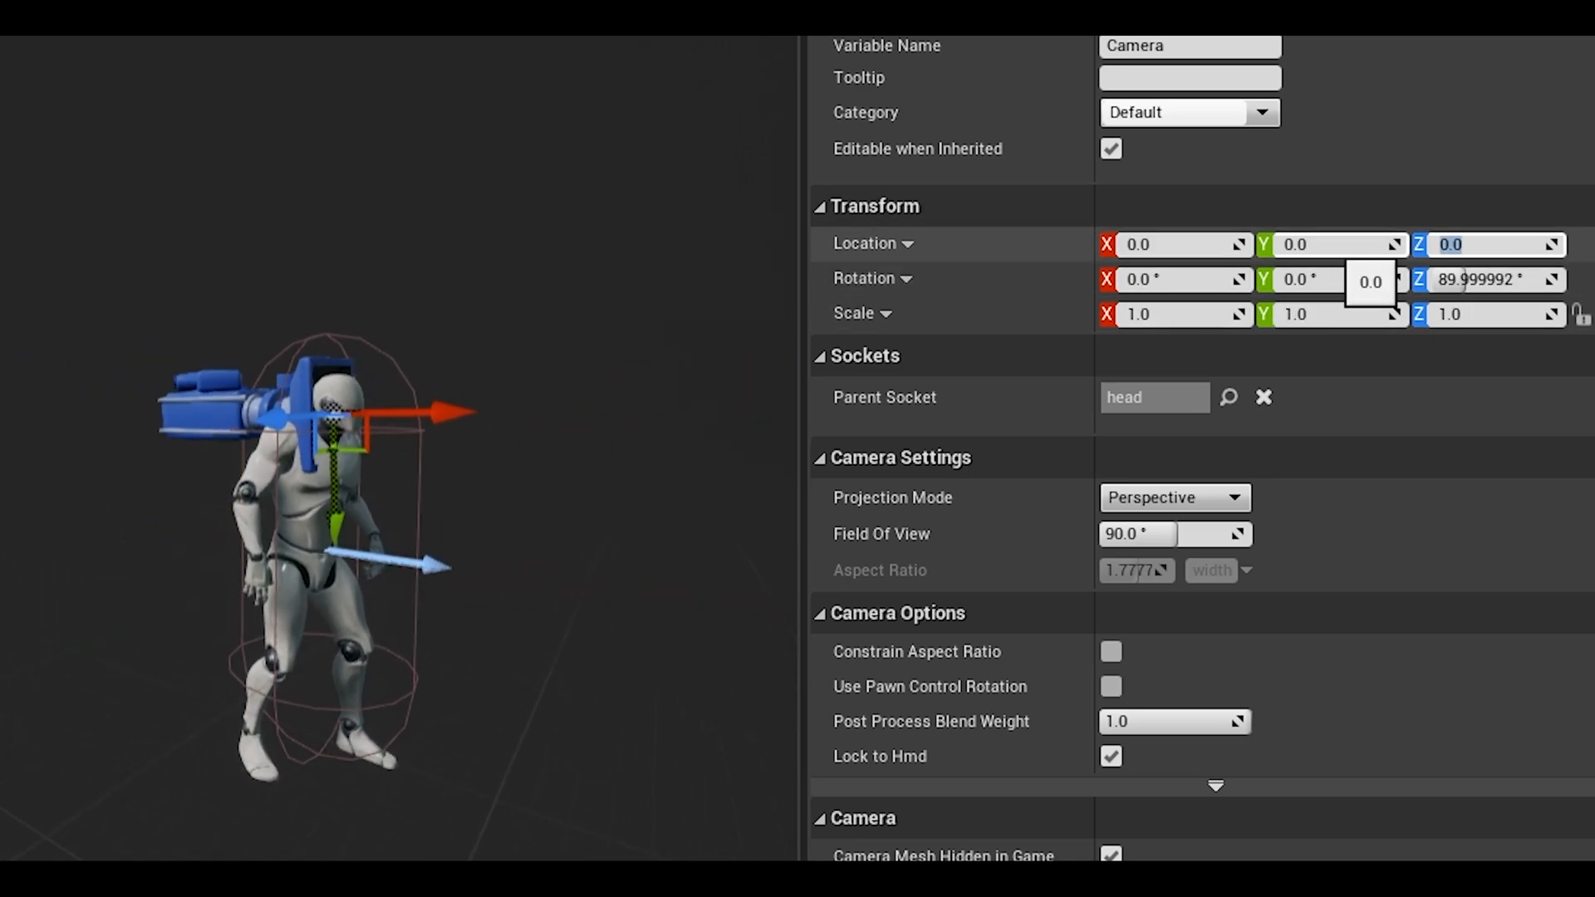
Set camera Location Y 15 and Rotation X -90, and enable Use Pawn Control Rotation
text(15.0)
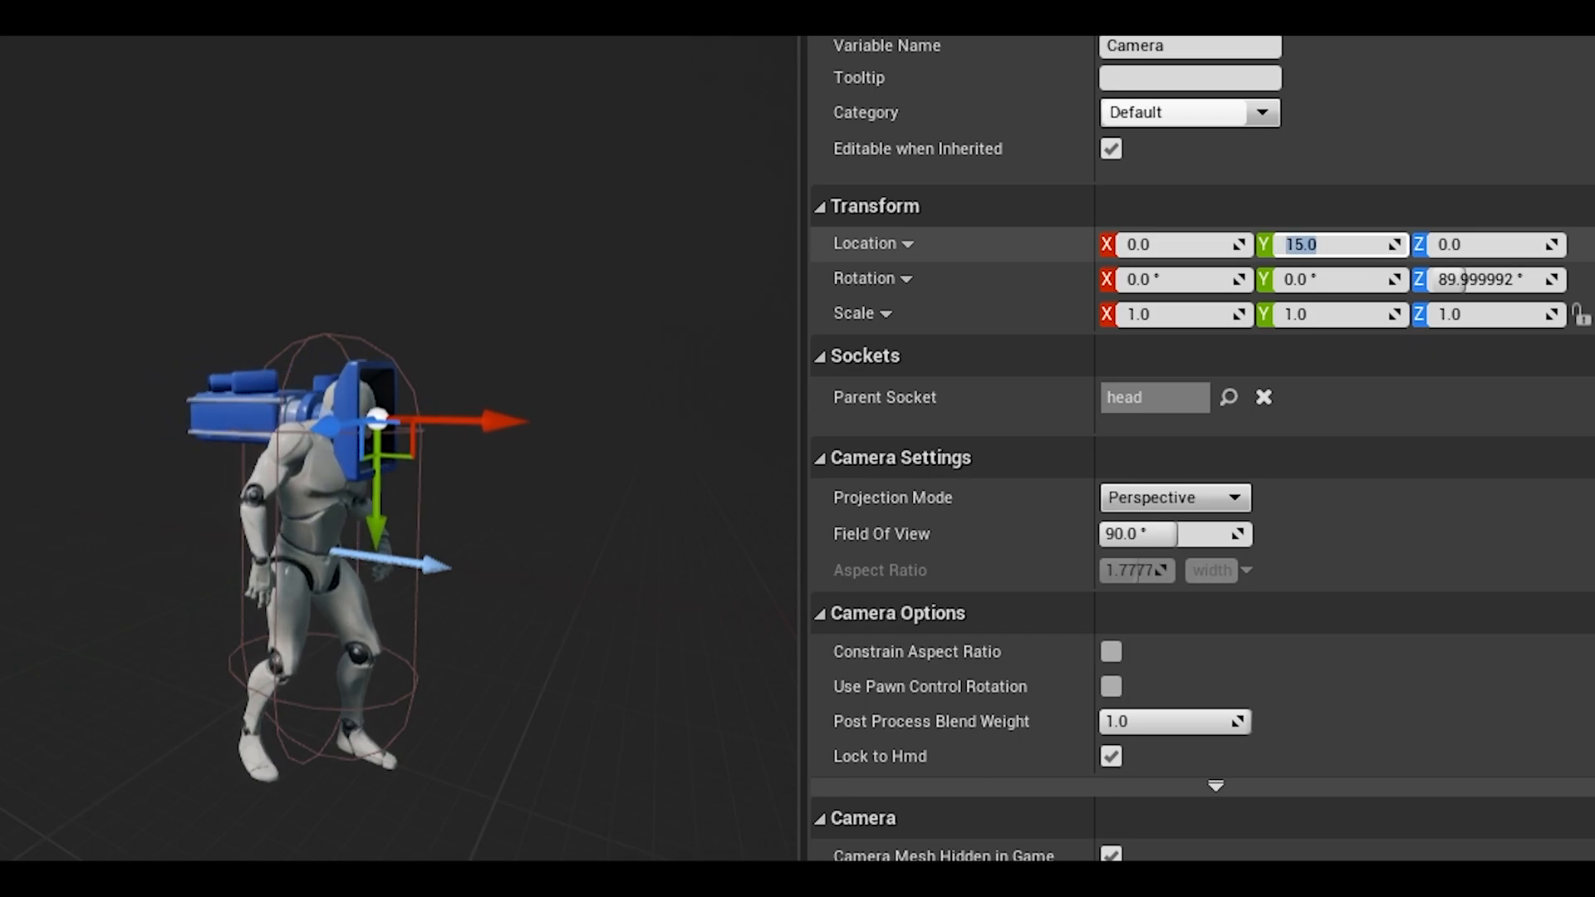
text(-90.0)
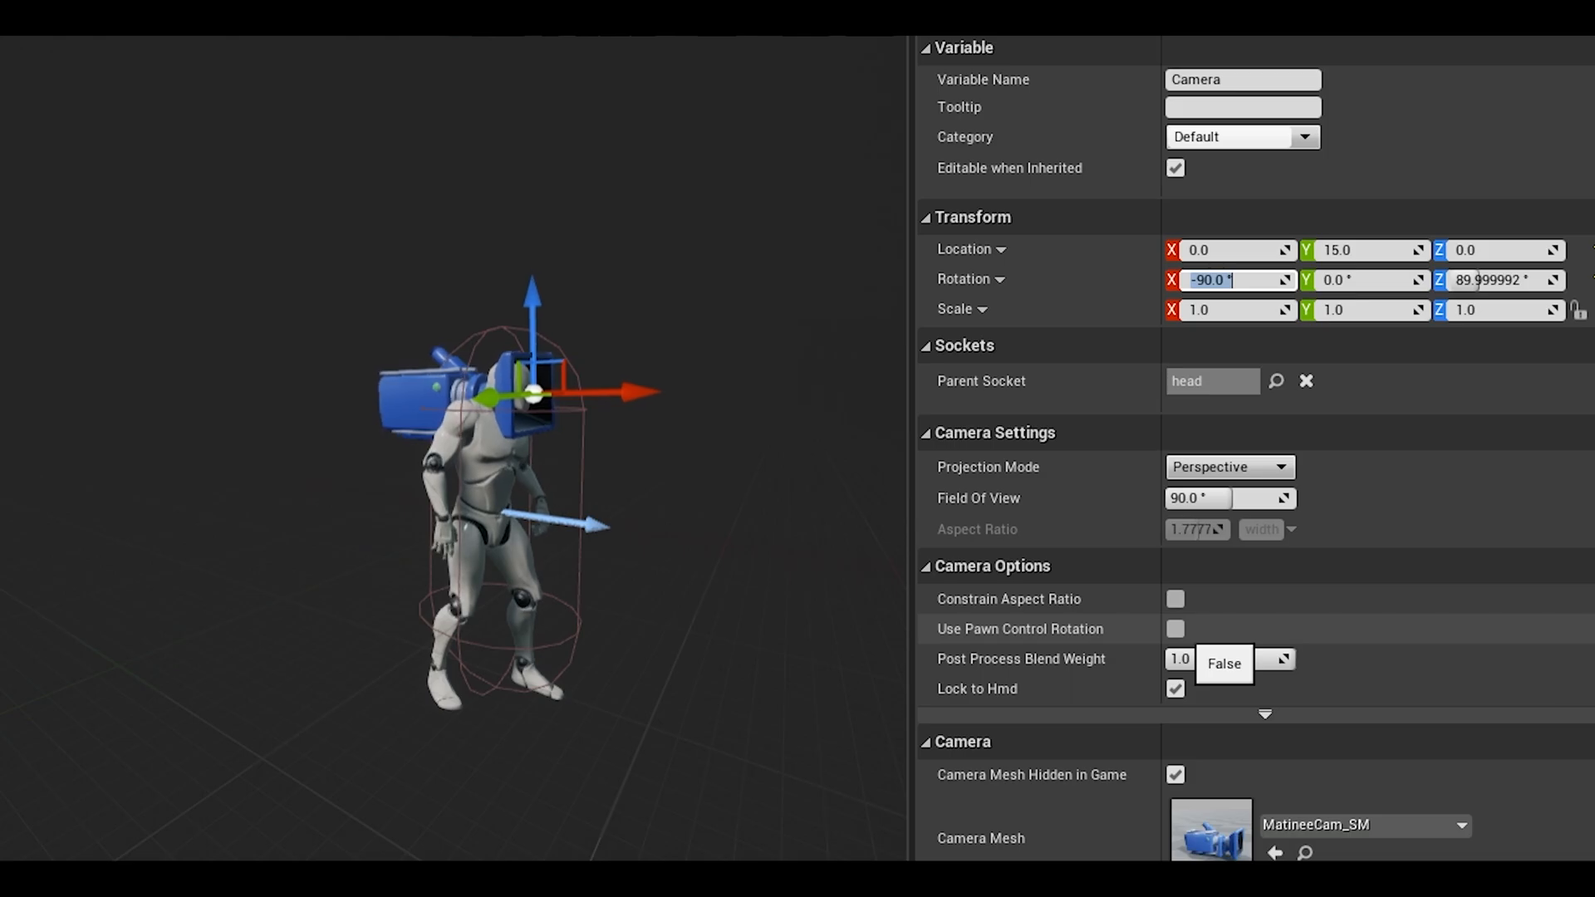
click(1176, 629)
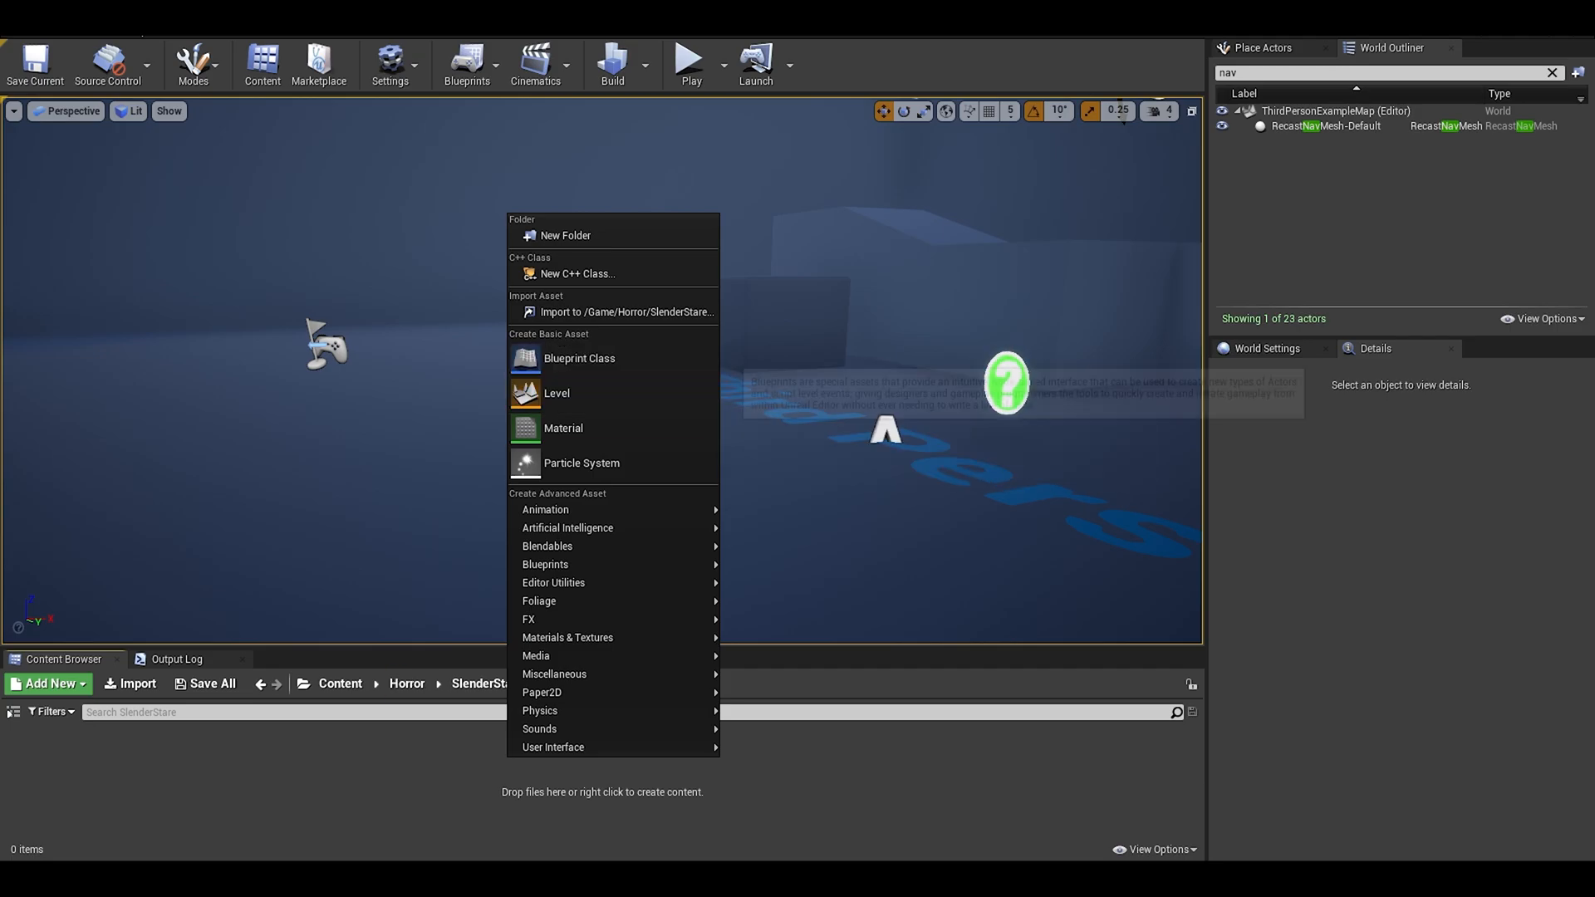
Create the BP_SlenderChar Character blueprint and set mesh Location Z -97, Rotation Z -90
click(579, 358)
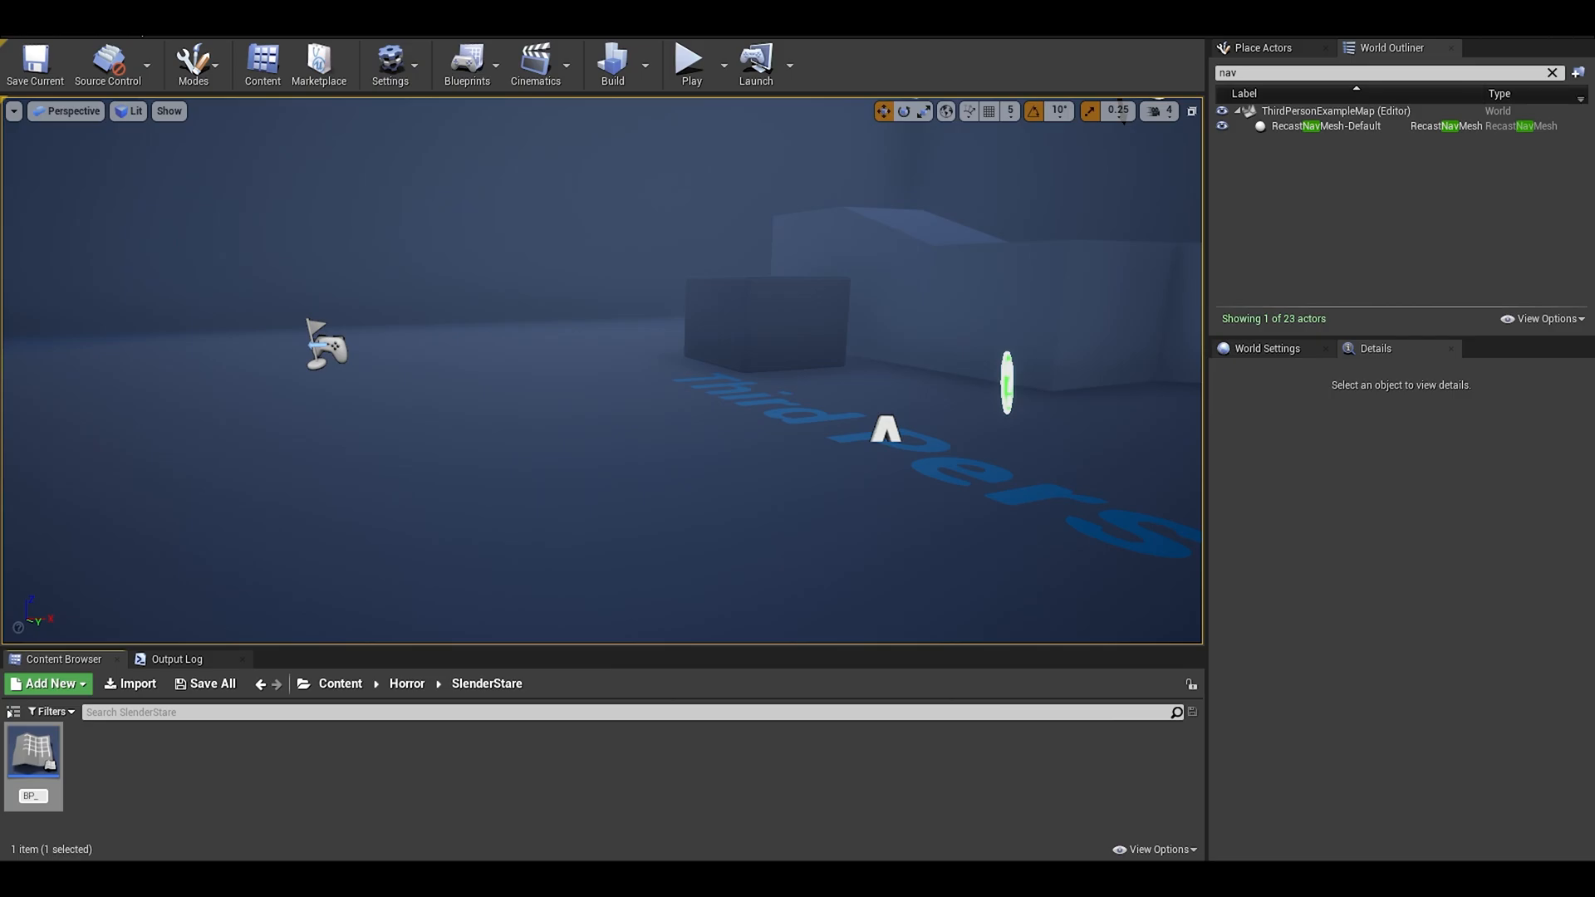
double_click(32, 758)
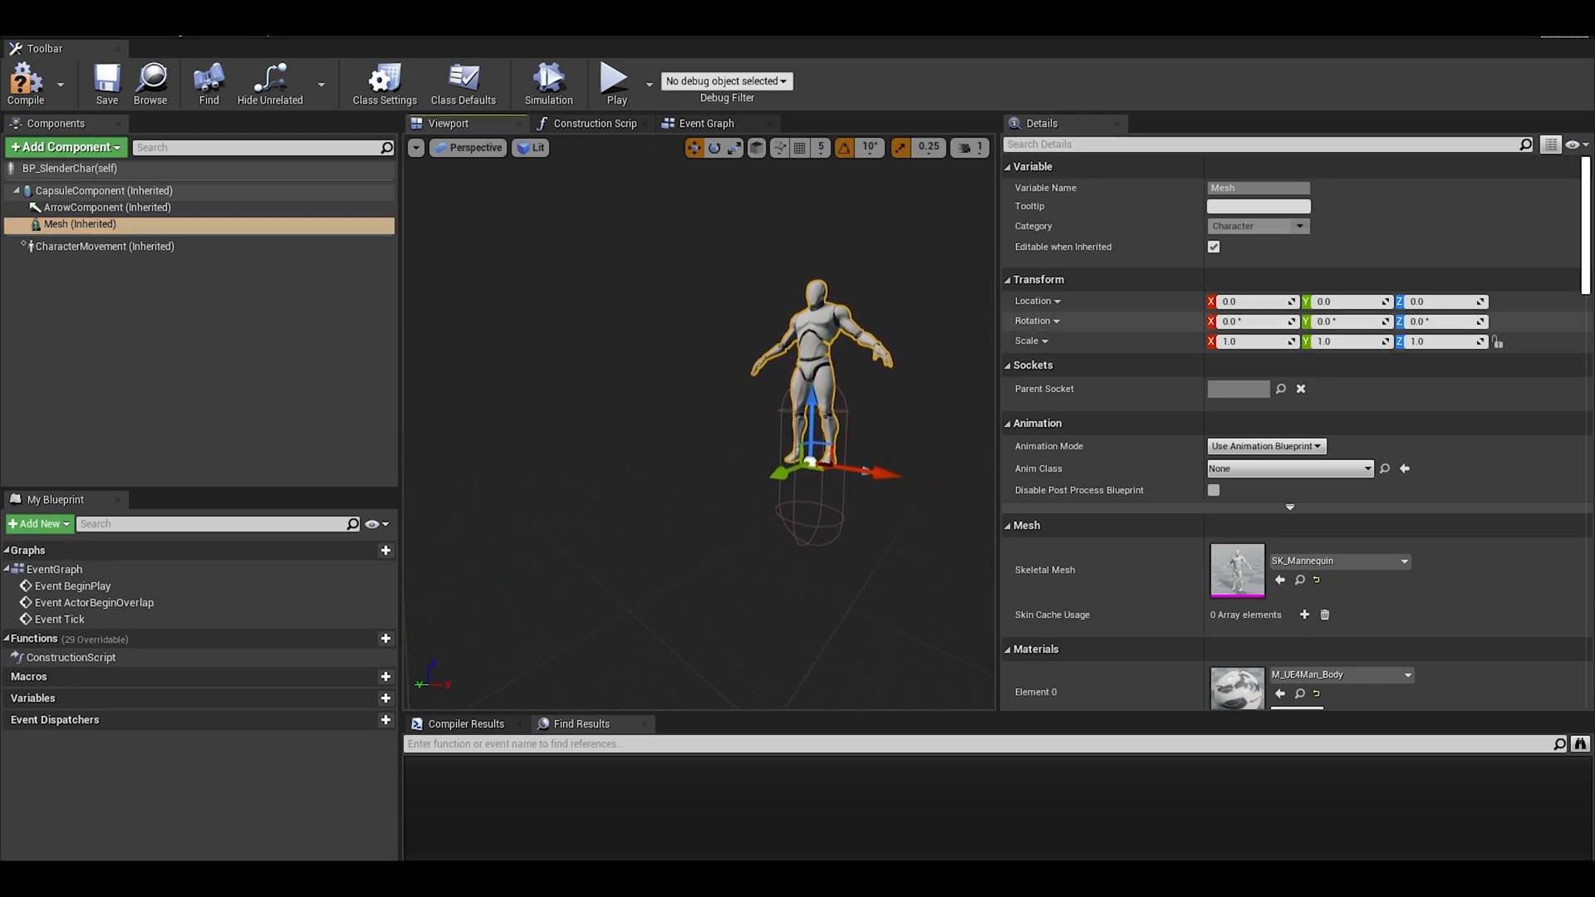
text(-97.0)
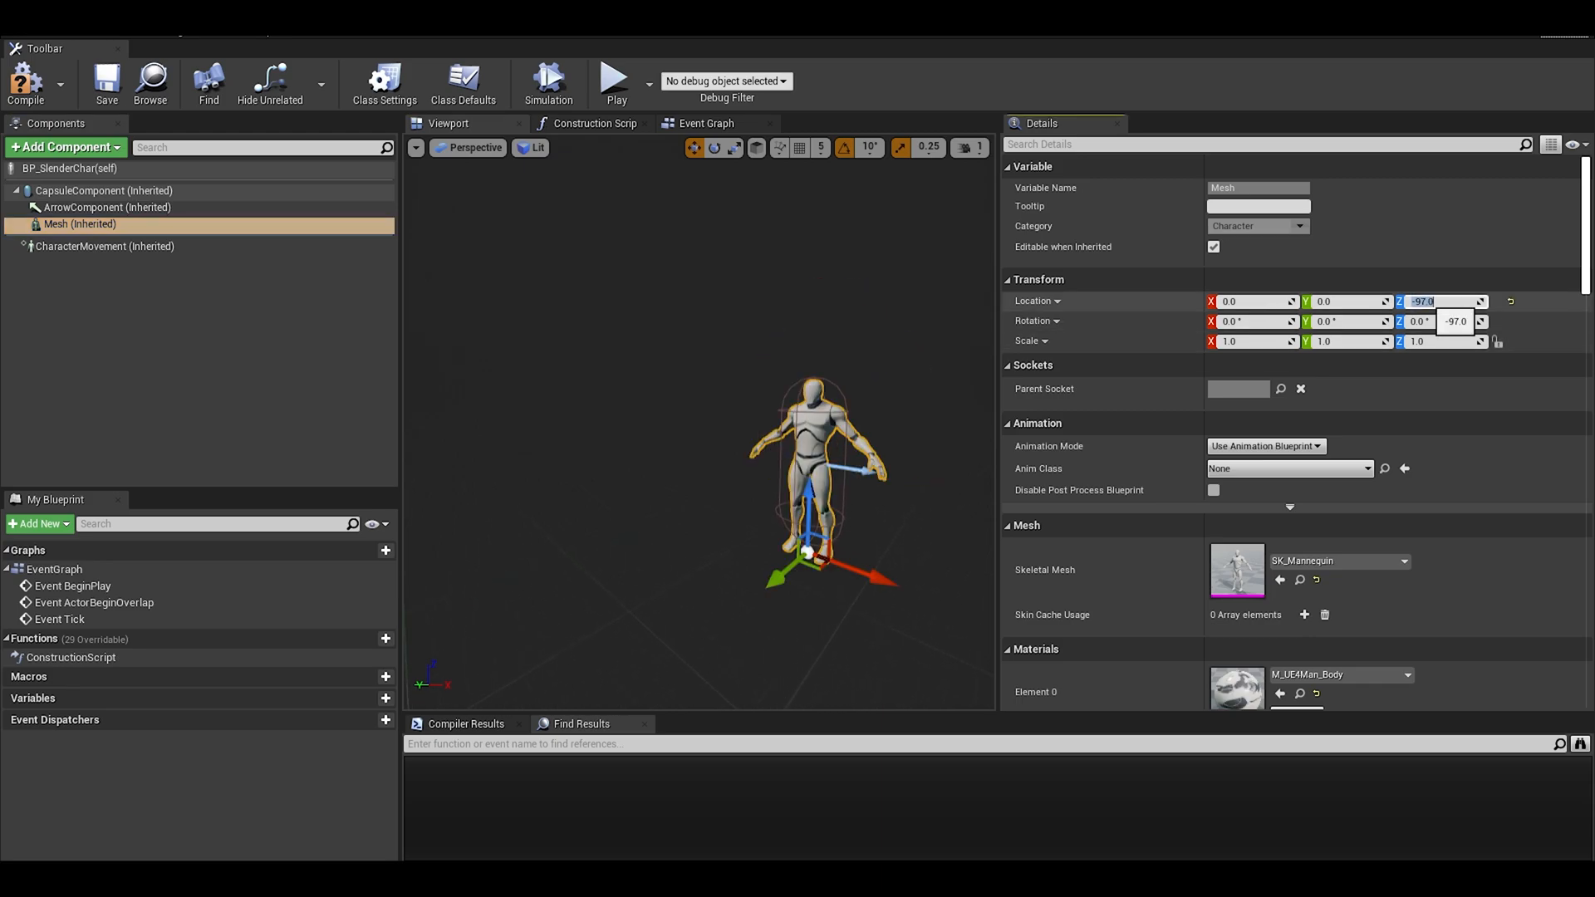
text(-90.0)
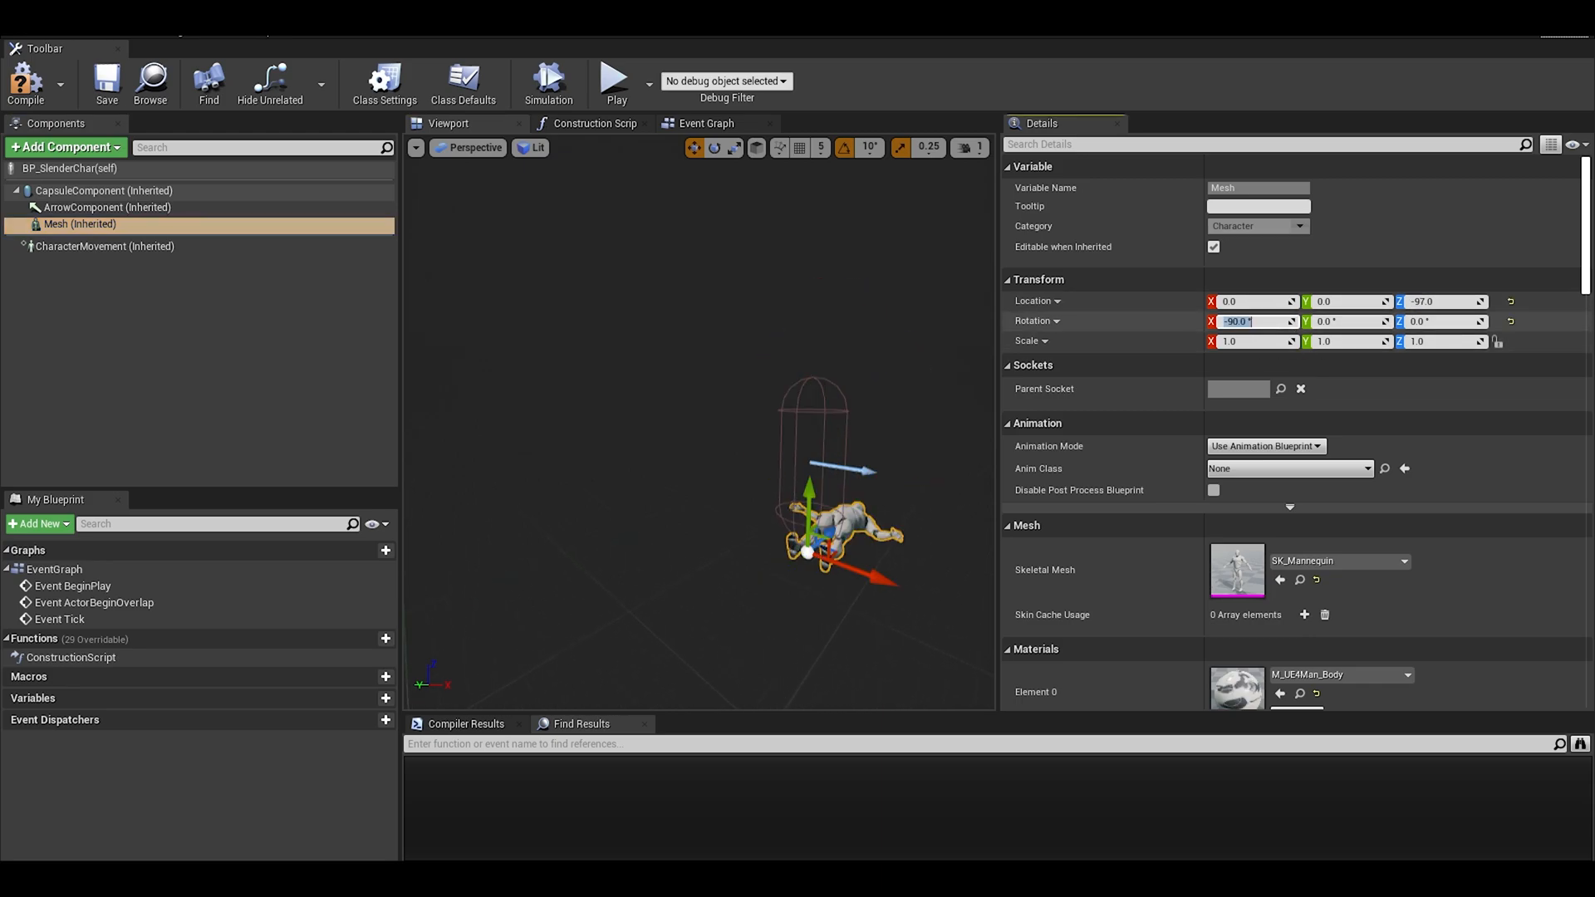
text(0.0)
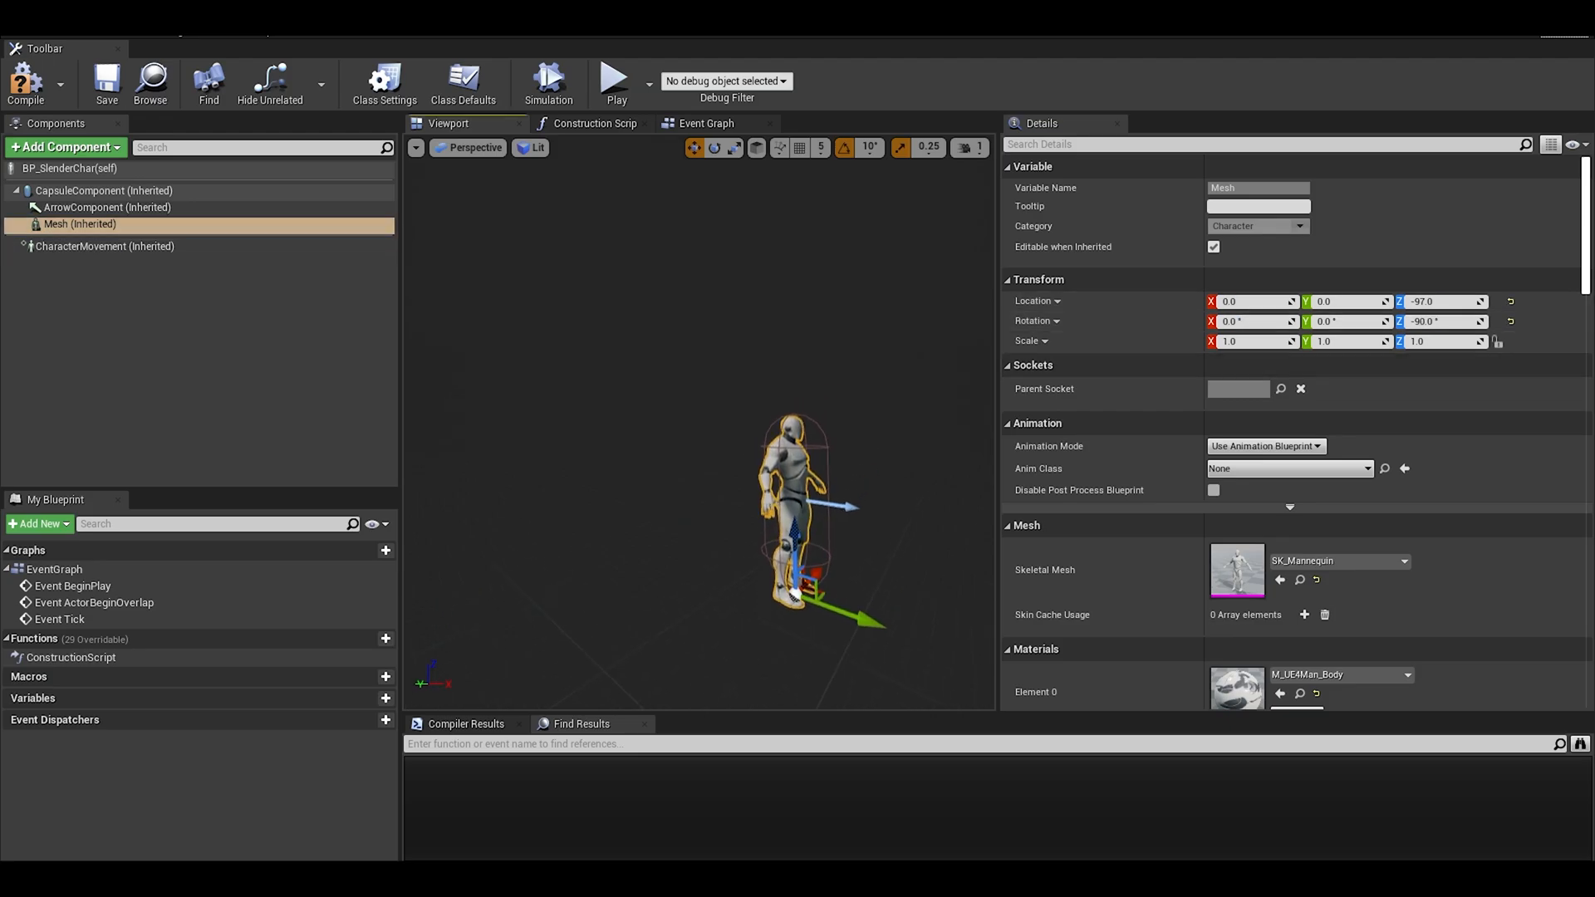
Add a PlayerRange sphere component at Z 98 with radius 2000, then view the Event Graph
click(64, 147)
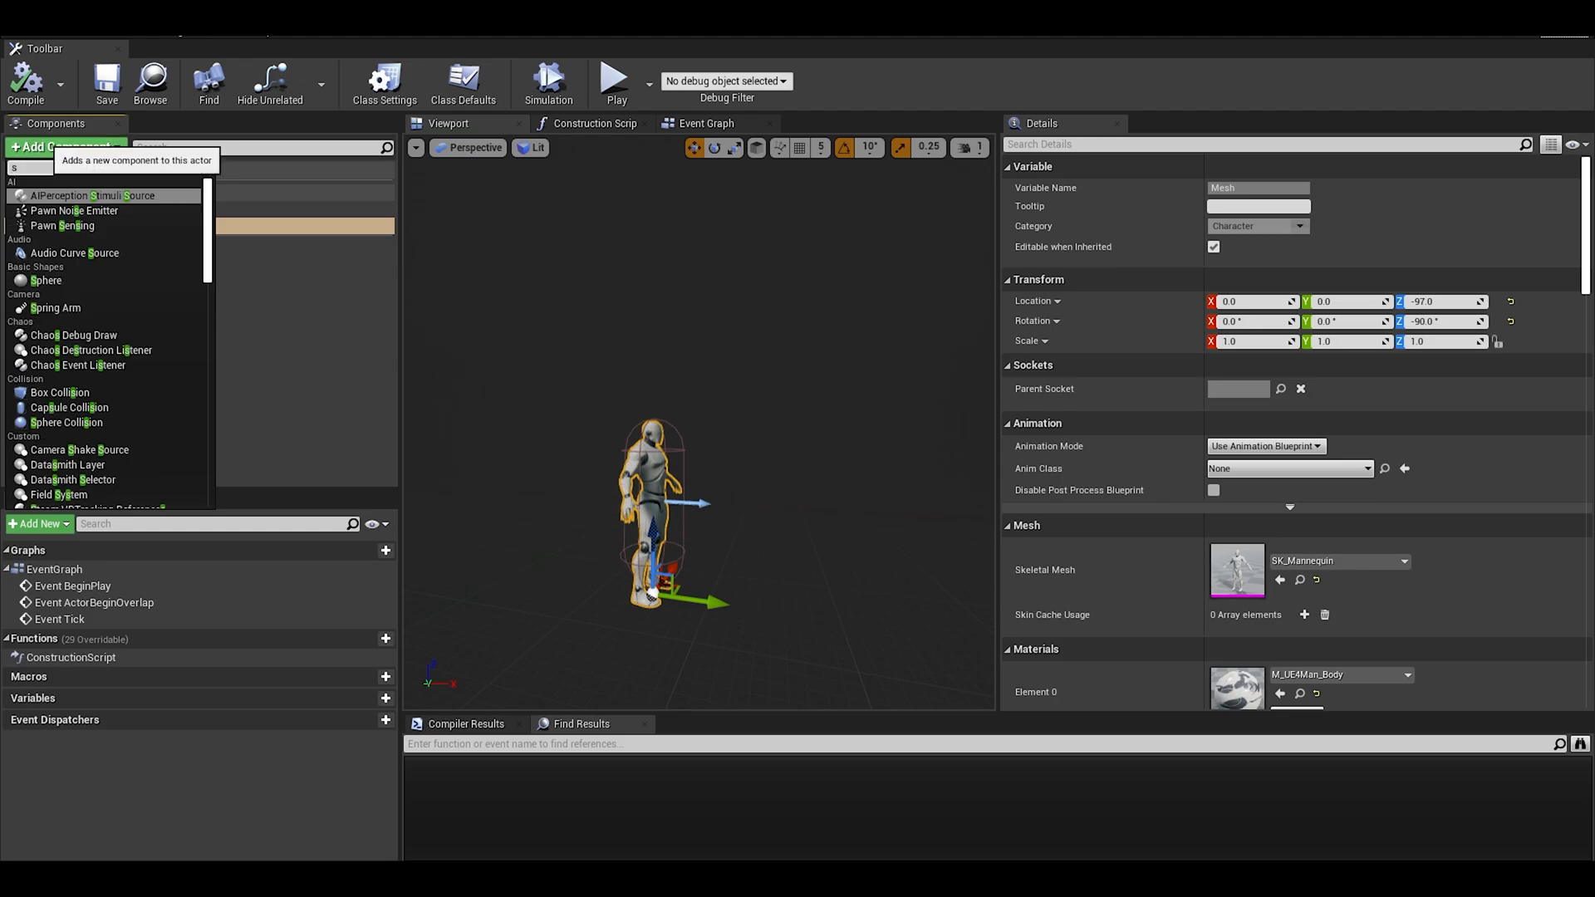
text(sphere)
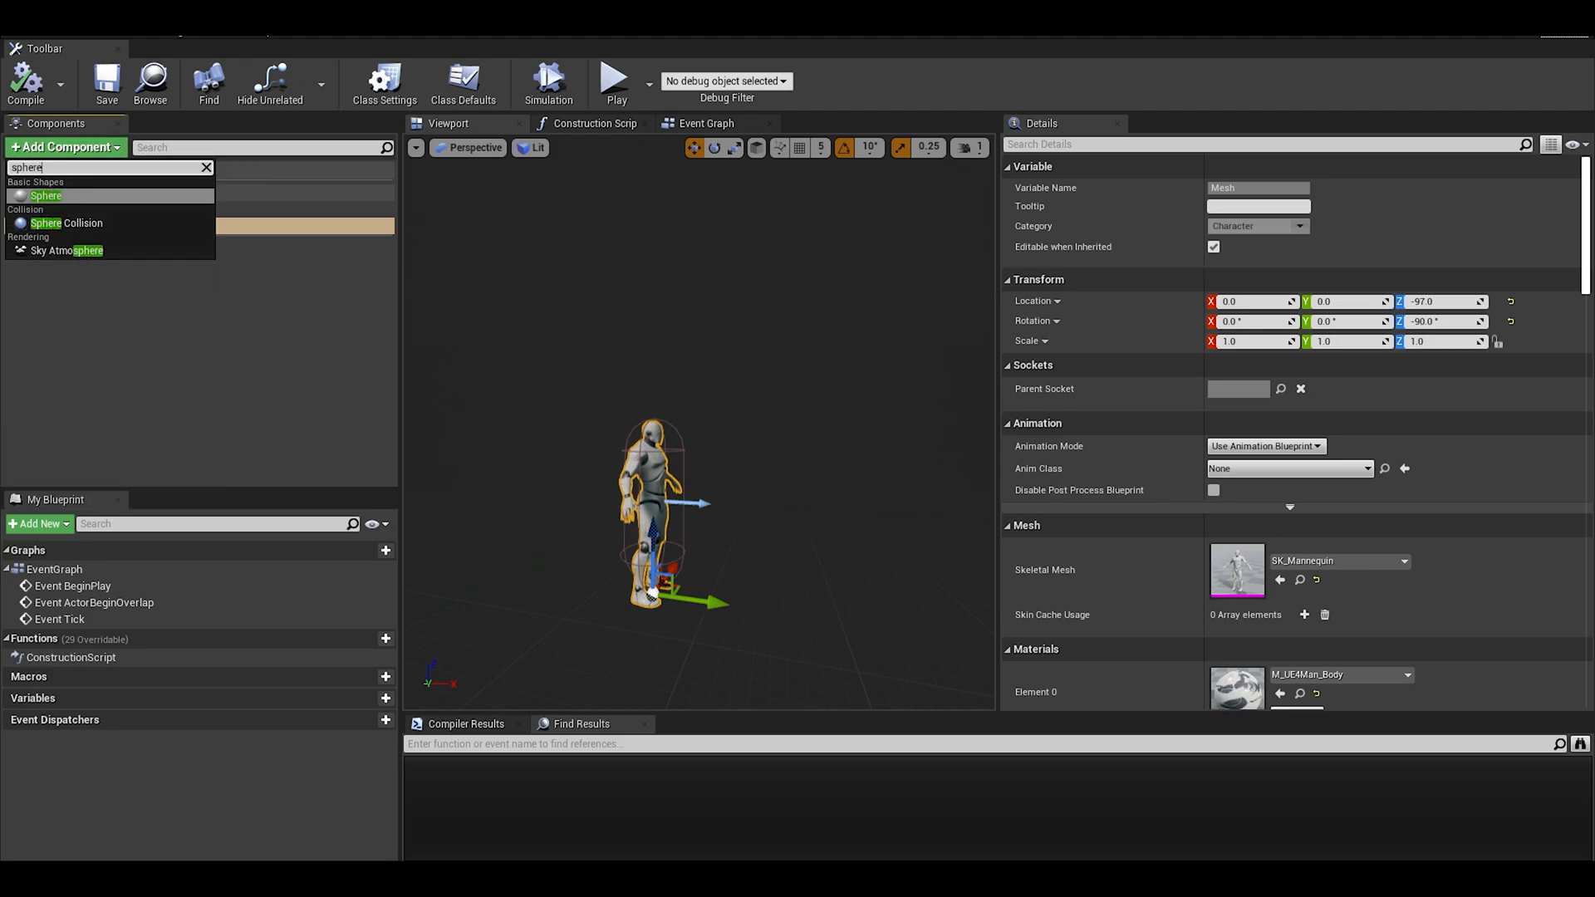
click(46, 195)
text(PlayerRange)
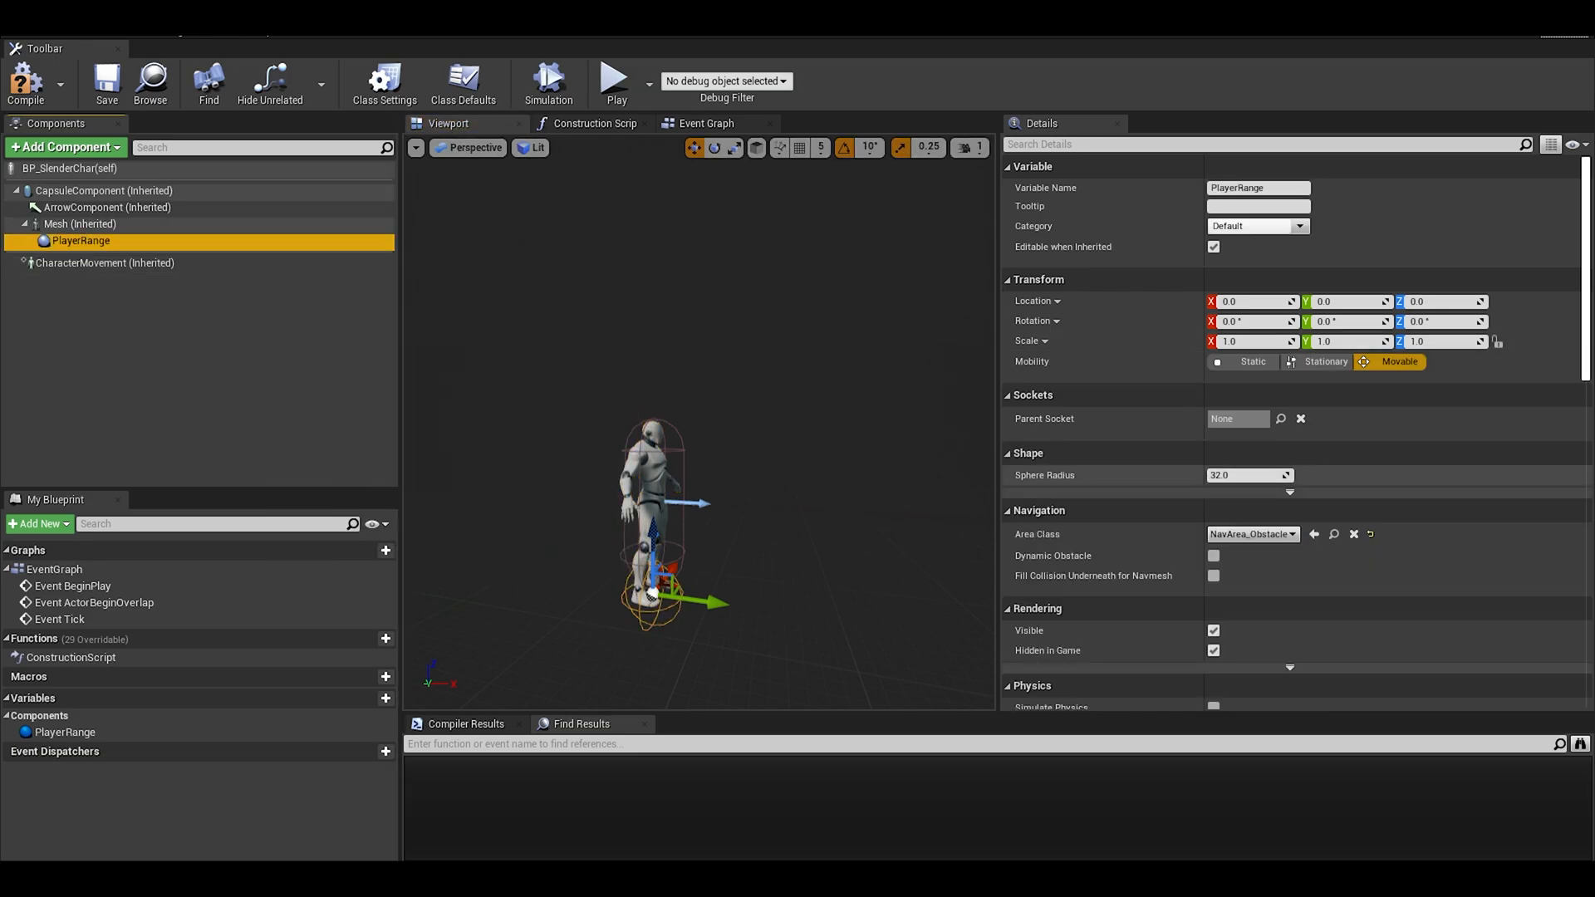
drag(651, 559, 651, 479)
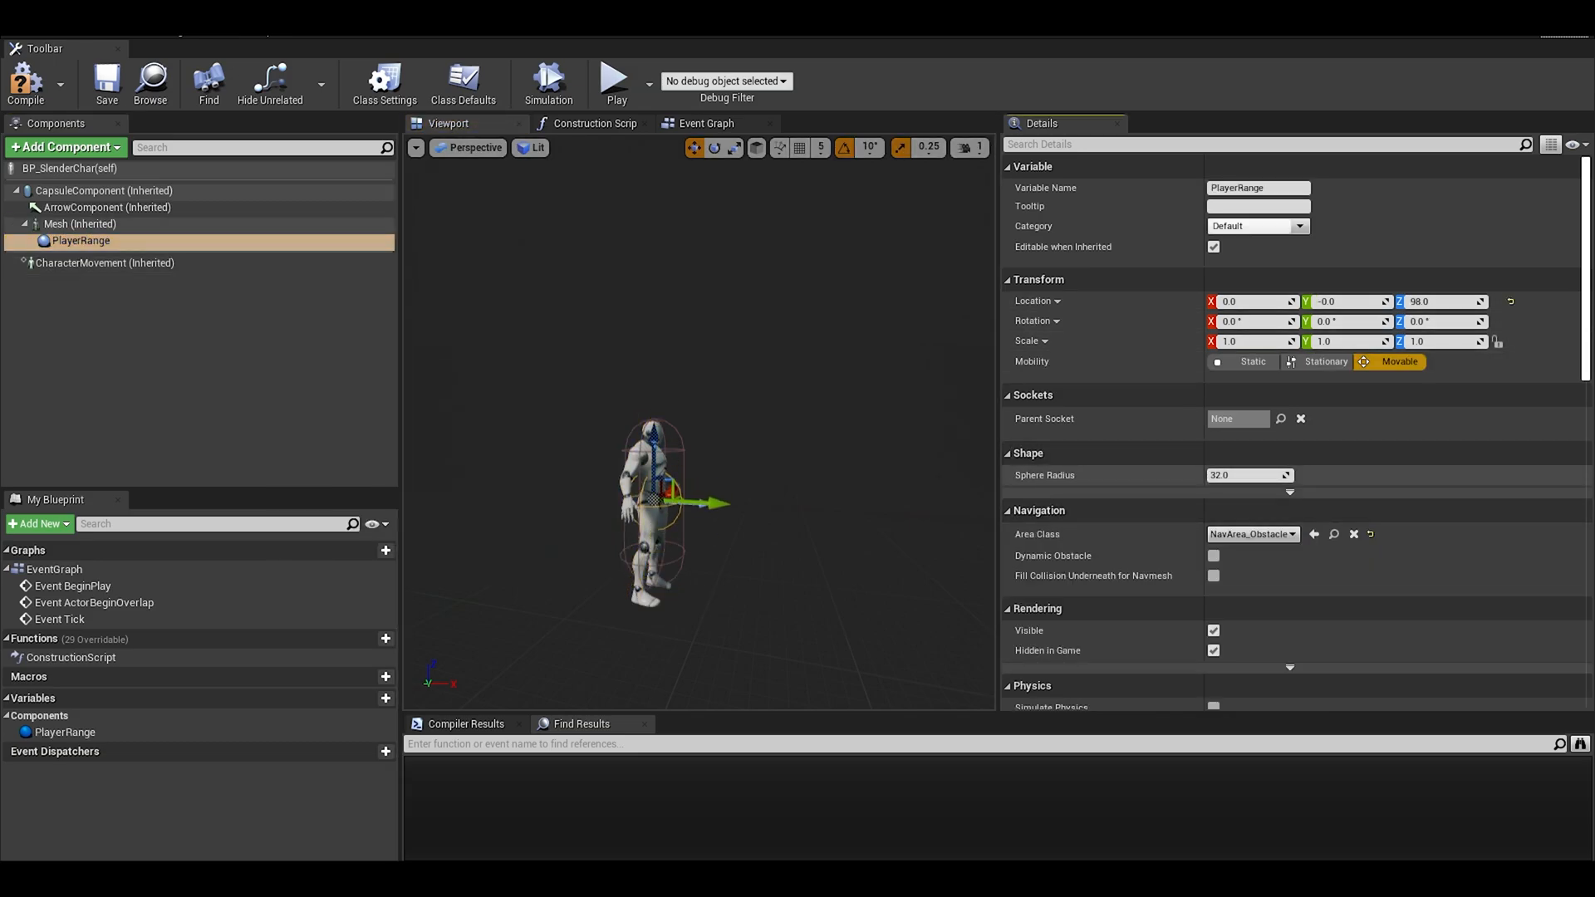
text(5000.0)
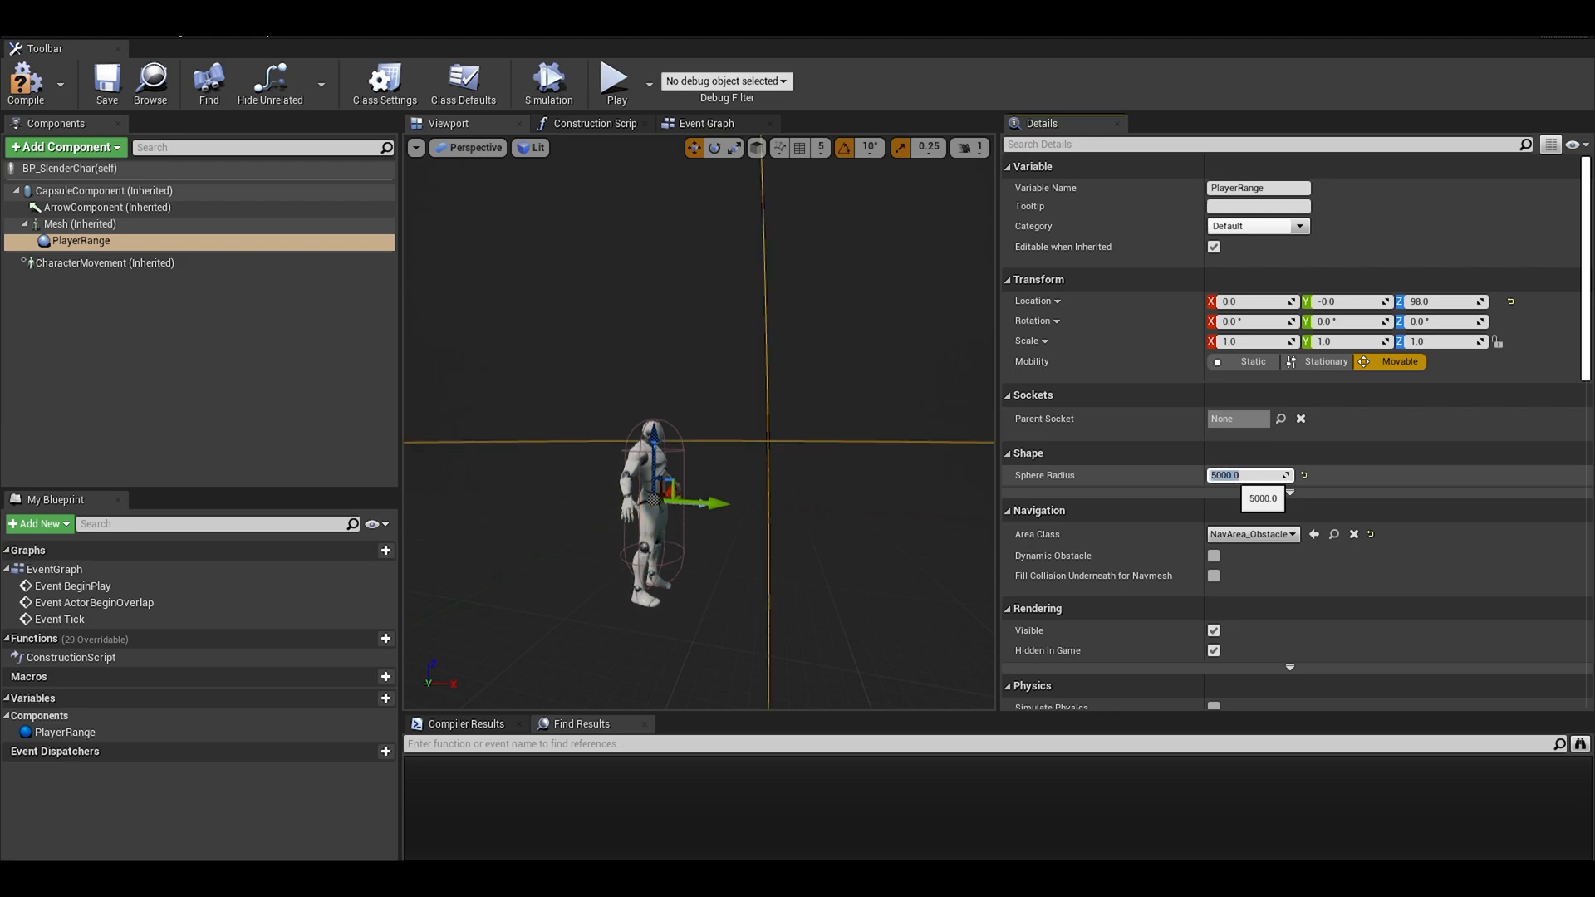
text(2000.0)
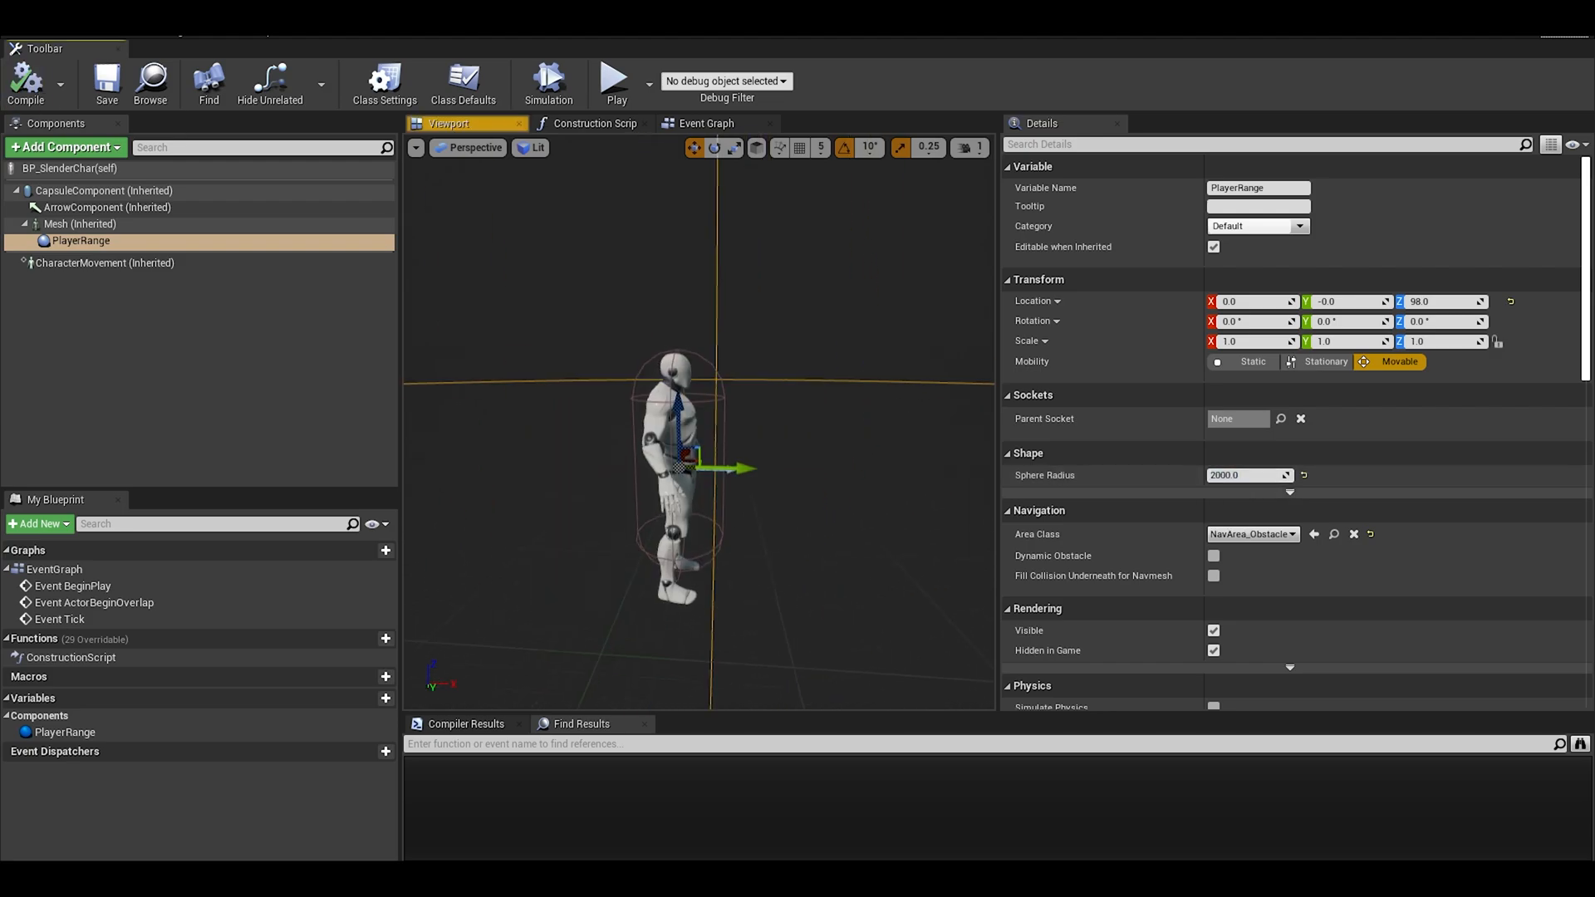
click(703, 123)
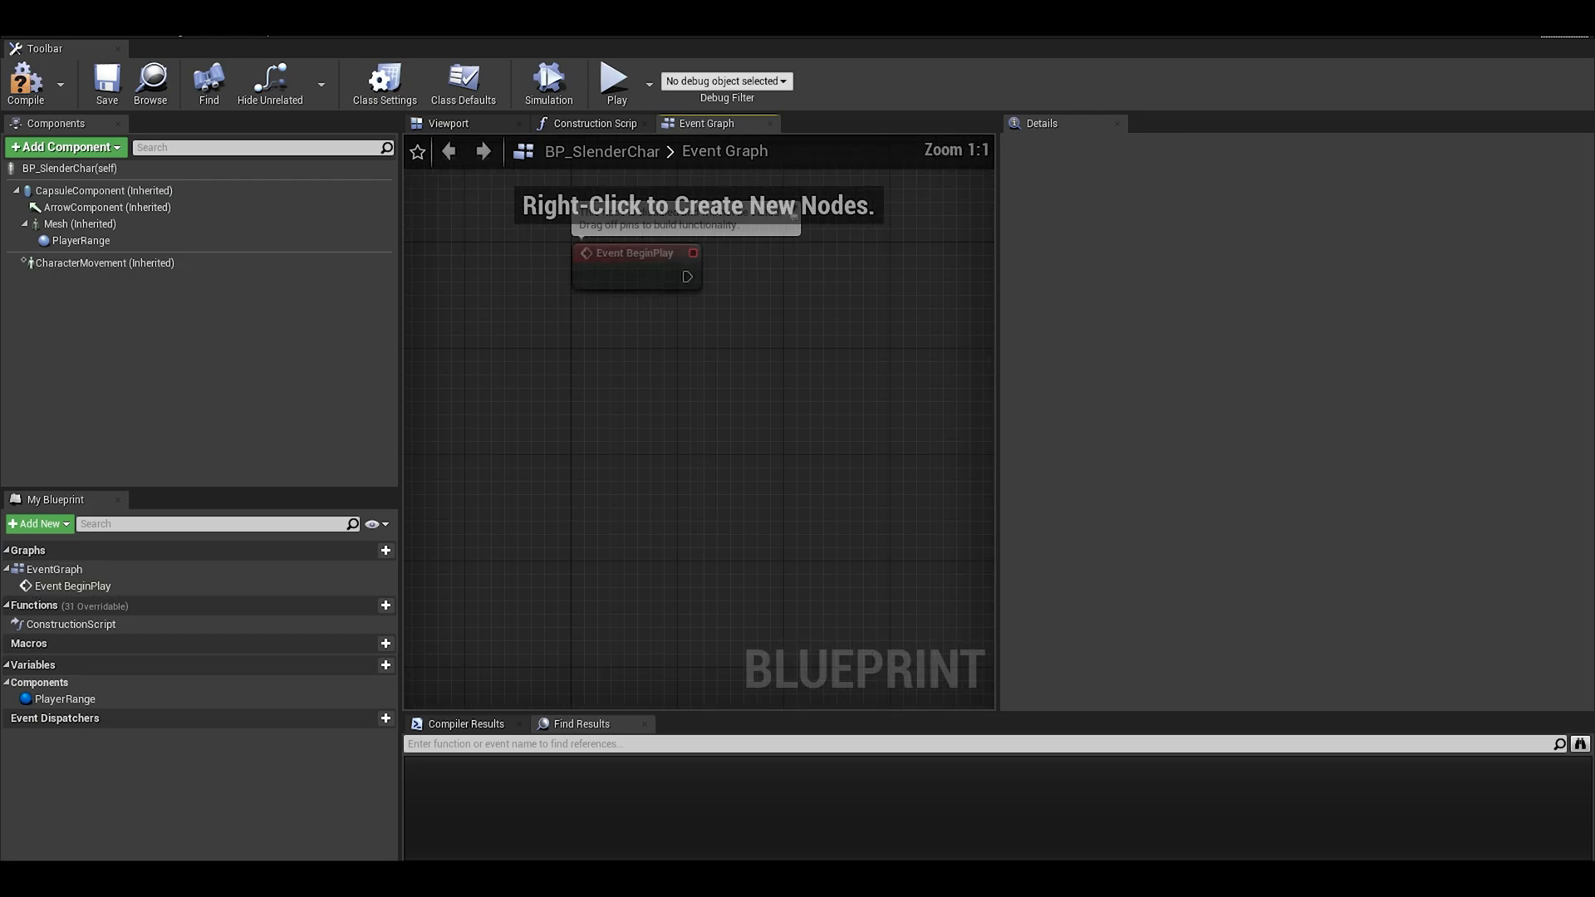
Add a custom event named PlayerStareEnemy
text(PlayerS)
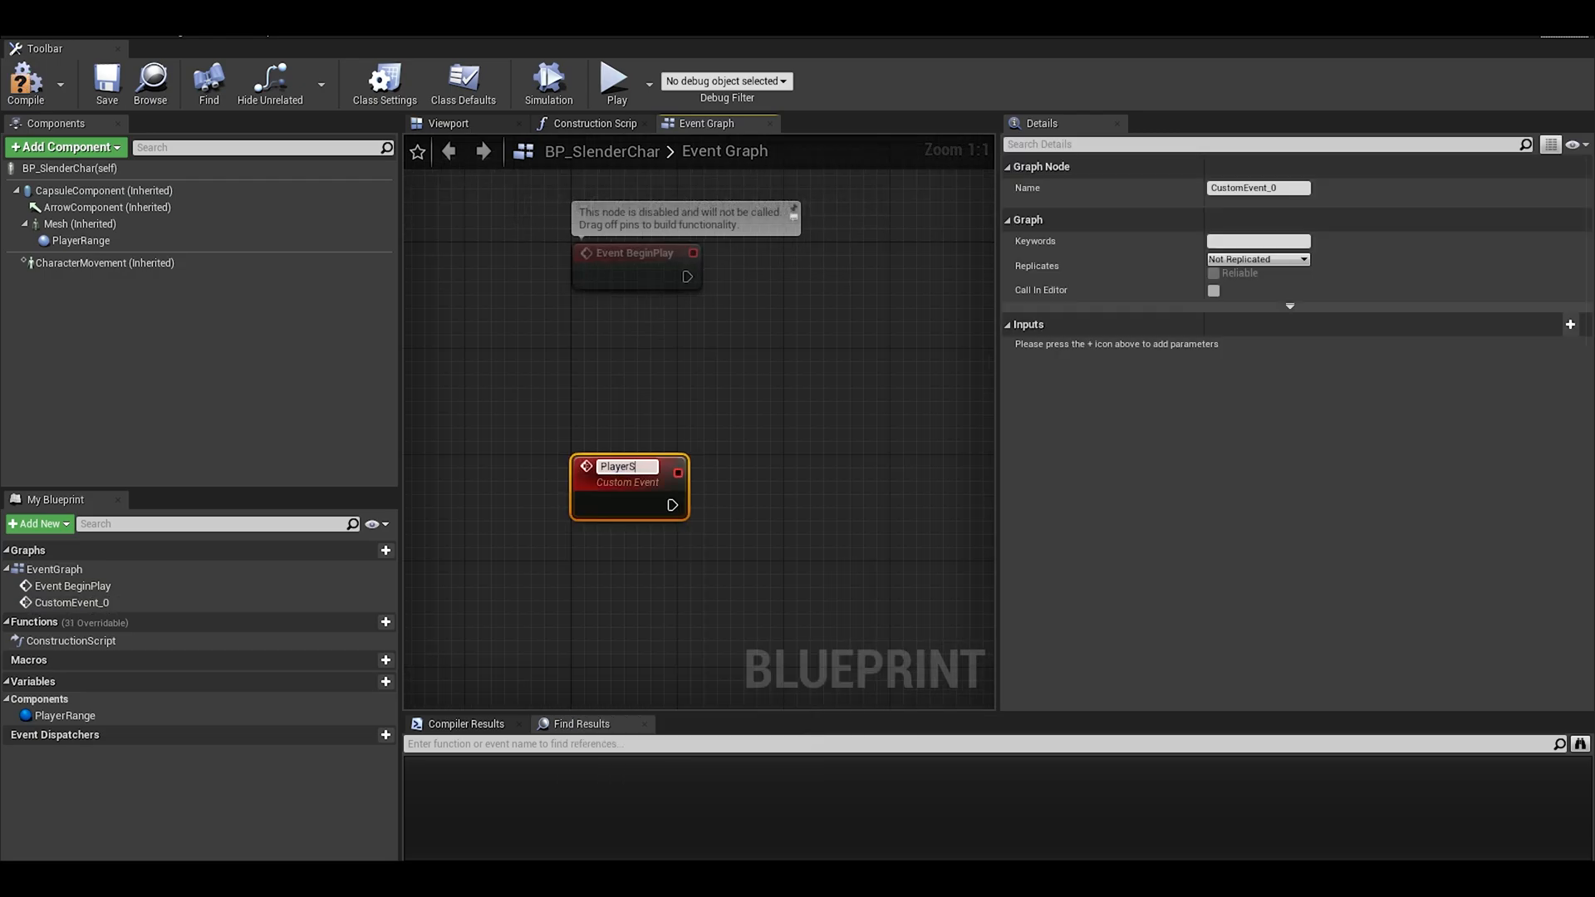
text(PlayerStareEnemy)
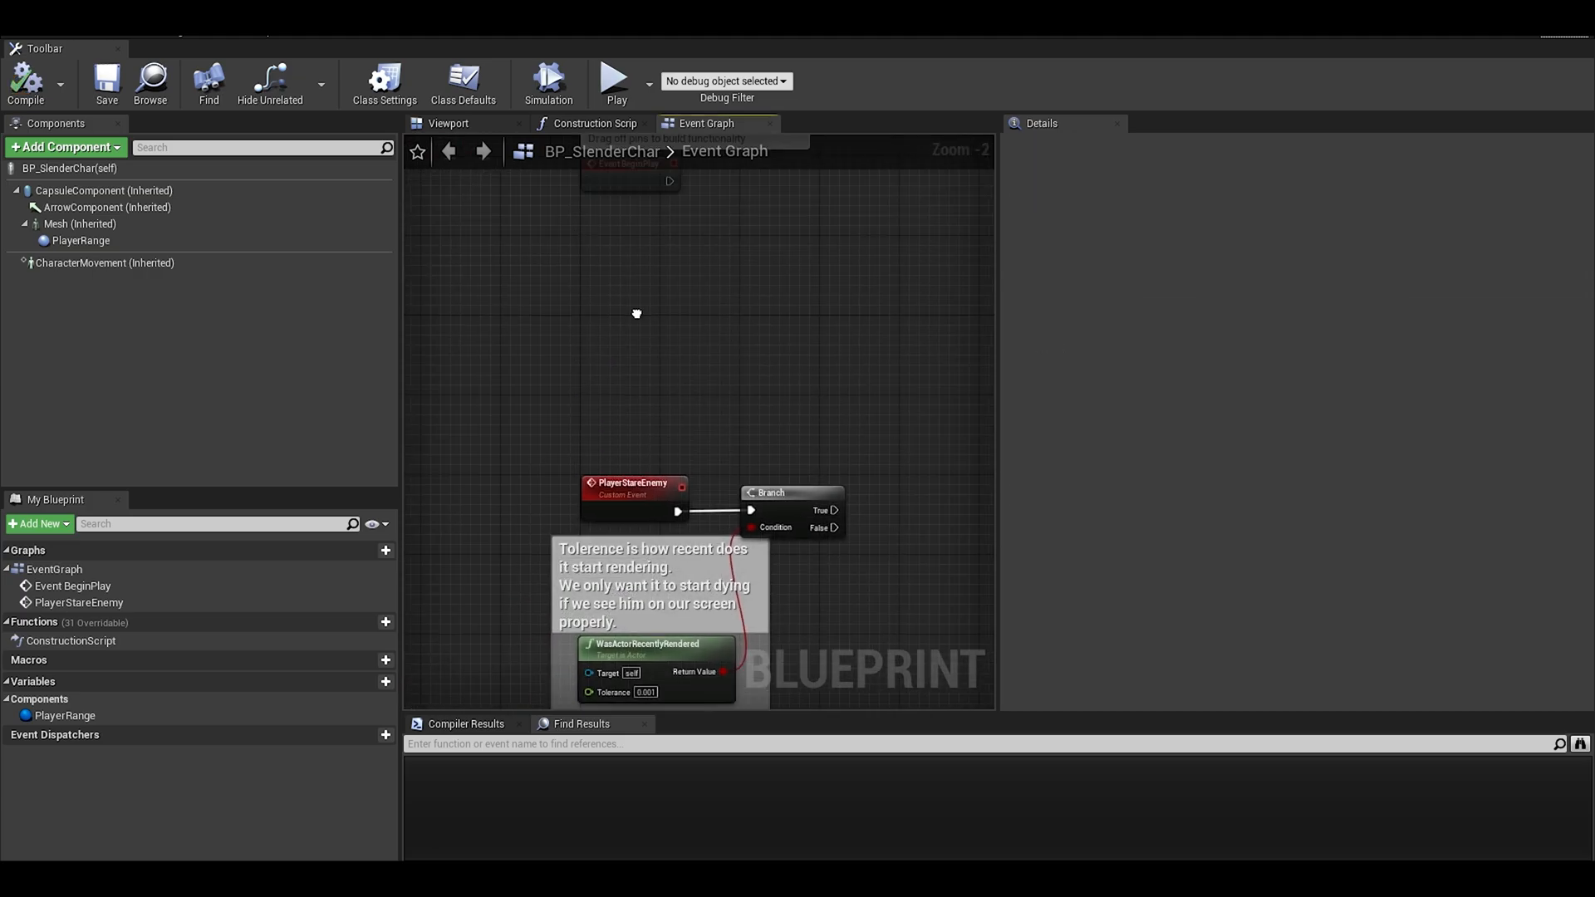
Cast the player character to PlayerTest on BeginPlay and promote the result to CharRef
text(cast)
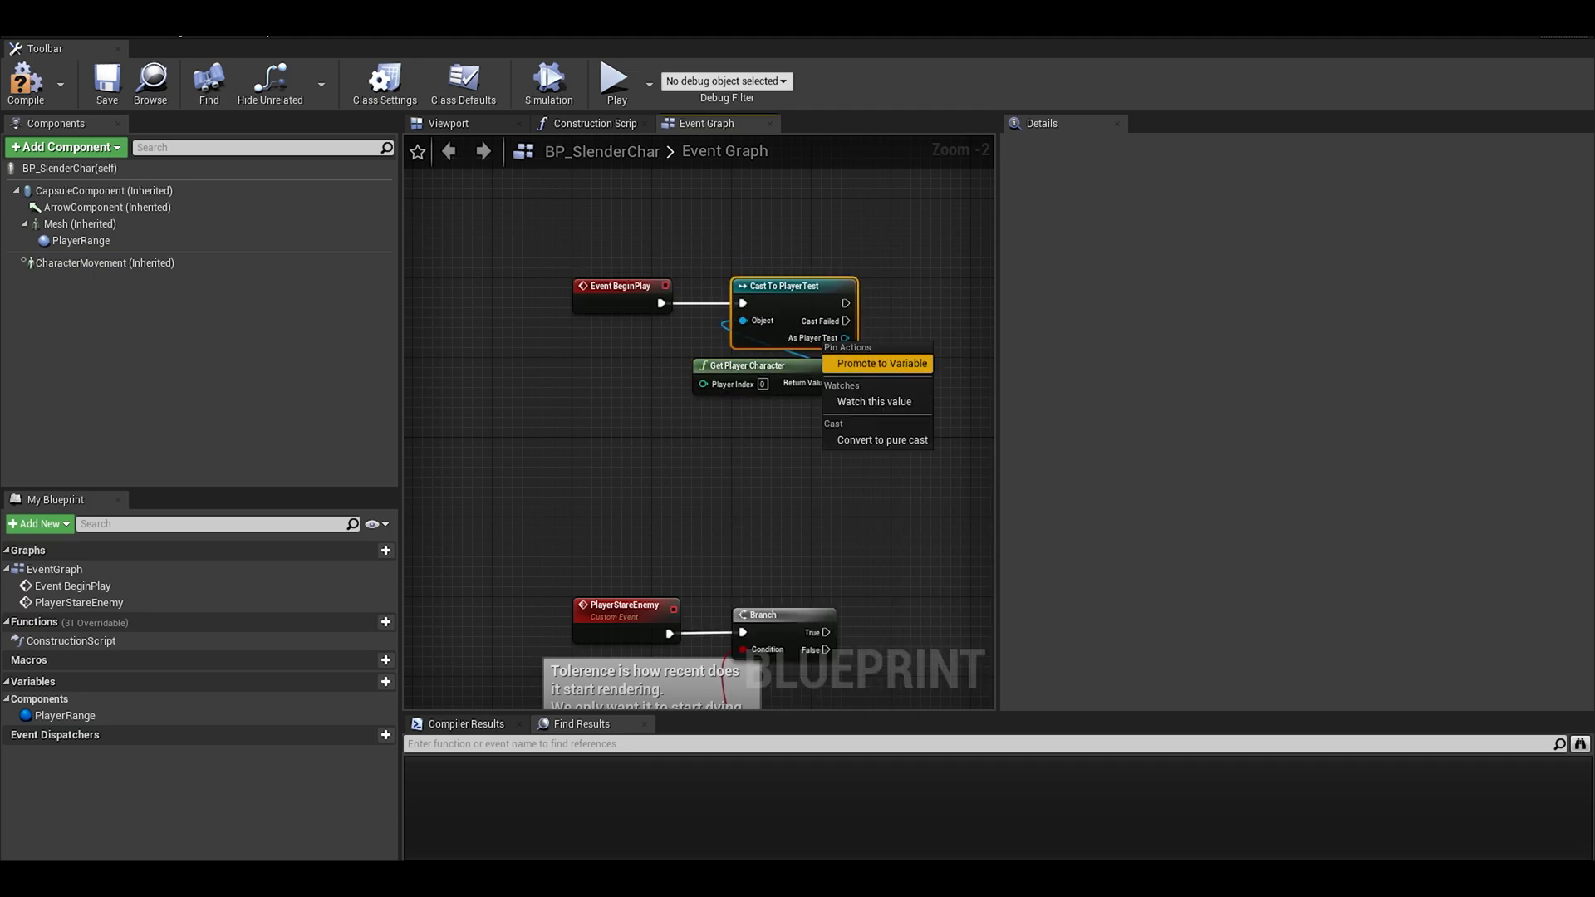
click(882, 363)
text(g)
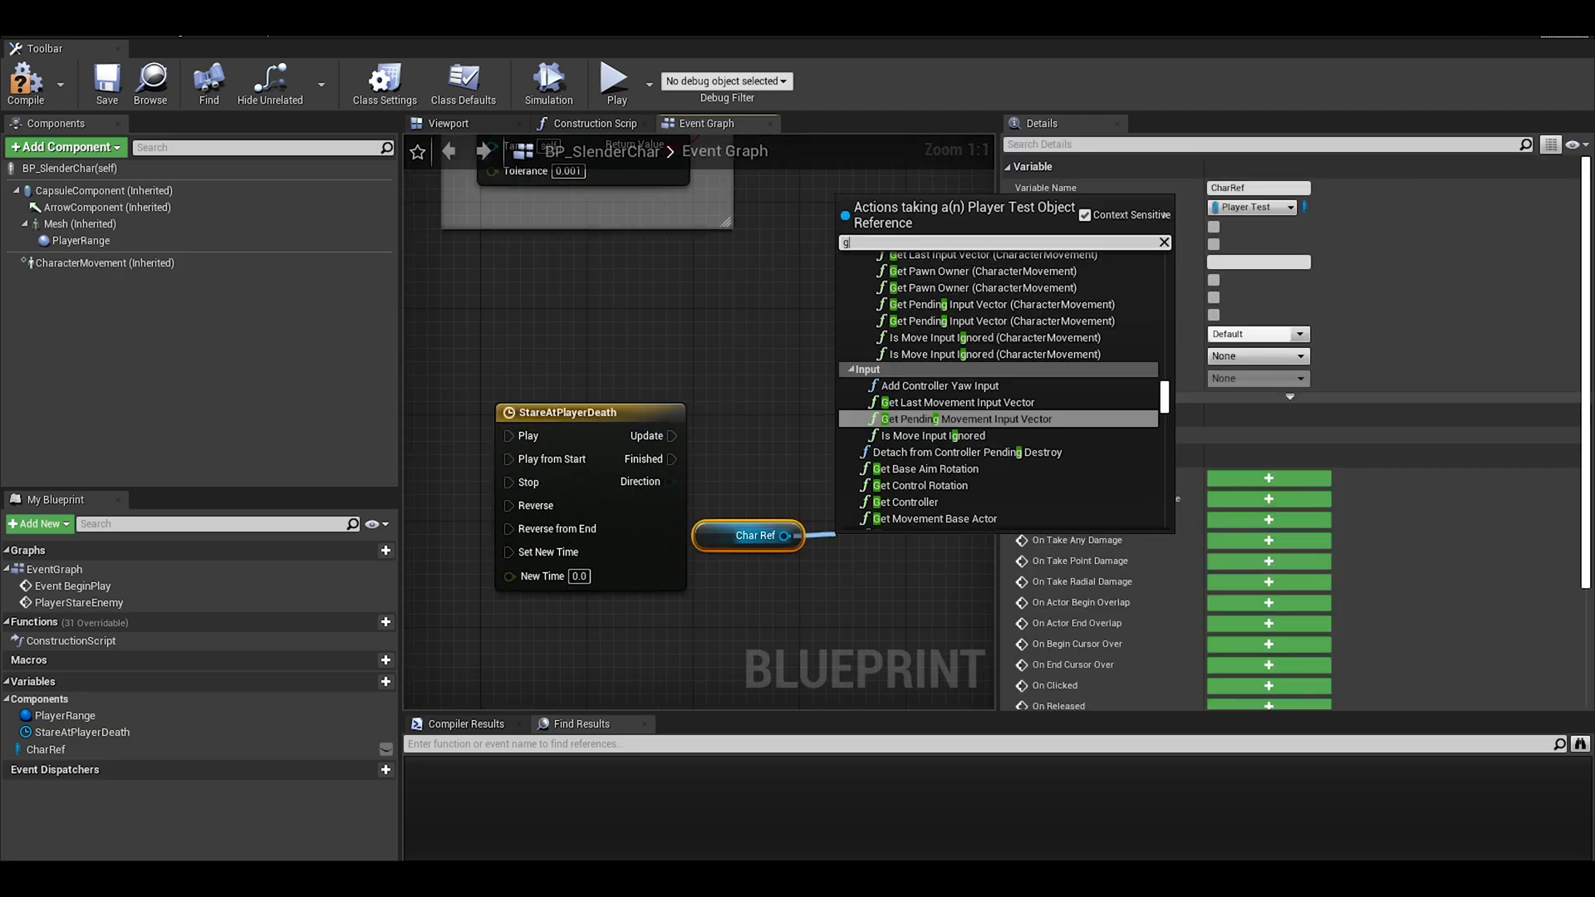
Get the Camera component from the CharRef reference
text(etcamera)
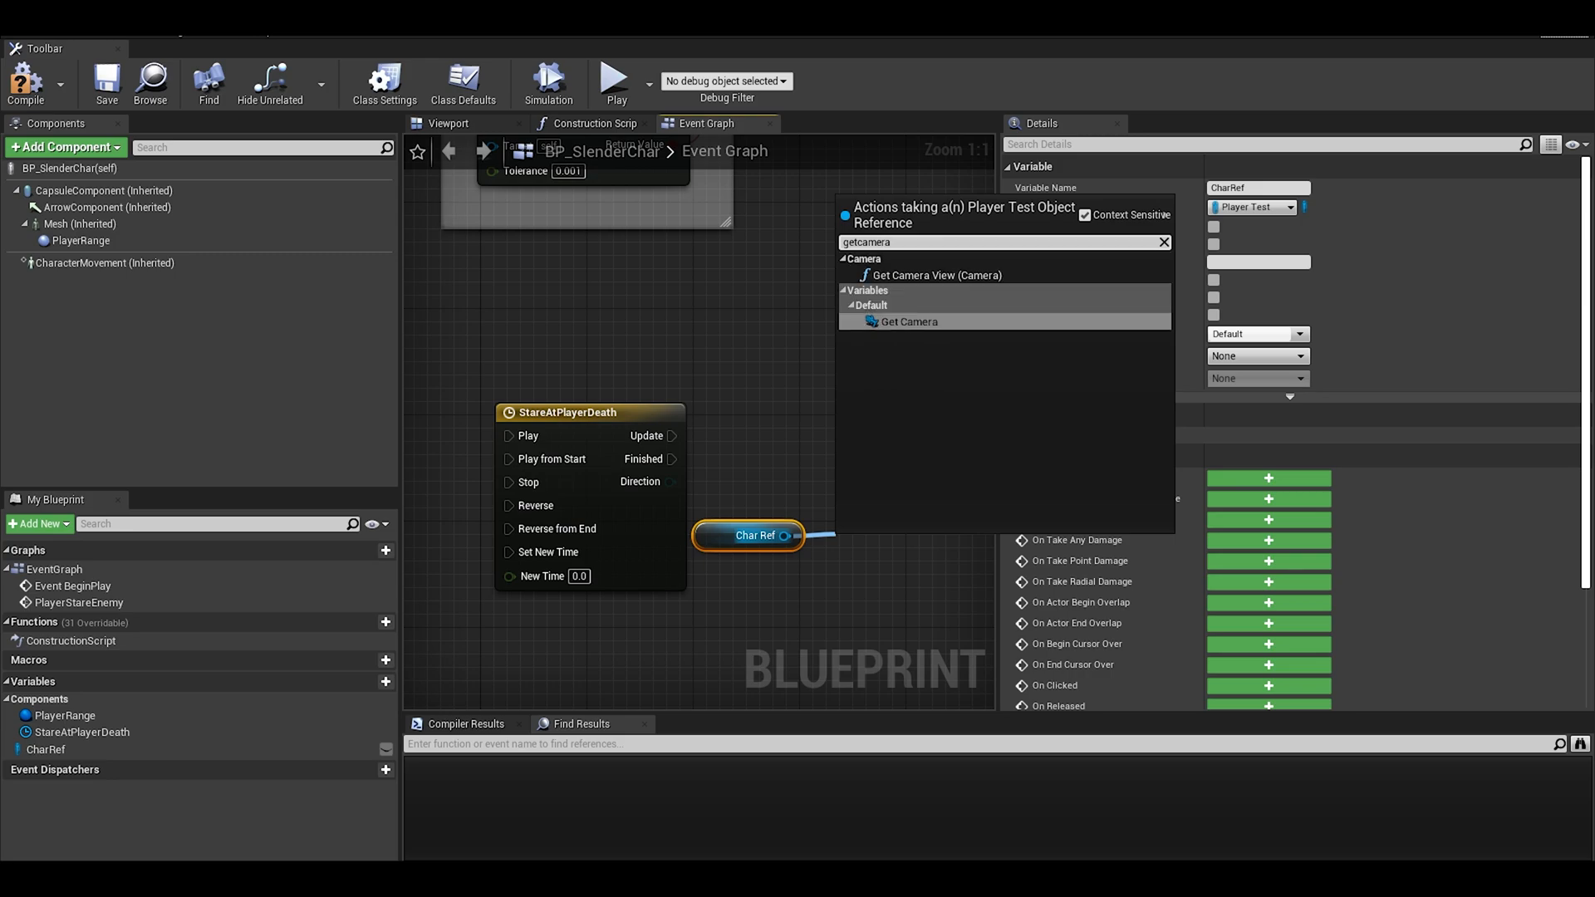
click(908, 320)
text(set post)
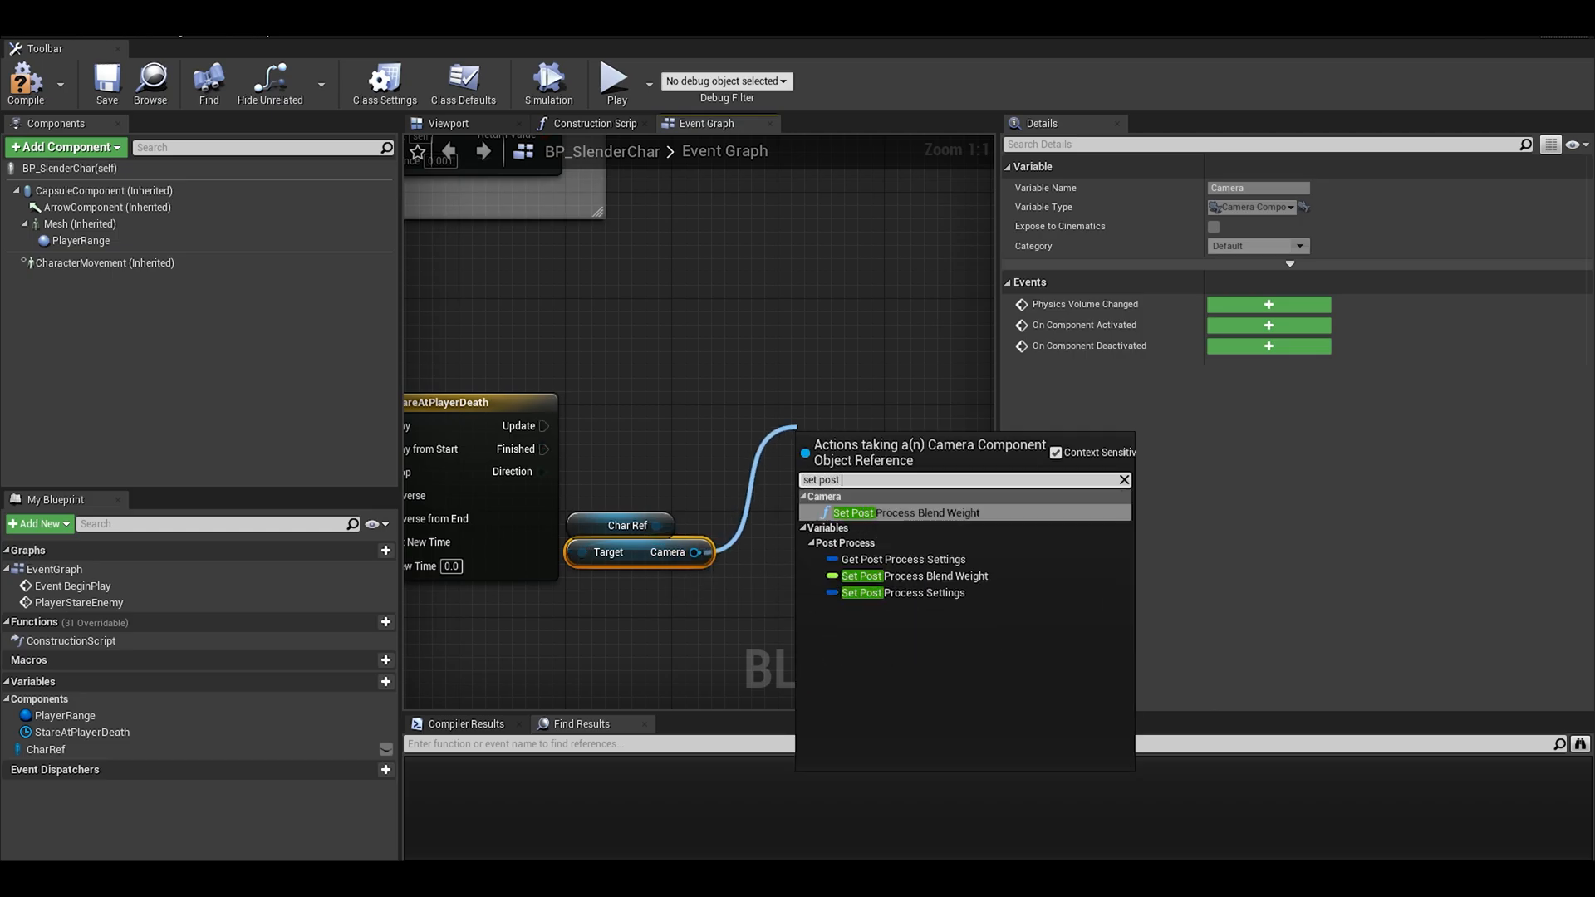
Feed the setter from a Make PostProcessSettings node exposing vignette and grain pins
click(903, 592)
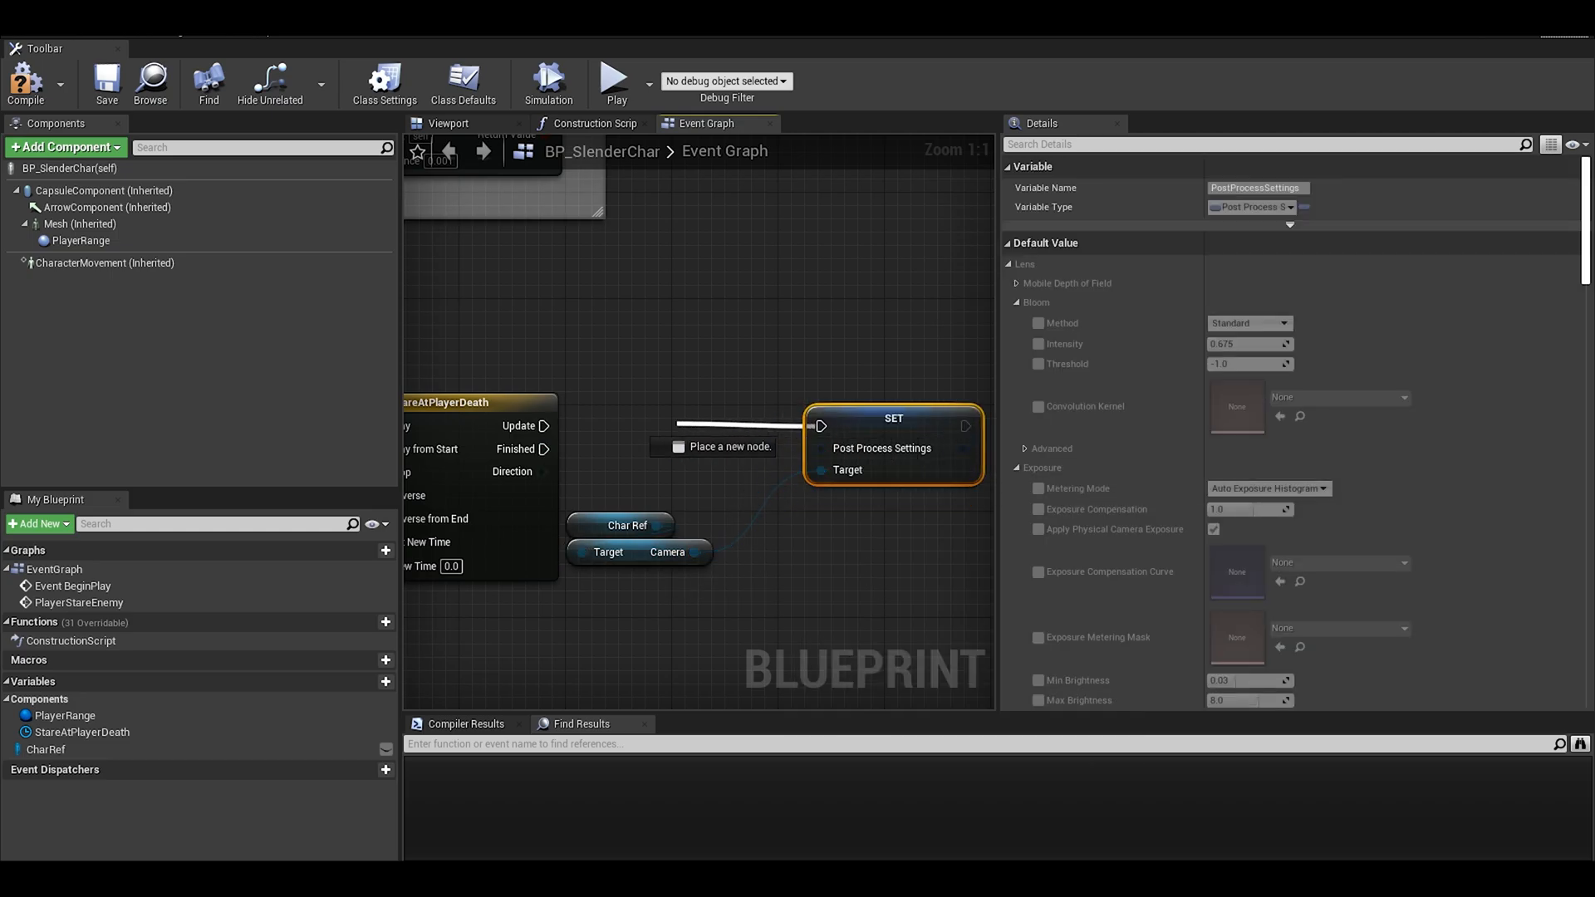
text(mak)
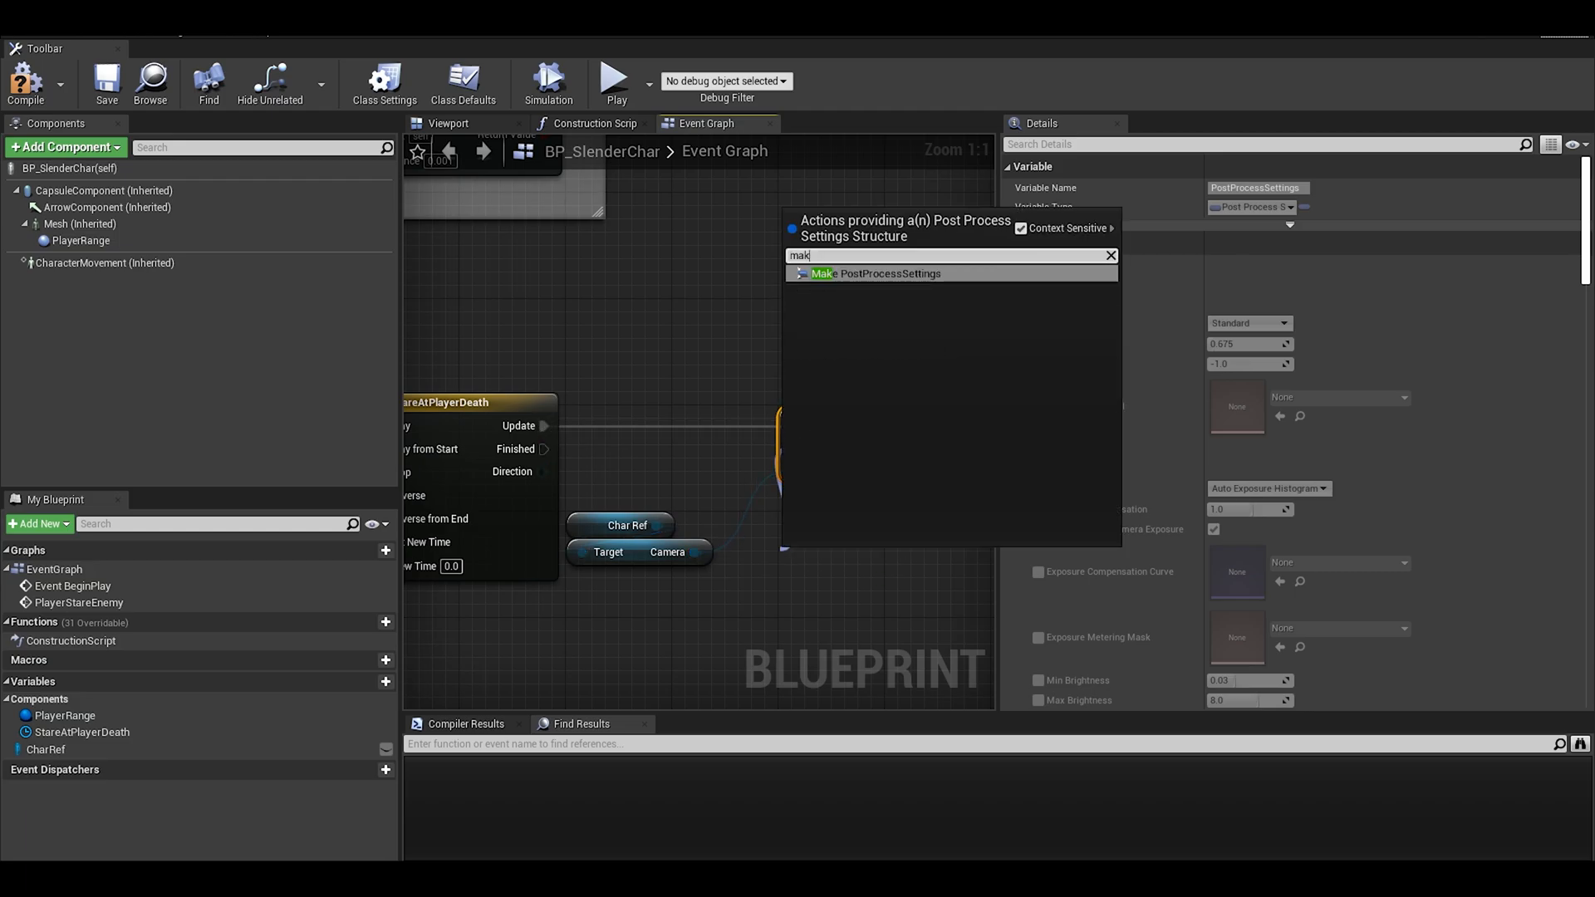
click(874, 272)
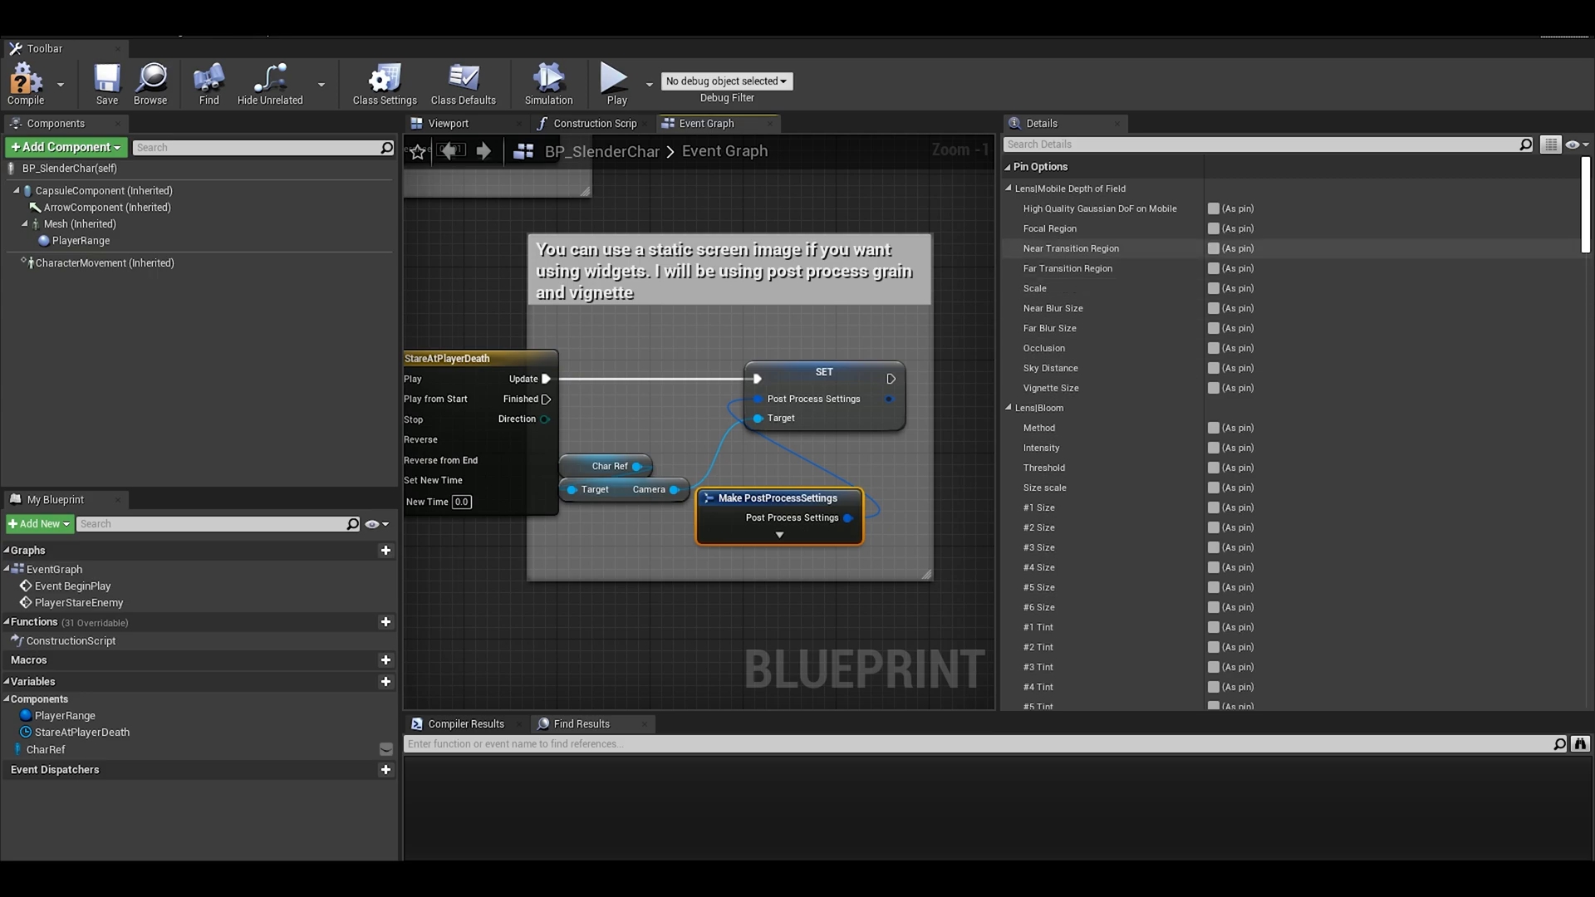
text(grain)
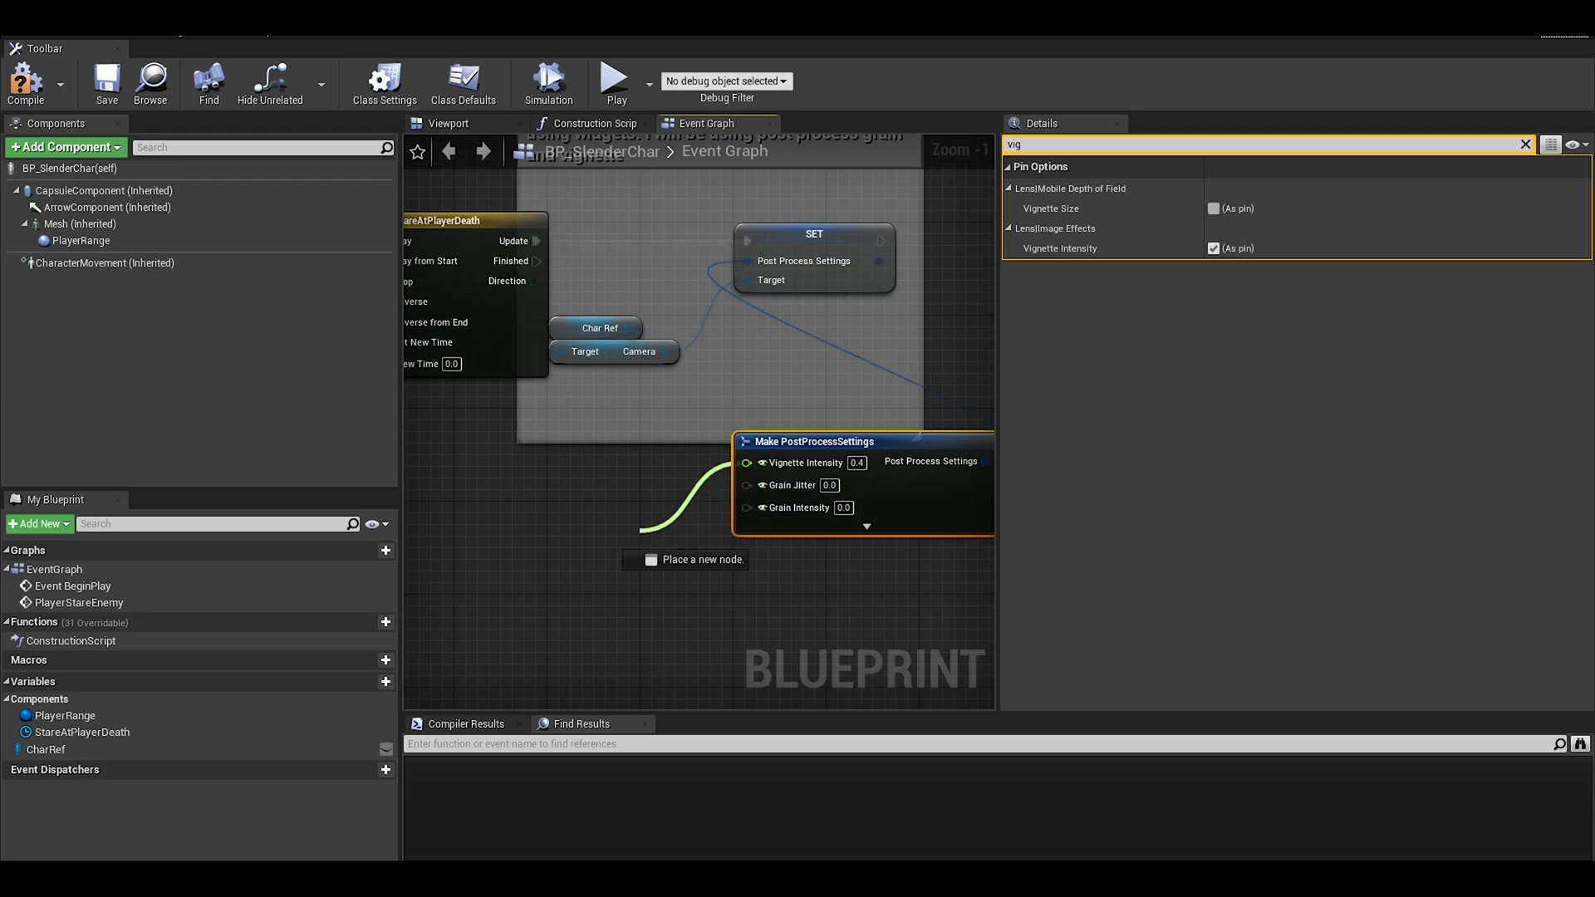
Add a float Lerp node and wire its Return Value into the grain inputs
text(lerp)
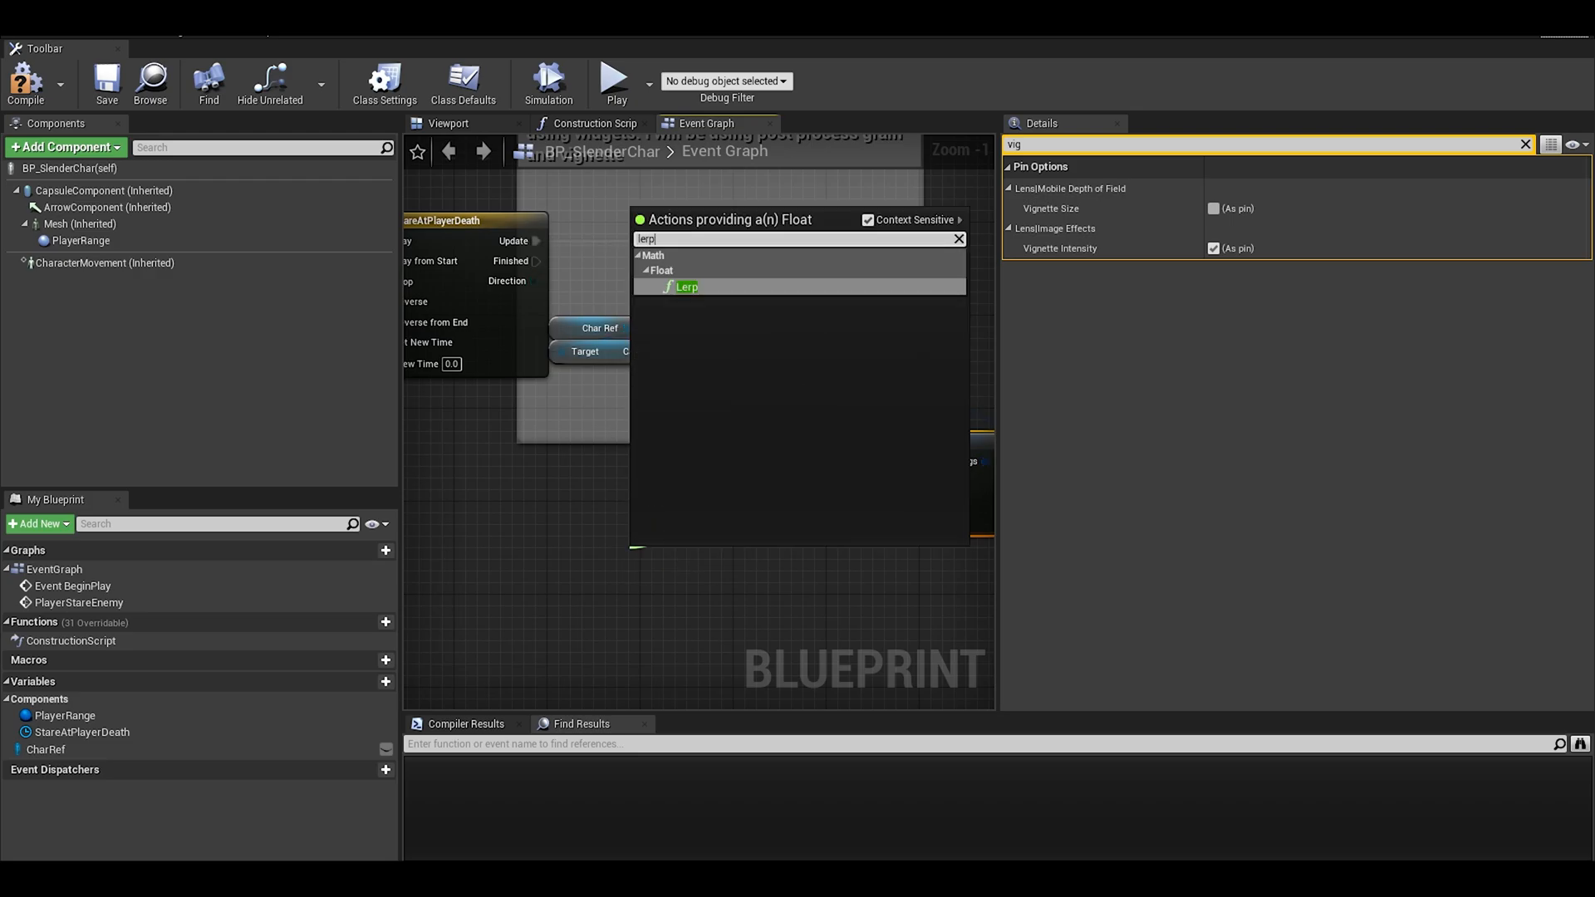
click(687, 286)
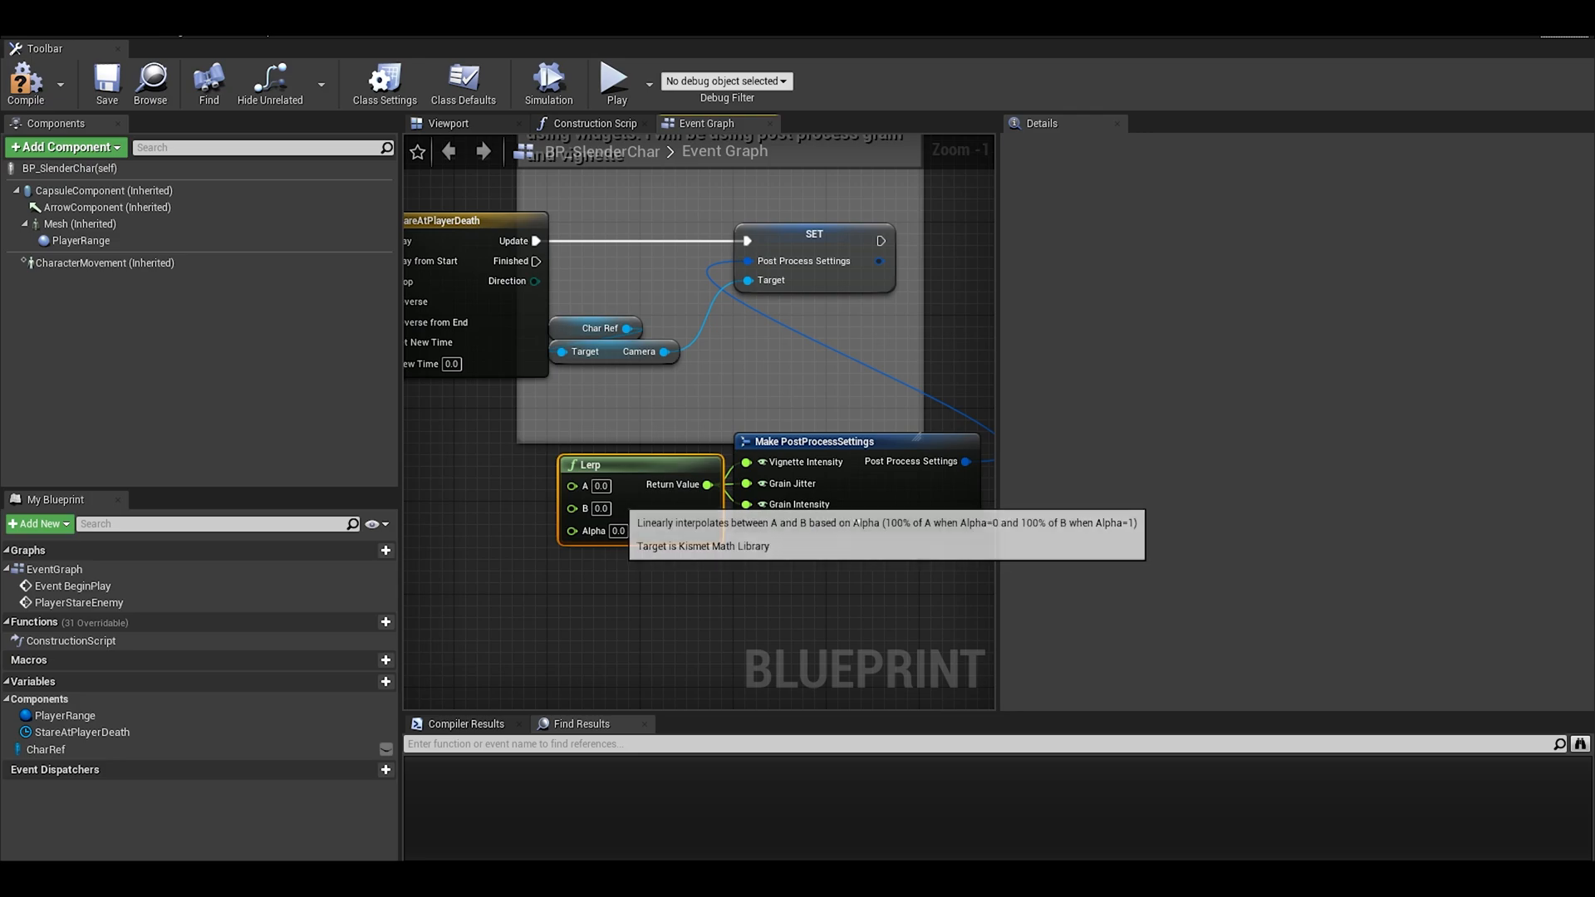
click(600, 507)
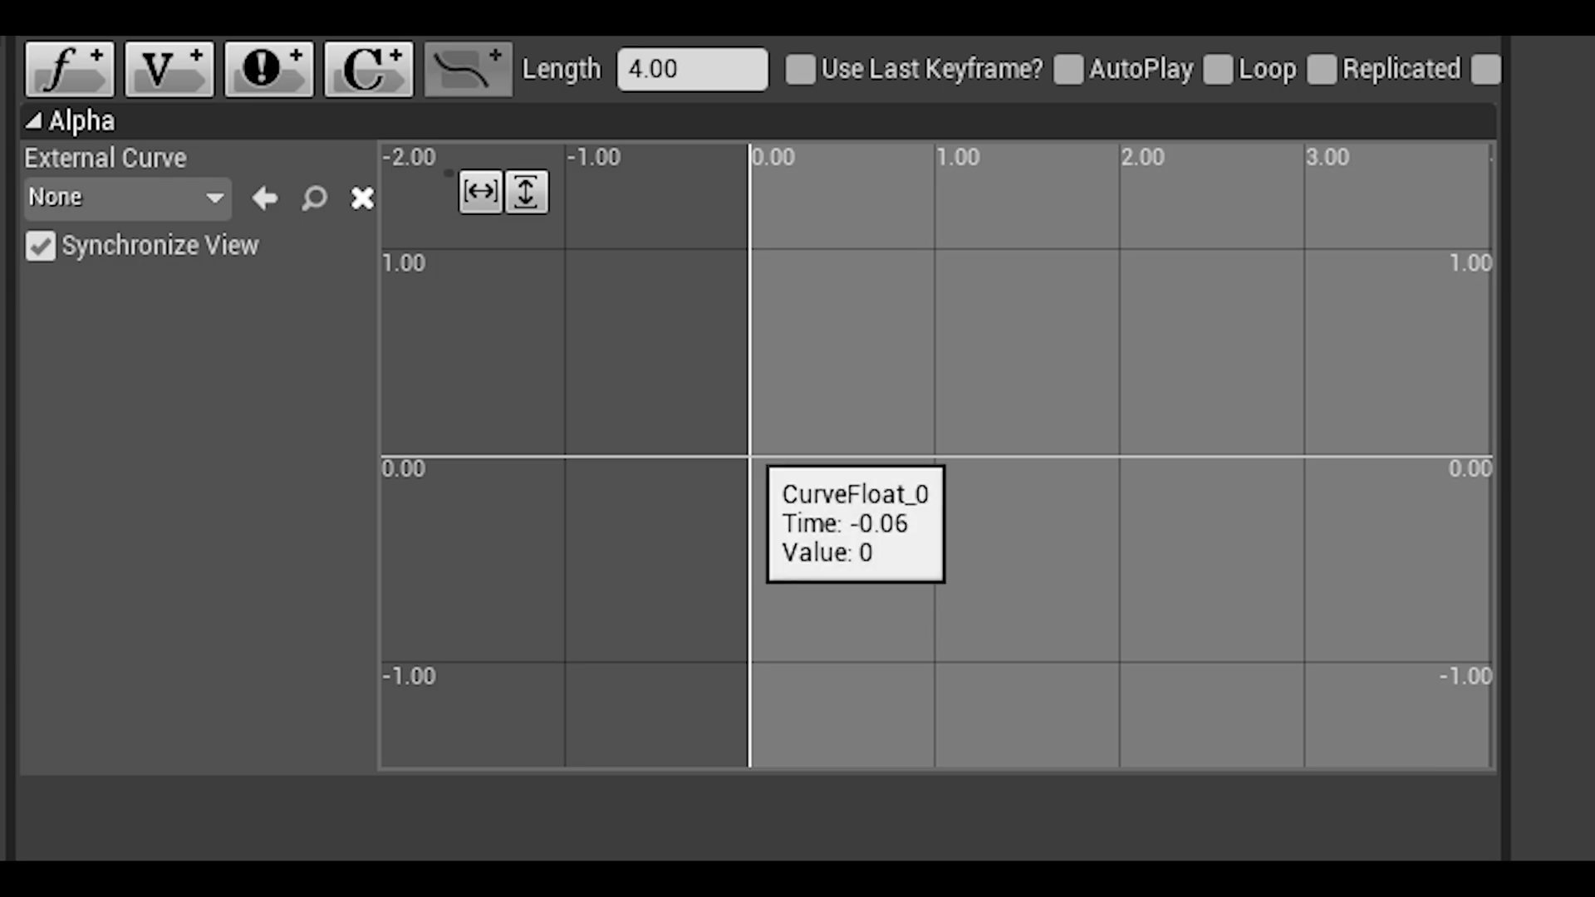
Key the Alpha track at time 0.5 with a value of 0
click(815, 457)
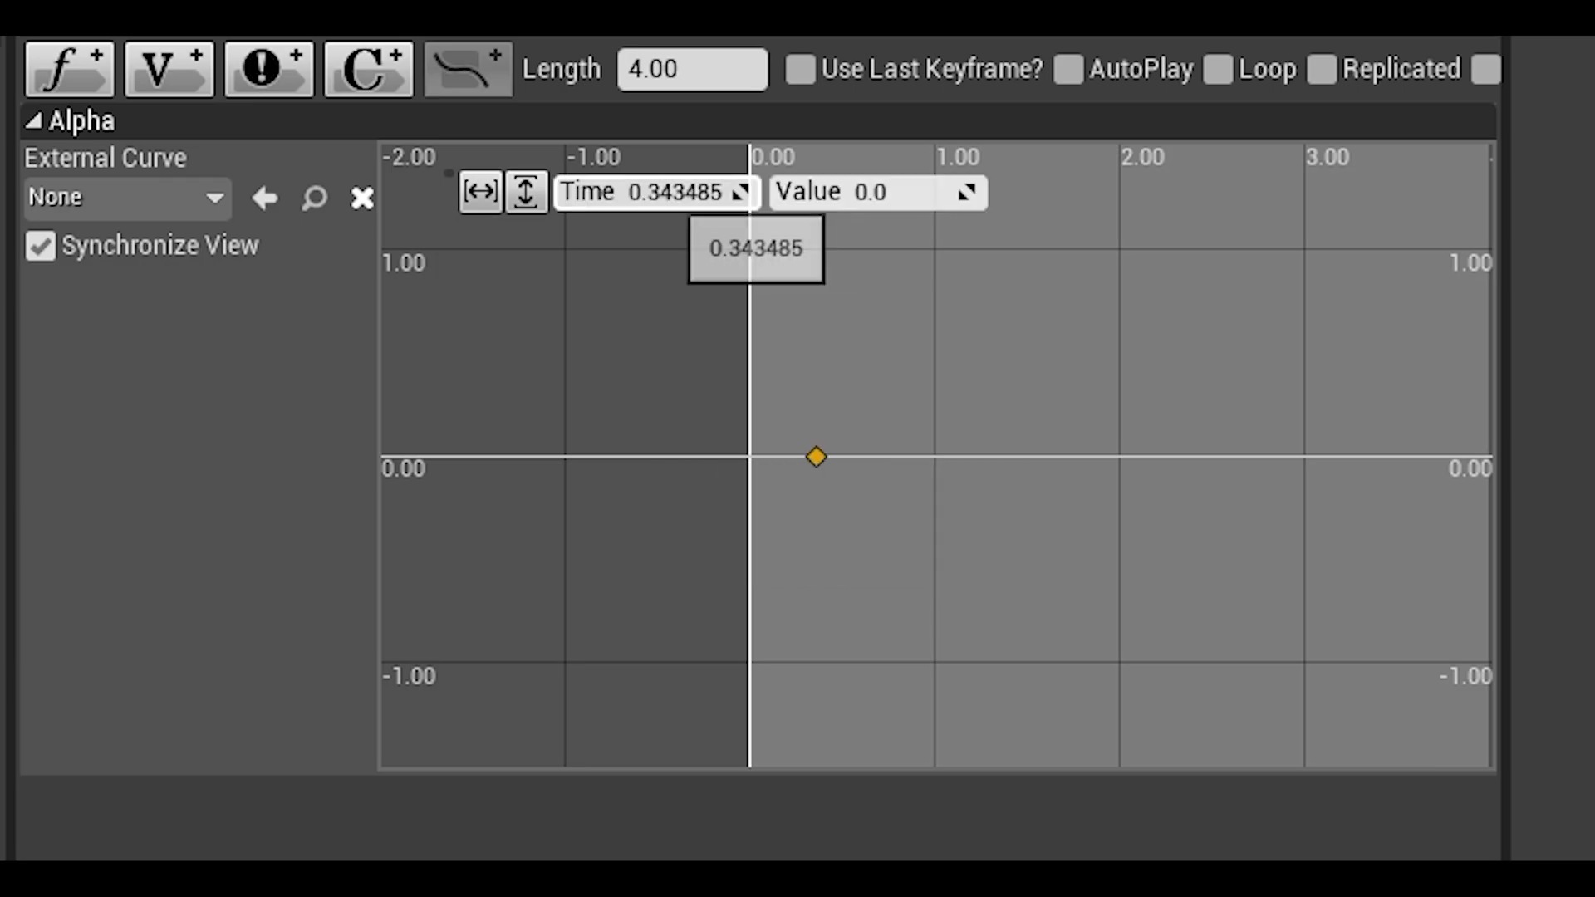
click(656, 192)
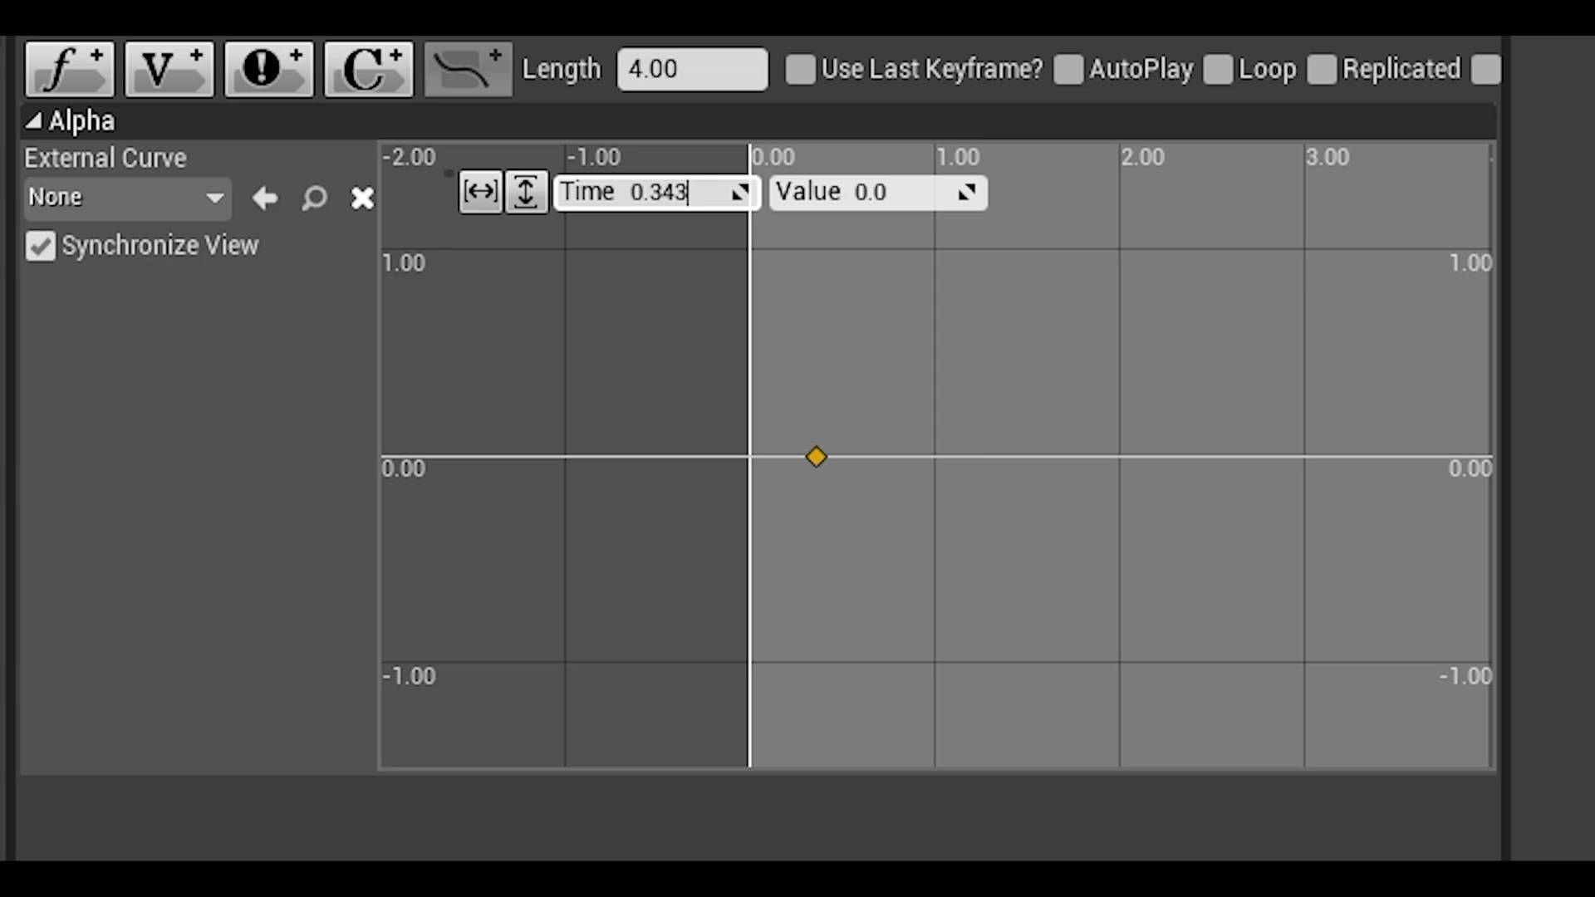
text(0.5)
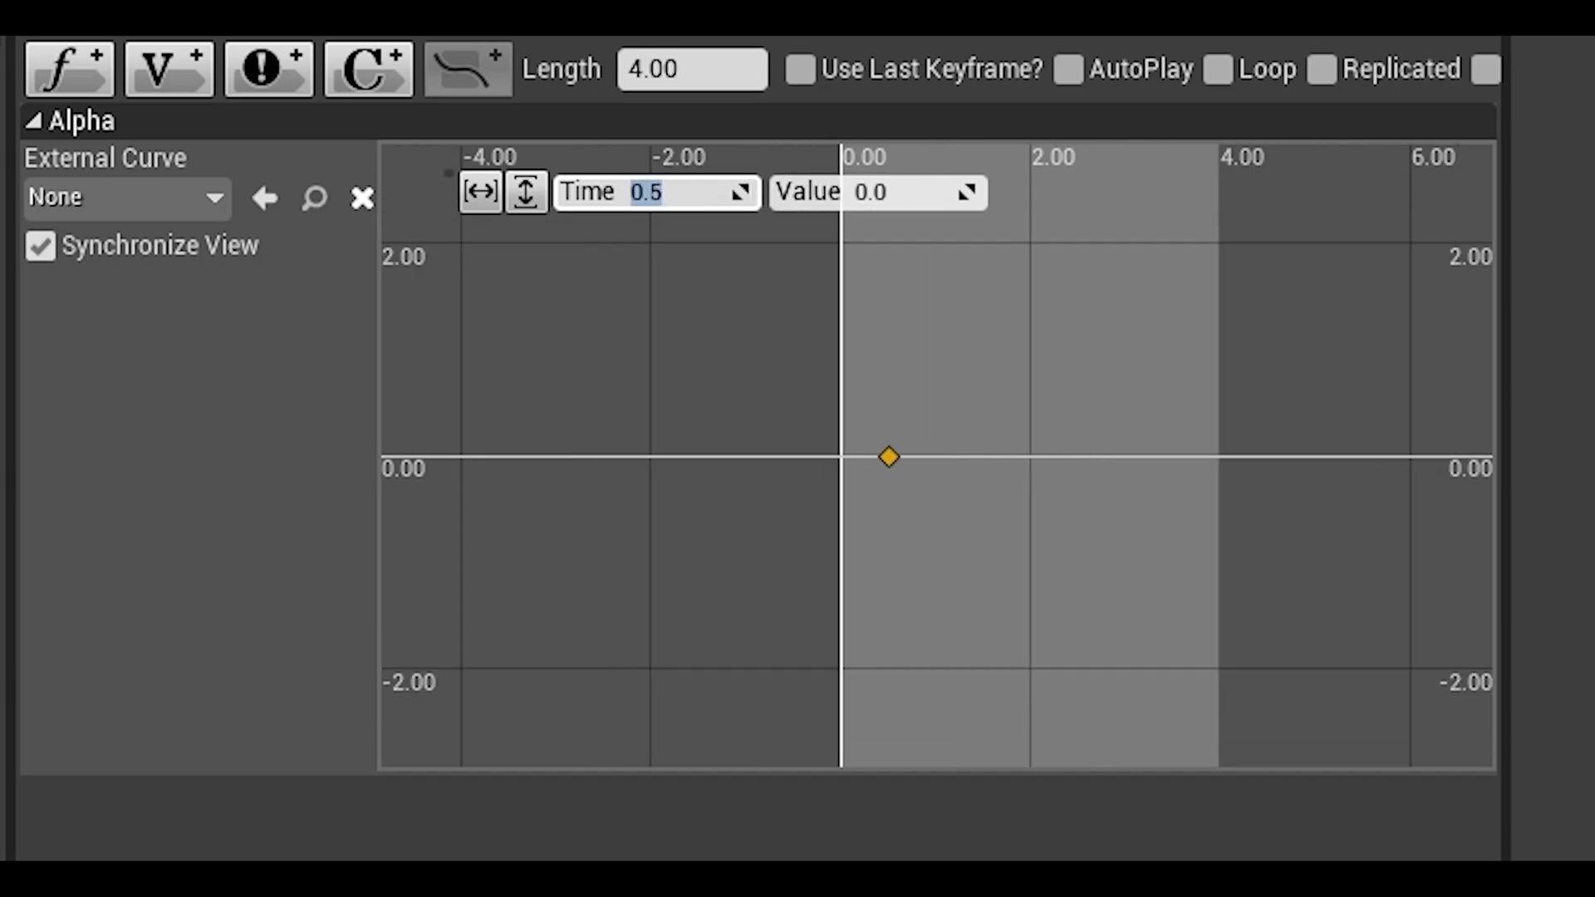
drag(888, 456, 1276, 288)
text(rever)
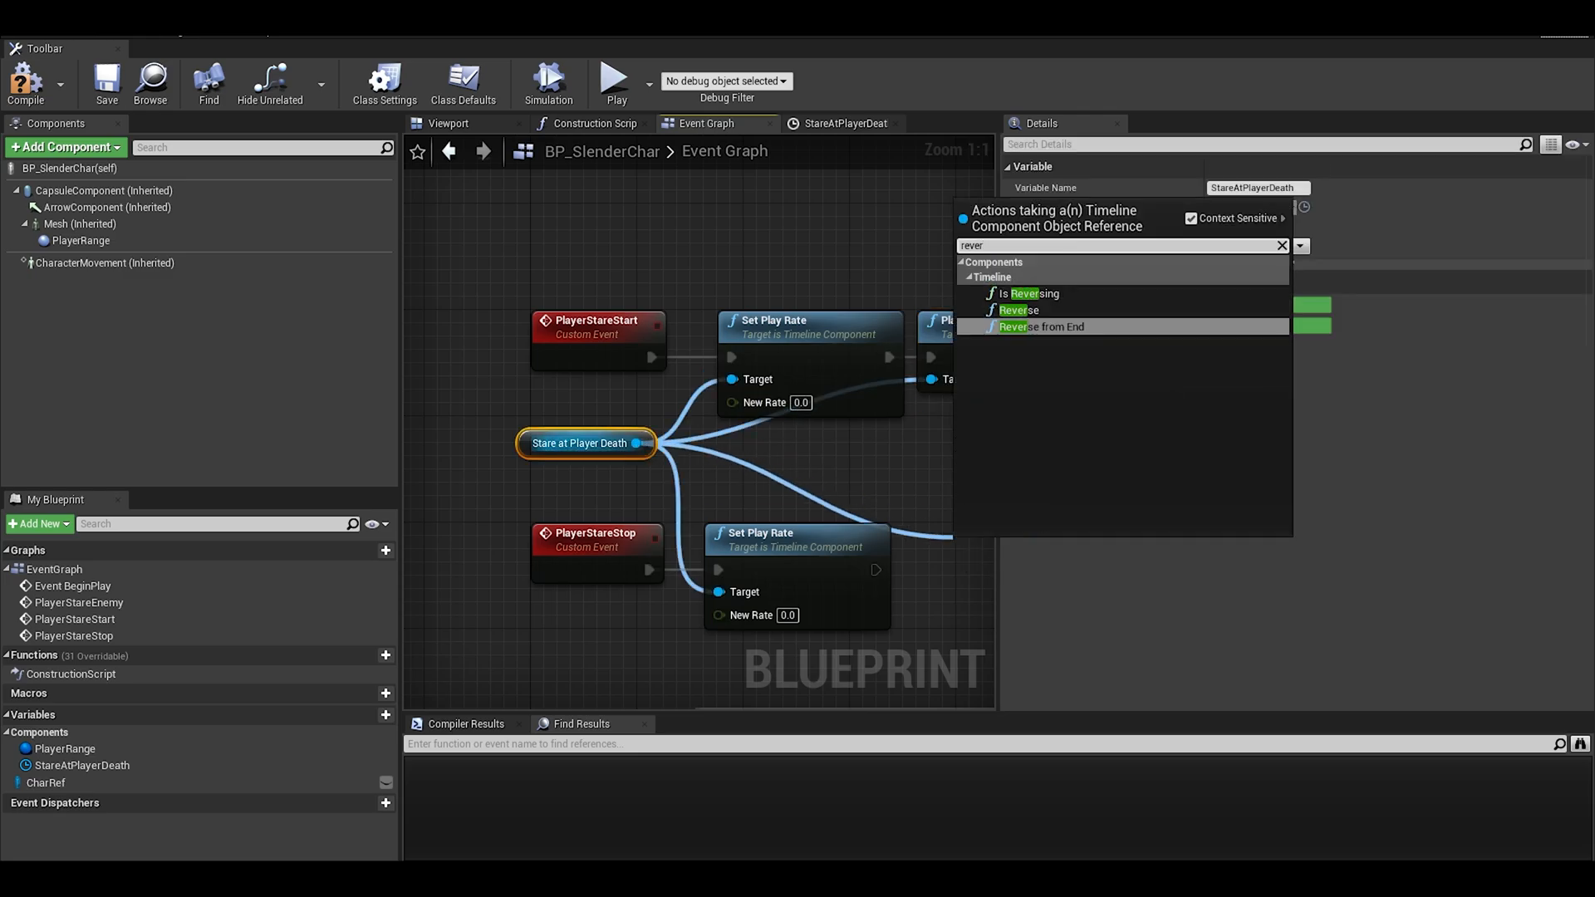
Add a Reverse node for StareAtPlayerDeath after PlayerStareStop's Set Play Rate, entering 2.0
click(1018, 309)
text(1)
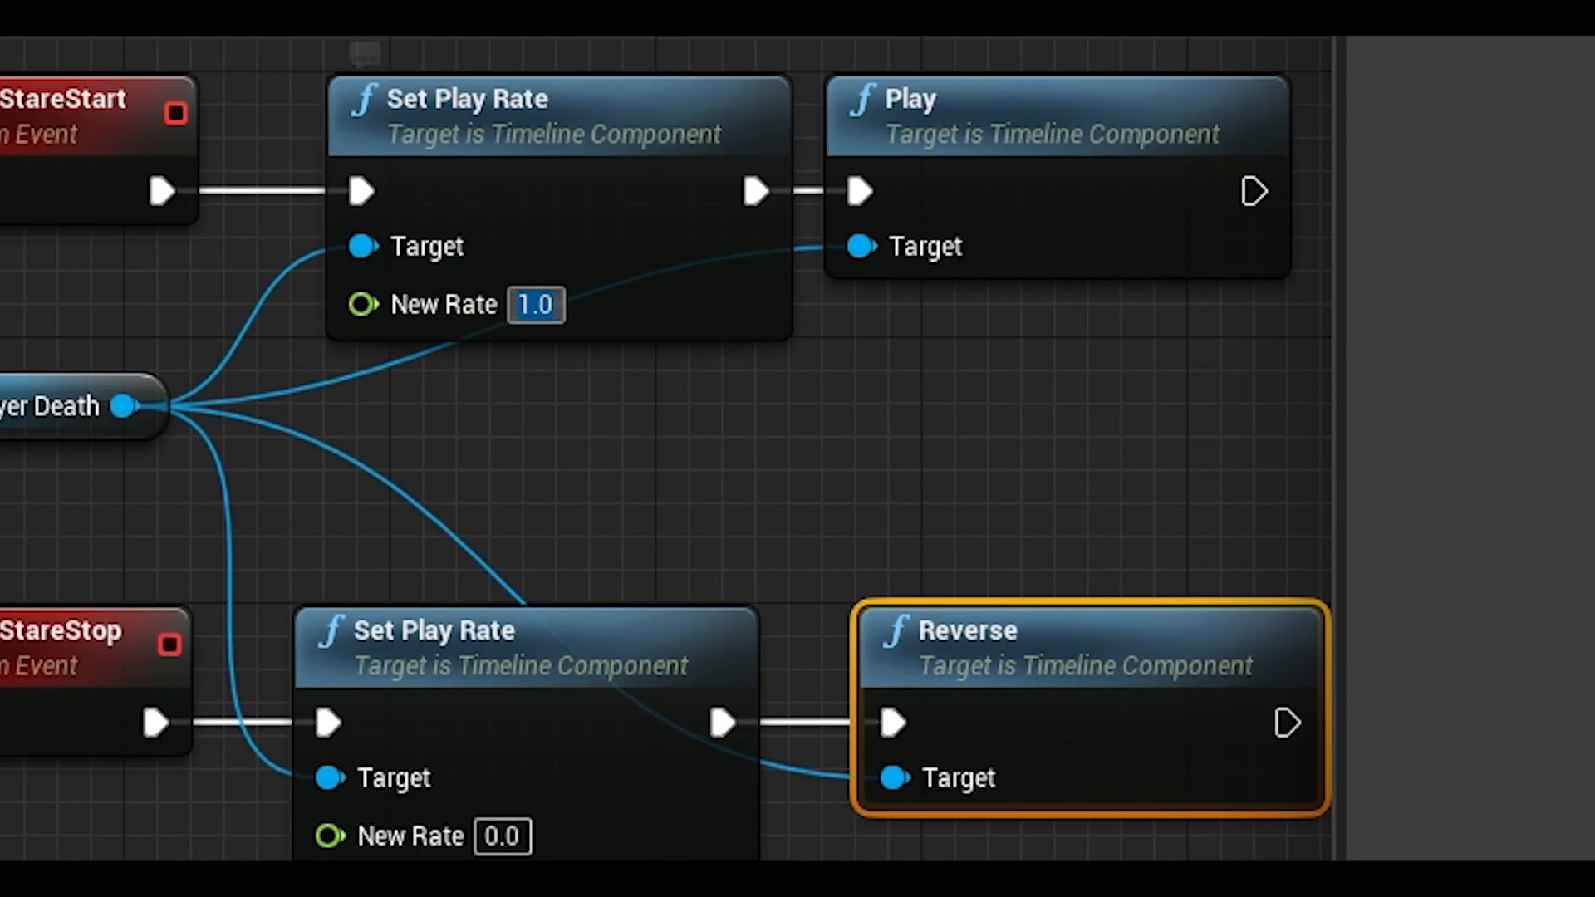
text(2.0)
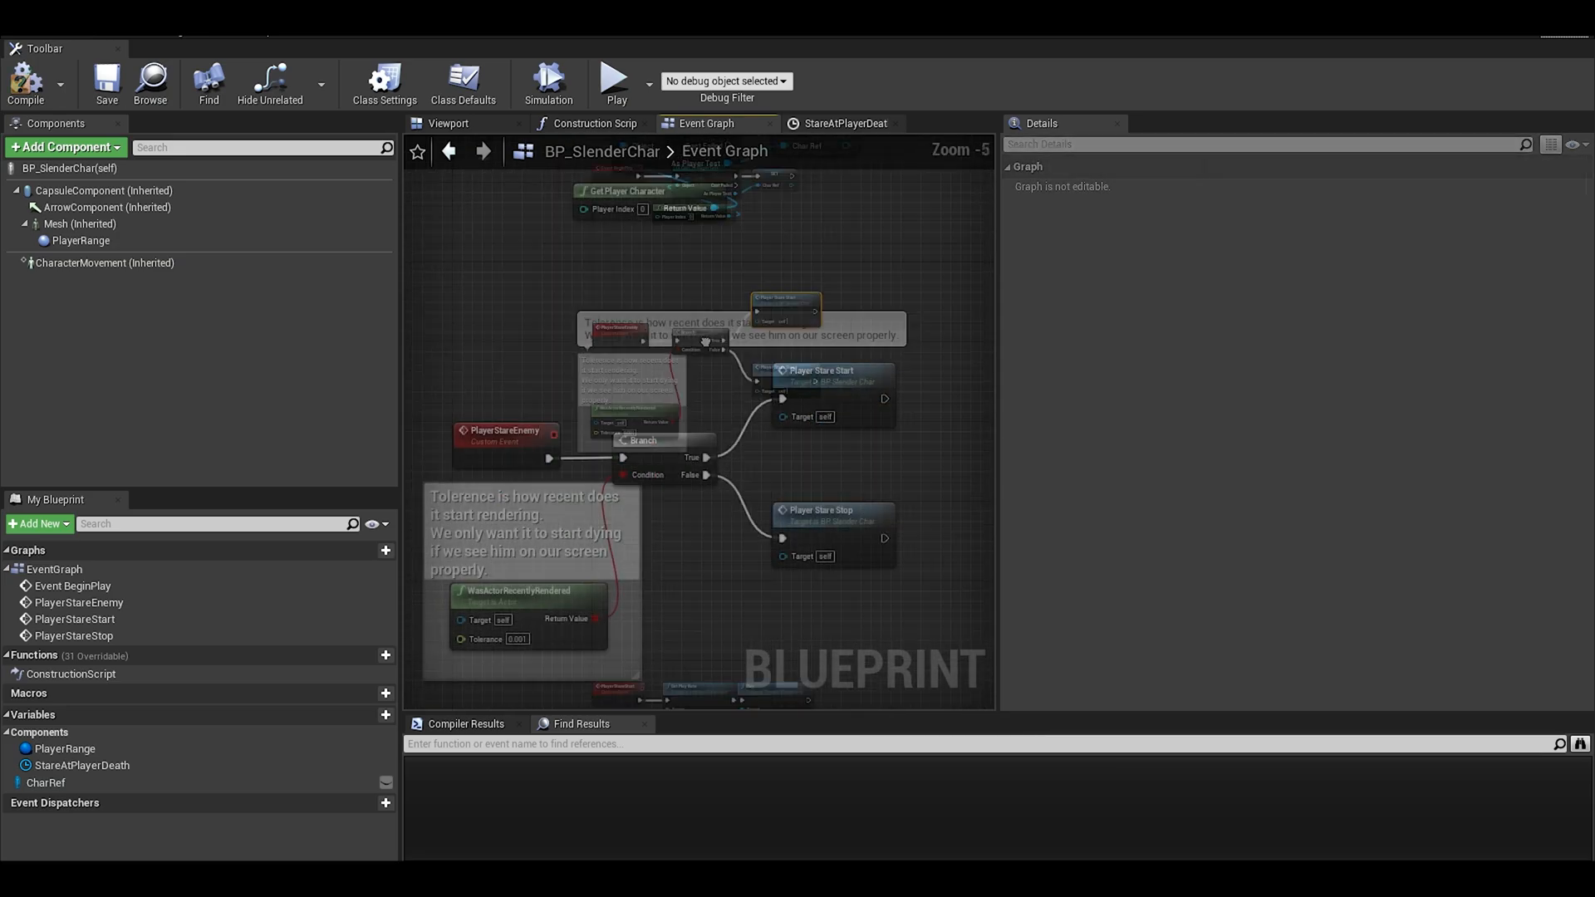
Inspect the Mesh component, then the PlayerRange sphere's details
click(81, 224)
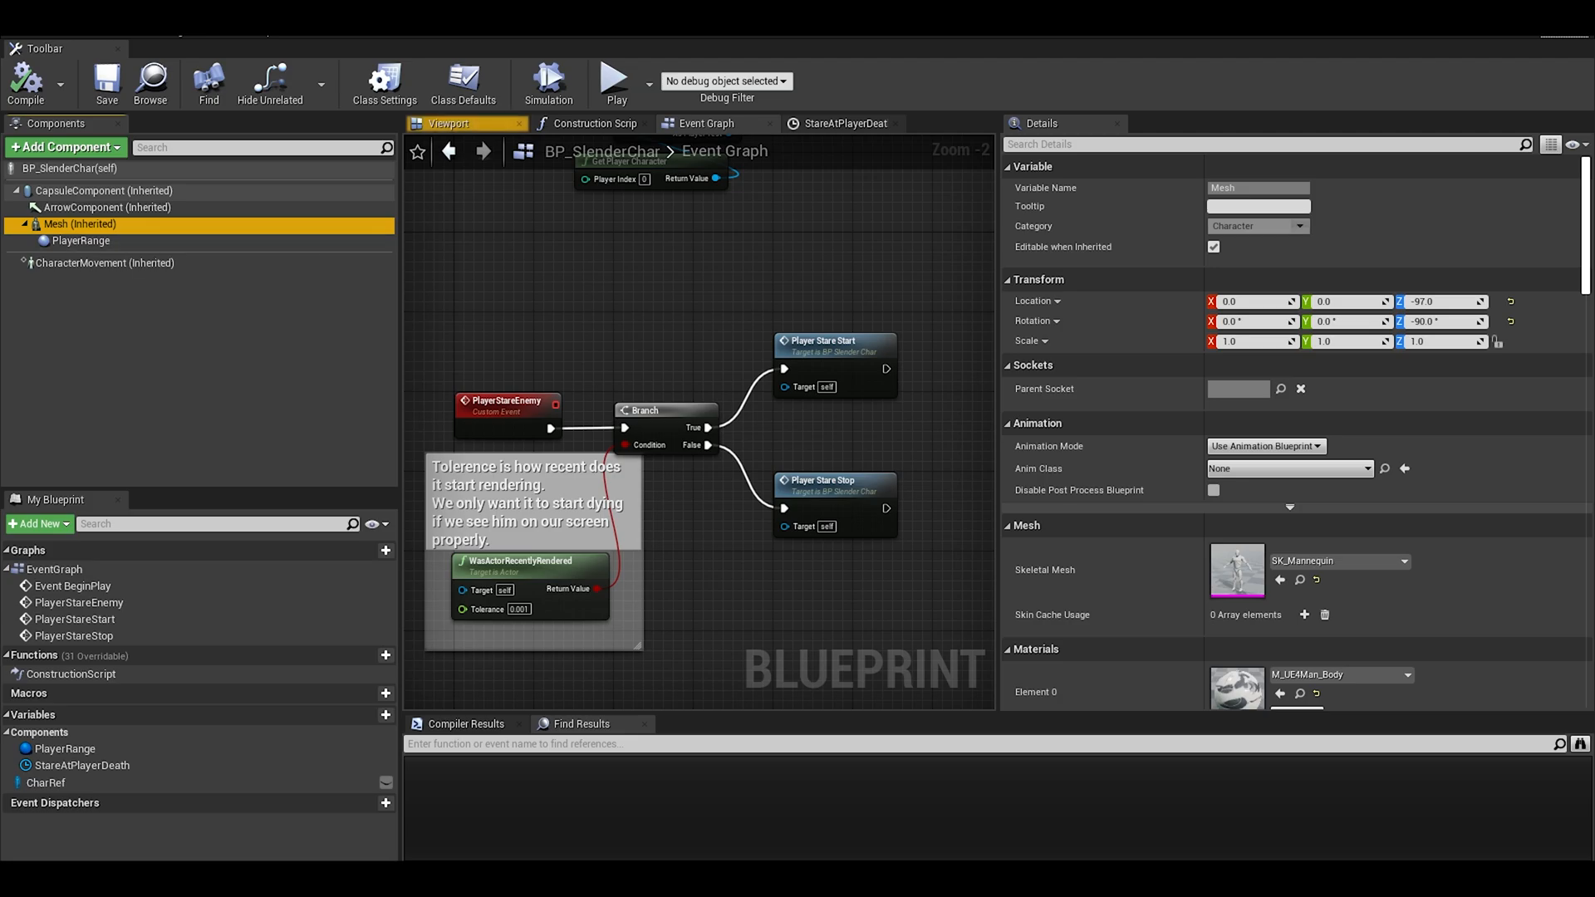
click(81, 241)
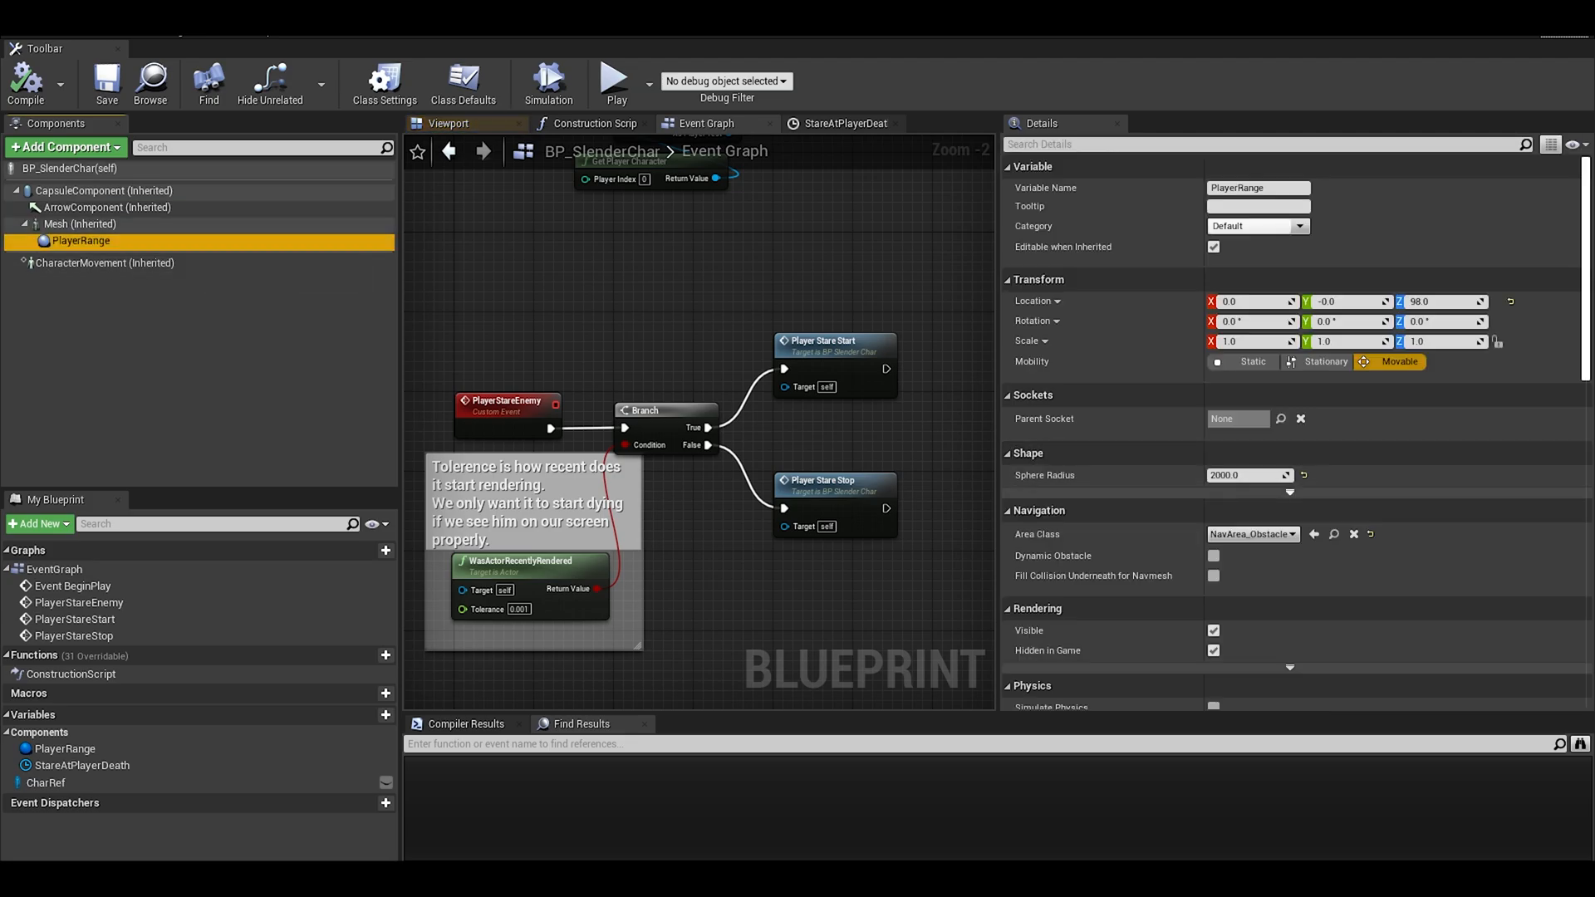
scroll(down, 3)
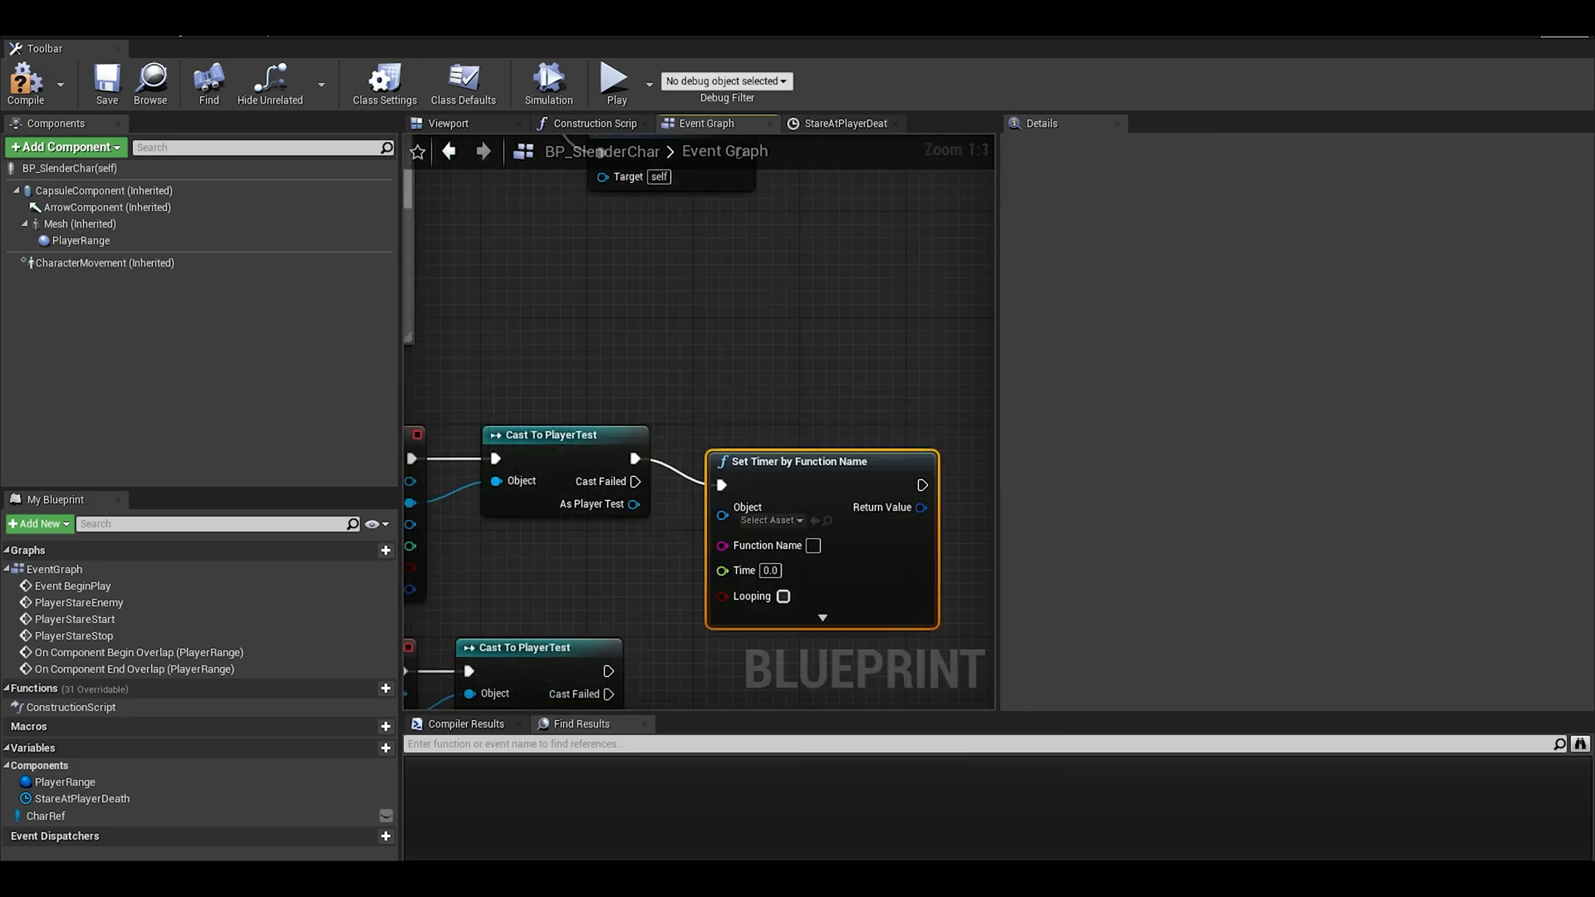
Set the timer's Function Name to PlayerStareEnemy, tick Looping, and set Time to 0.5
scroll(down, 3)
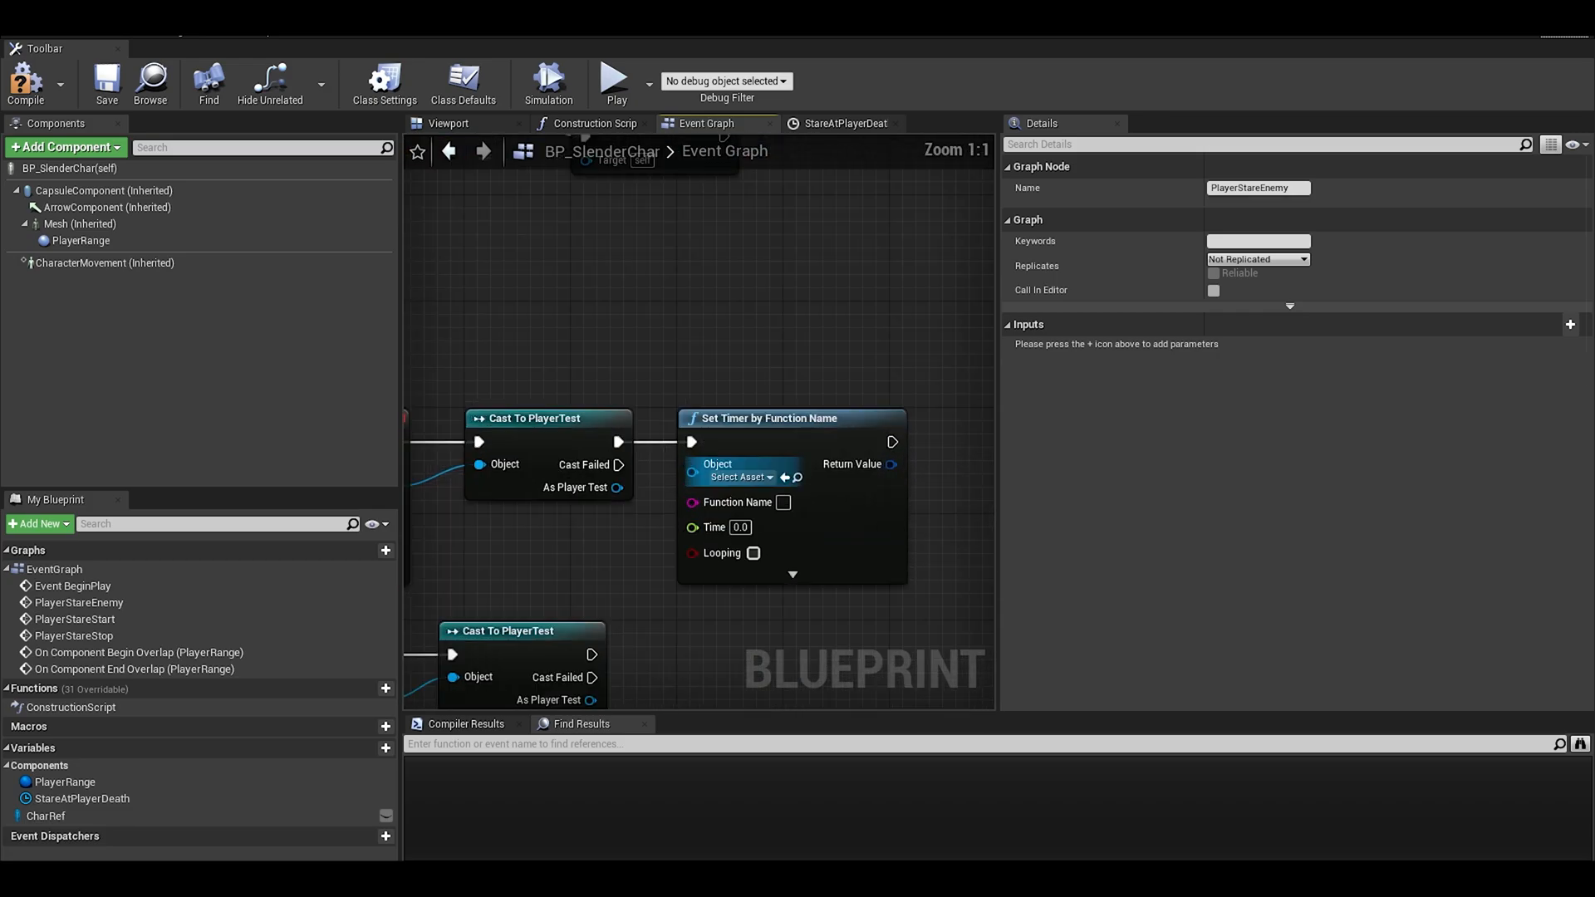
text(PlayerStareEnemy)
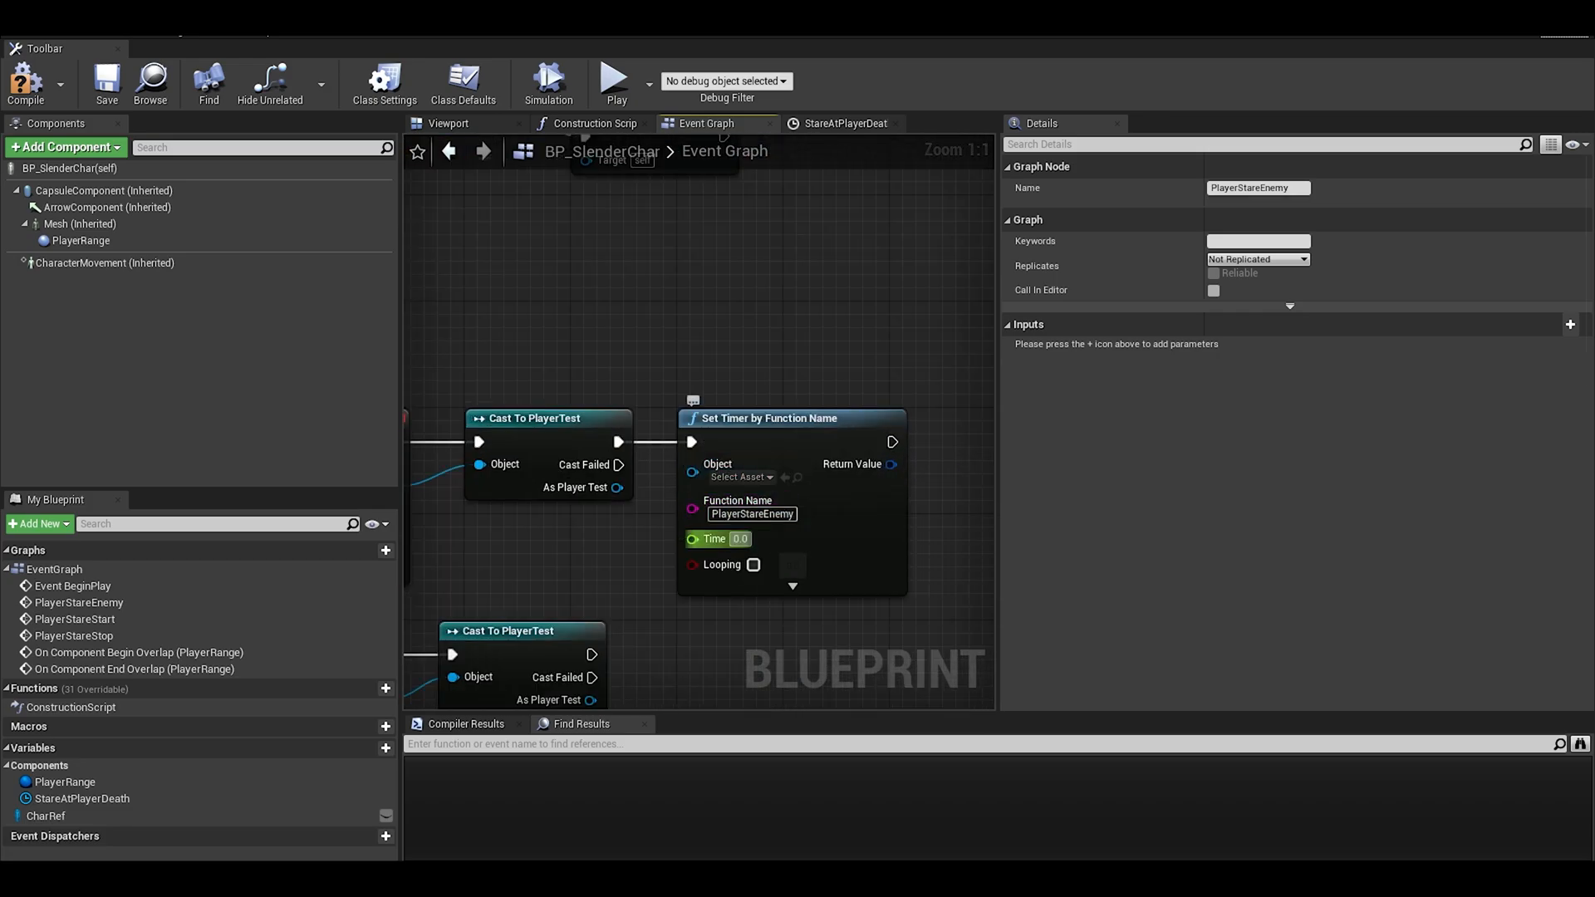
click(752, 565)
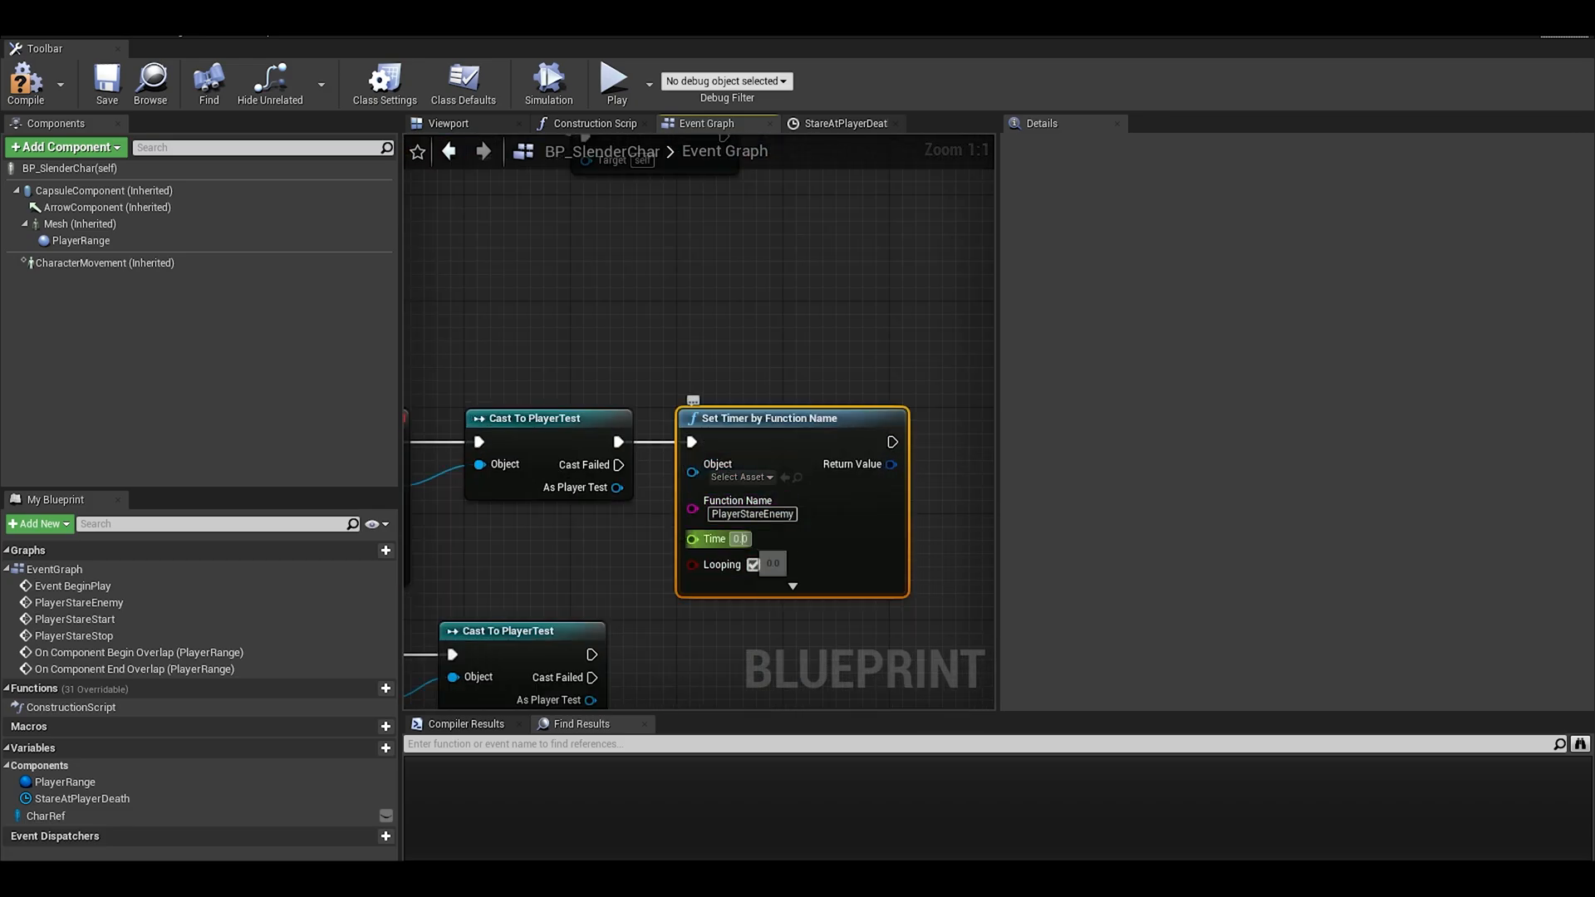
text(0.5)
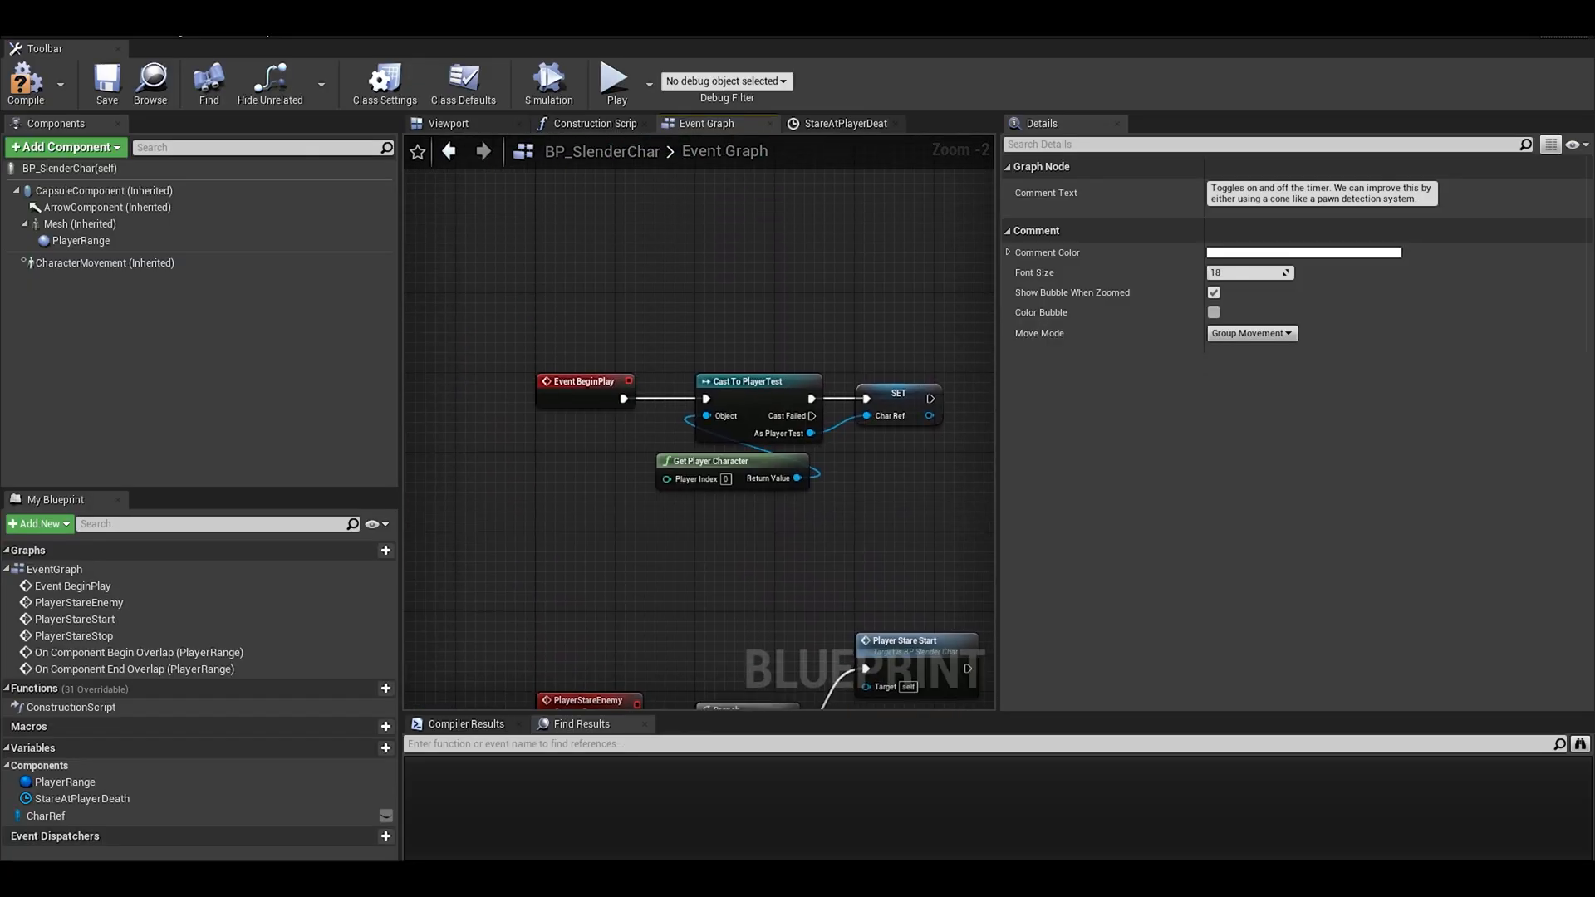
scroll(down, 3)
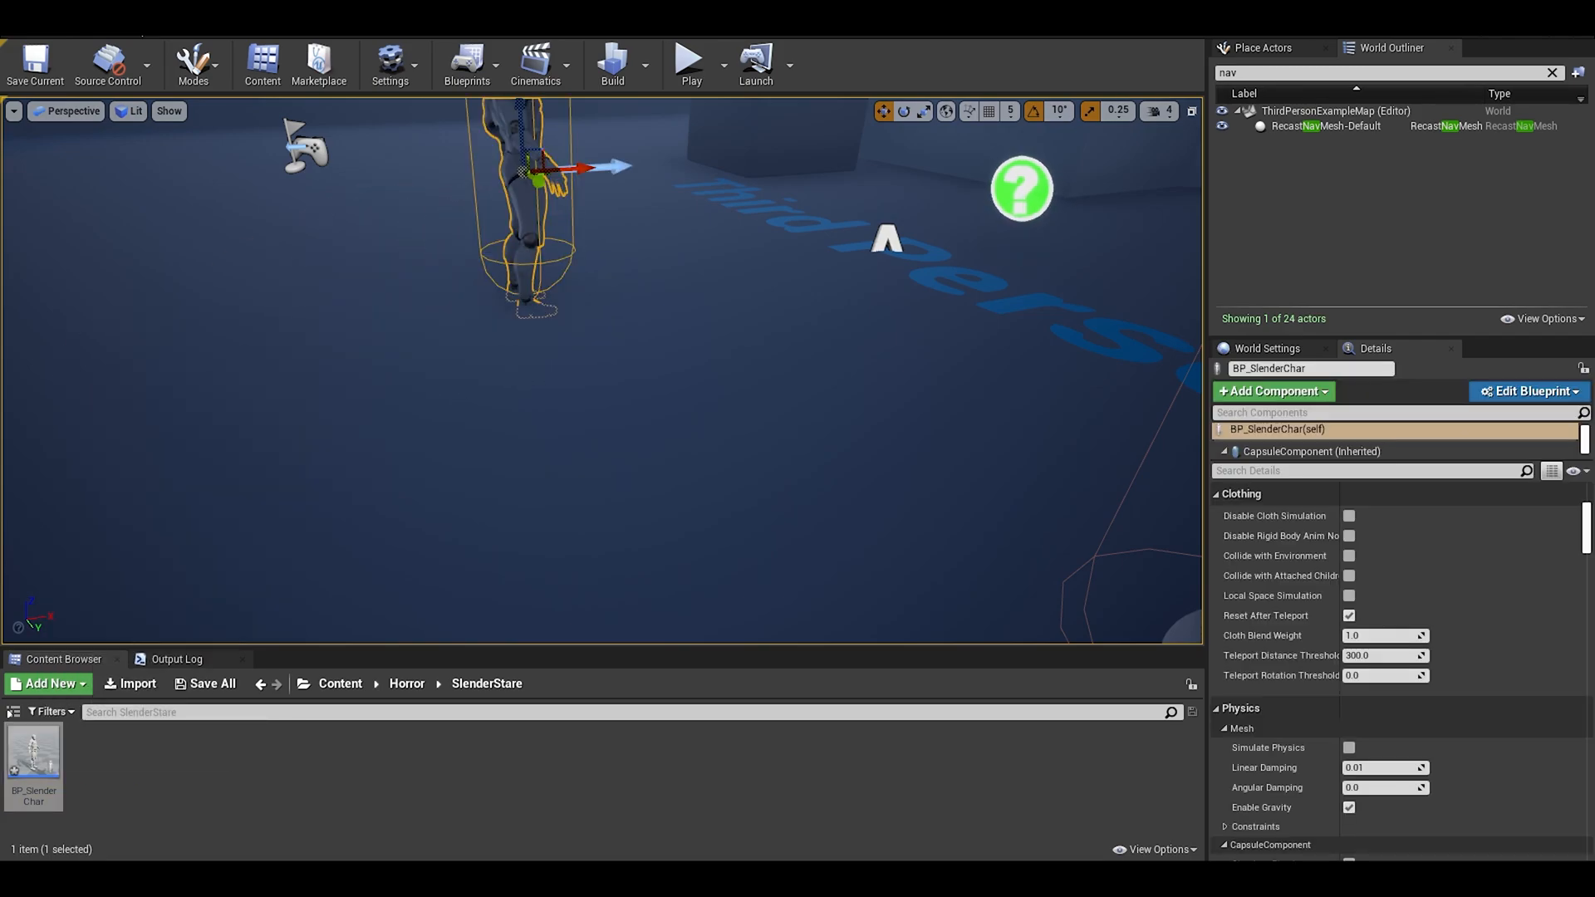
Run a play-in-editor test of the level, then stop it
click(689, 59)
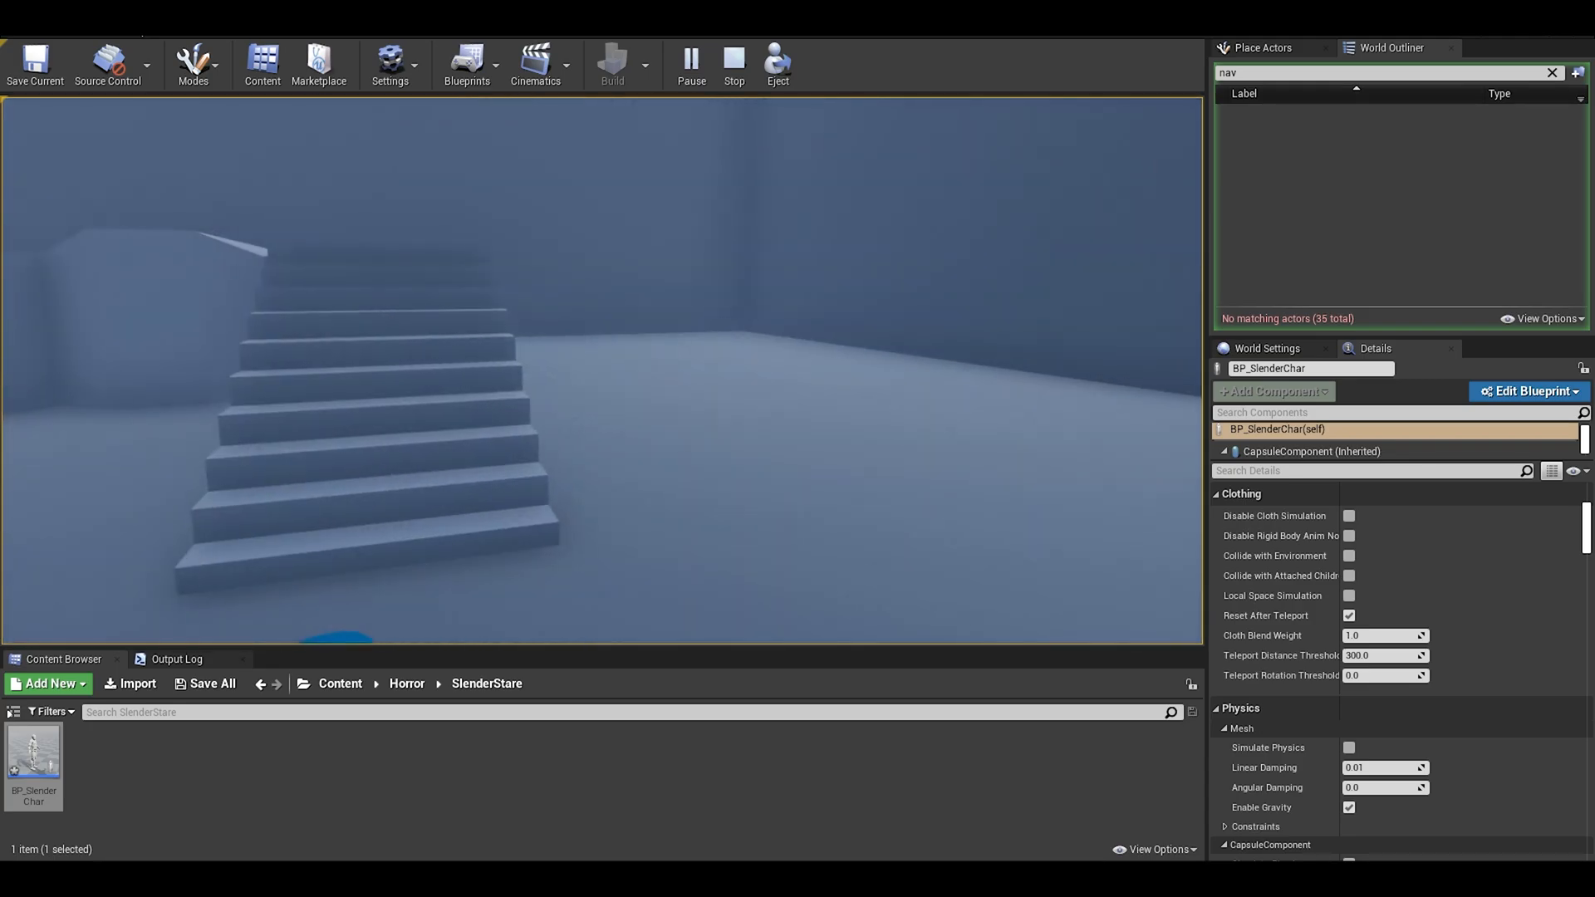
click(1528, 390)
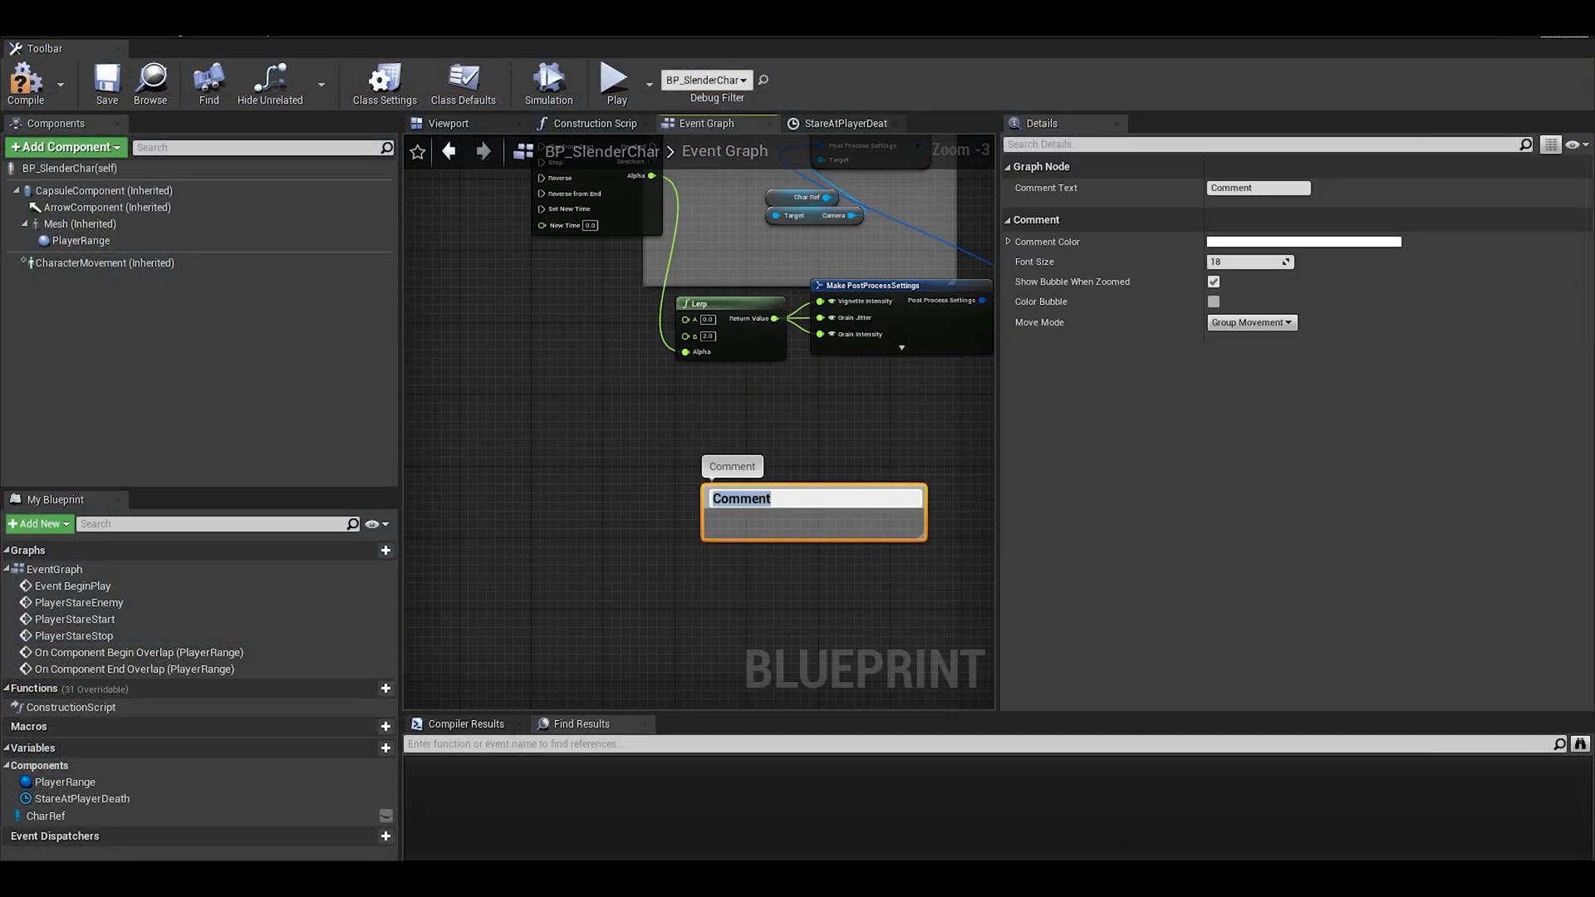
Name the comment 'Death' and check the timeline's length and keys
text(Death)
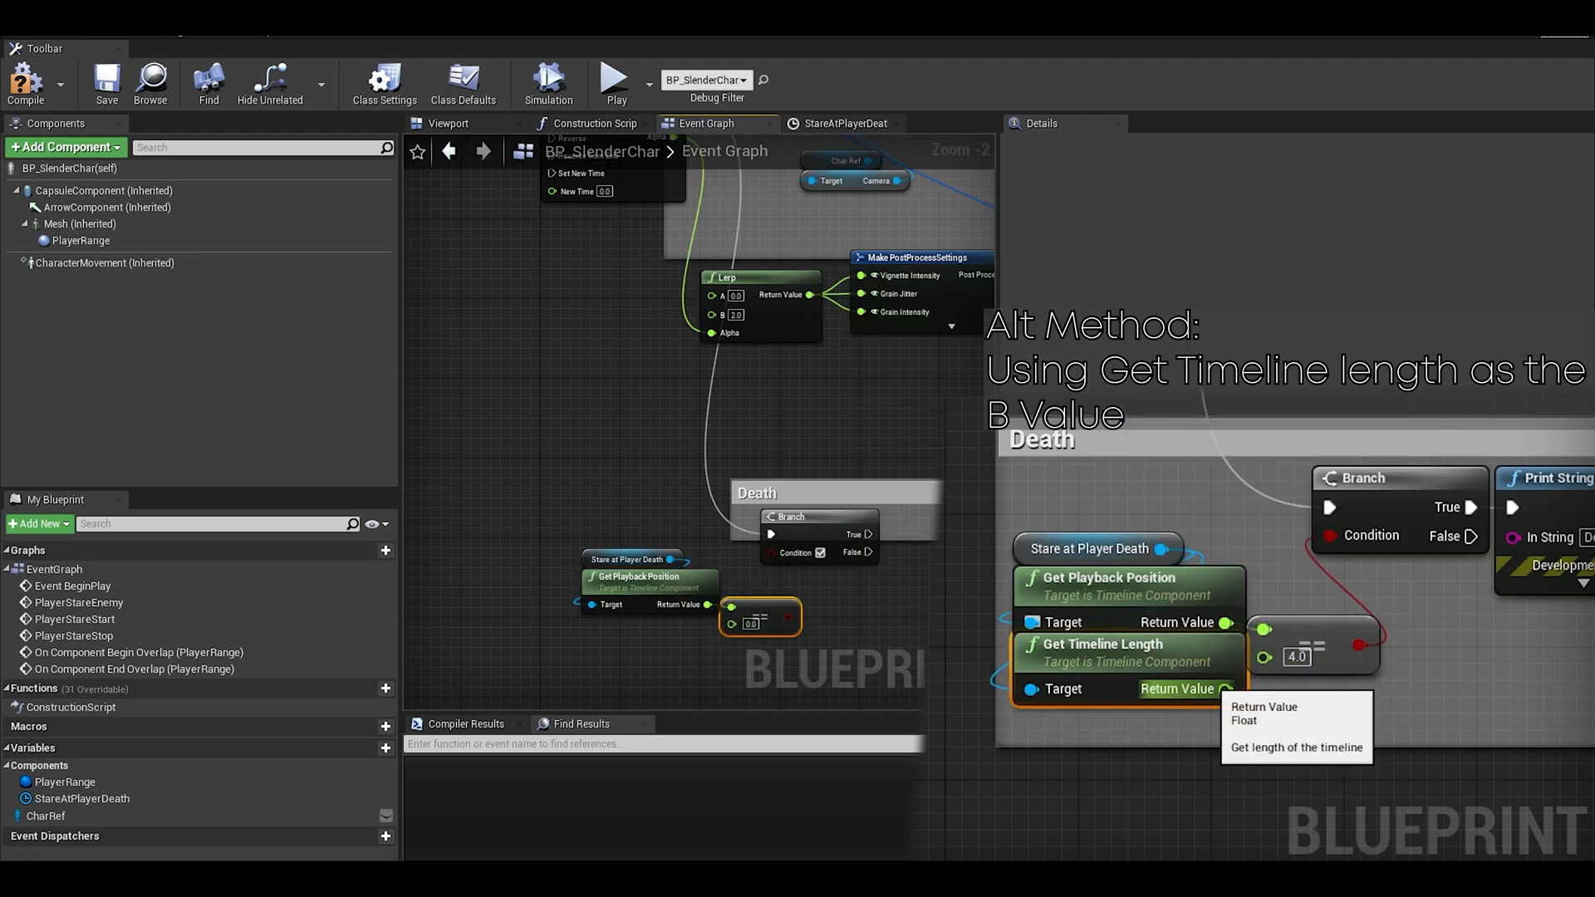
click(841, 123)
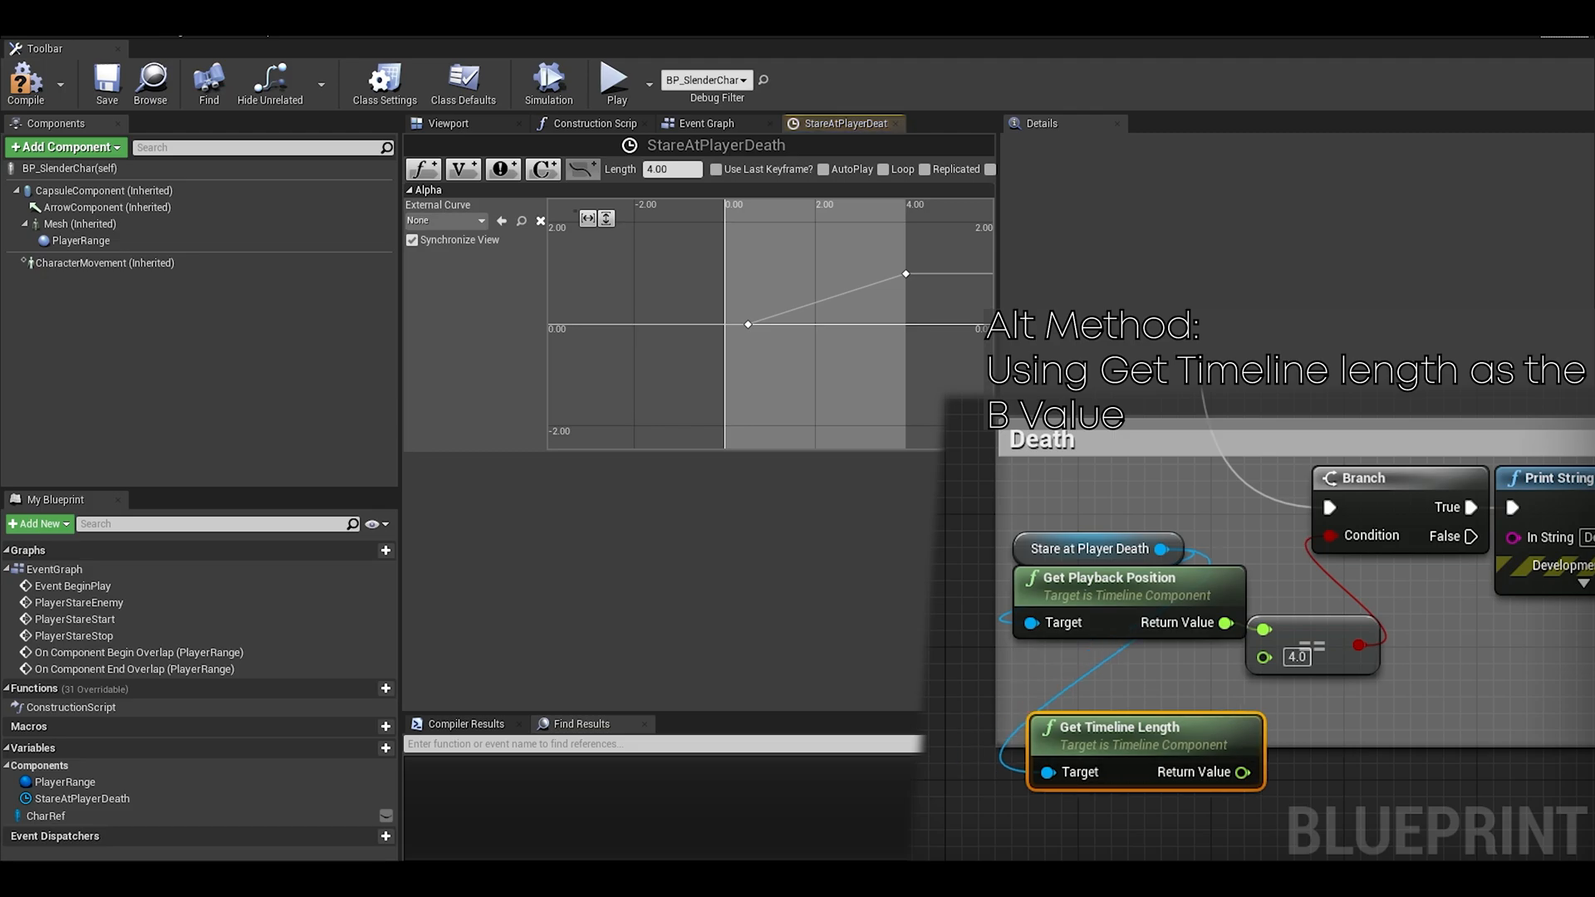
click(707, 123)
text(prin)
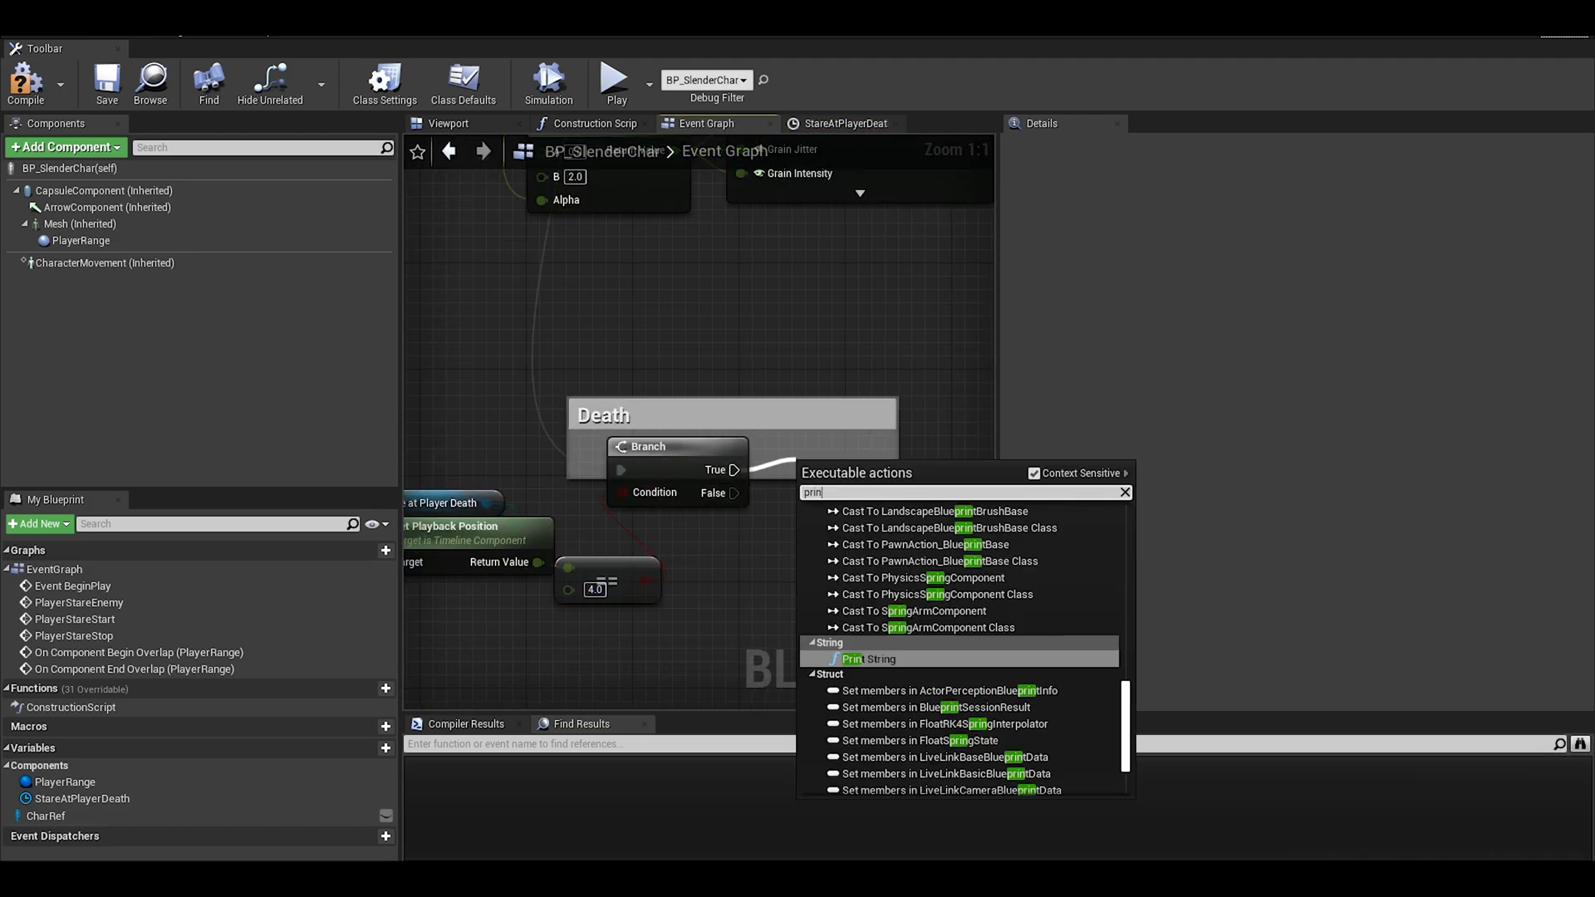
Add a Print String after the branch and start a play-test of the death
click(877, 659)
text(Dead)
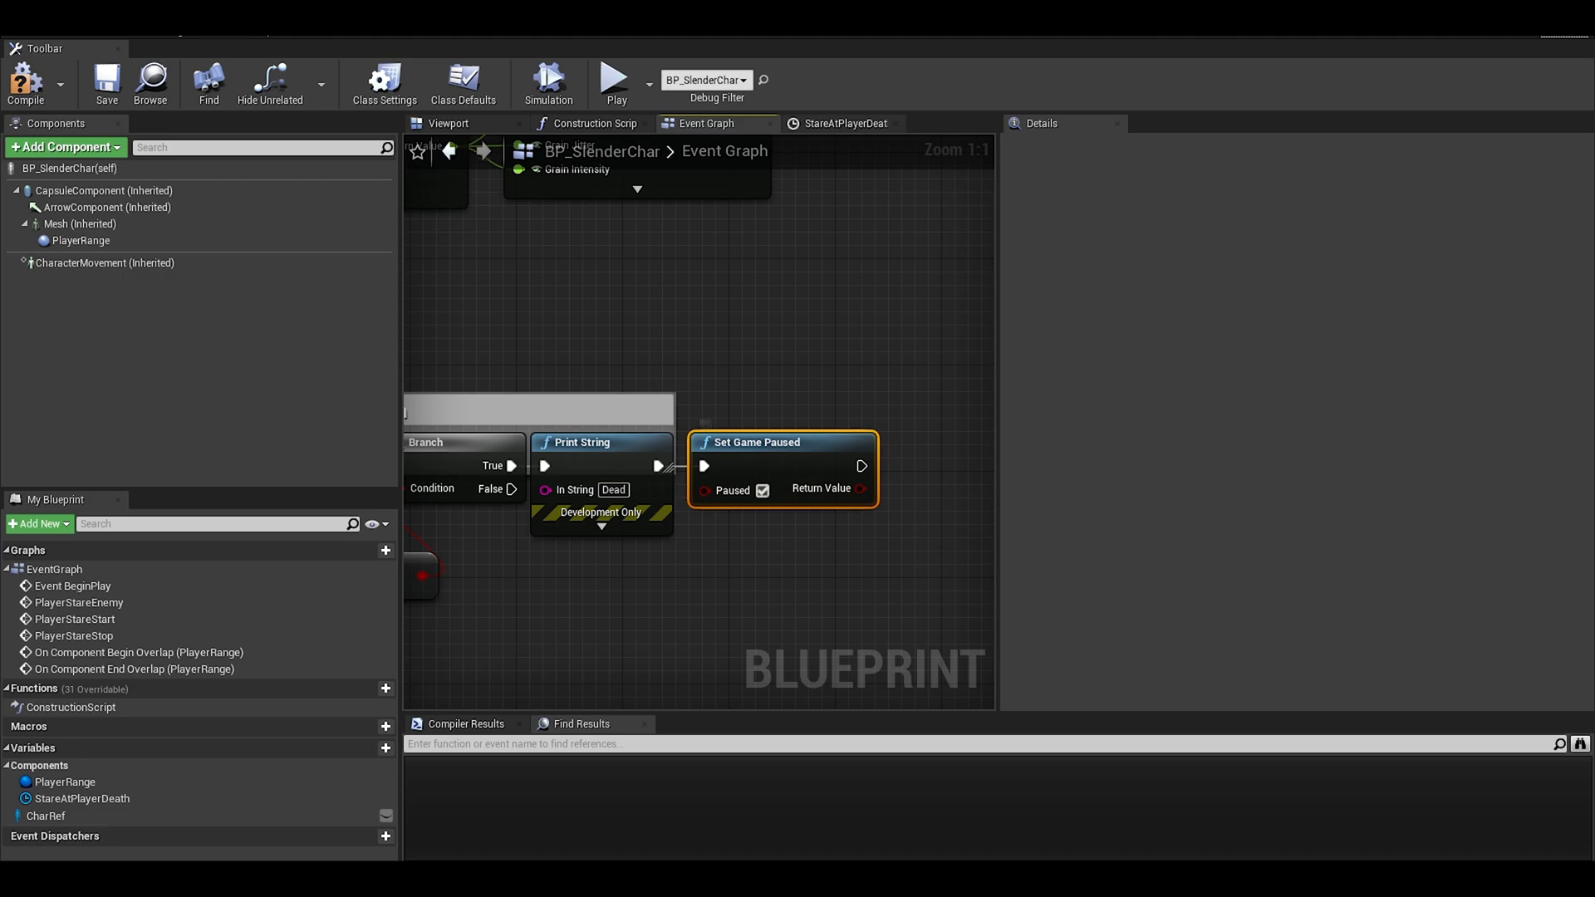
click(615, 81)
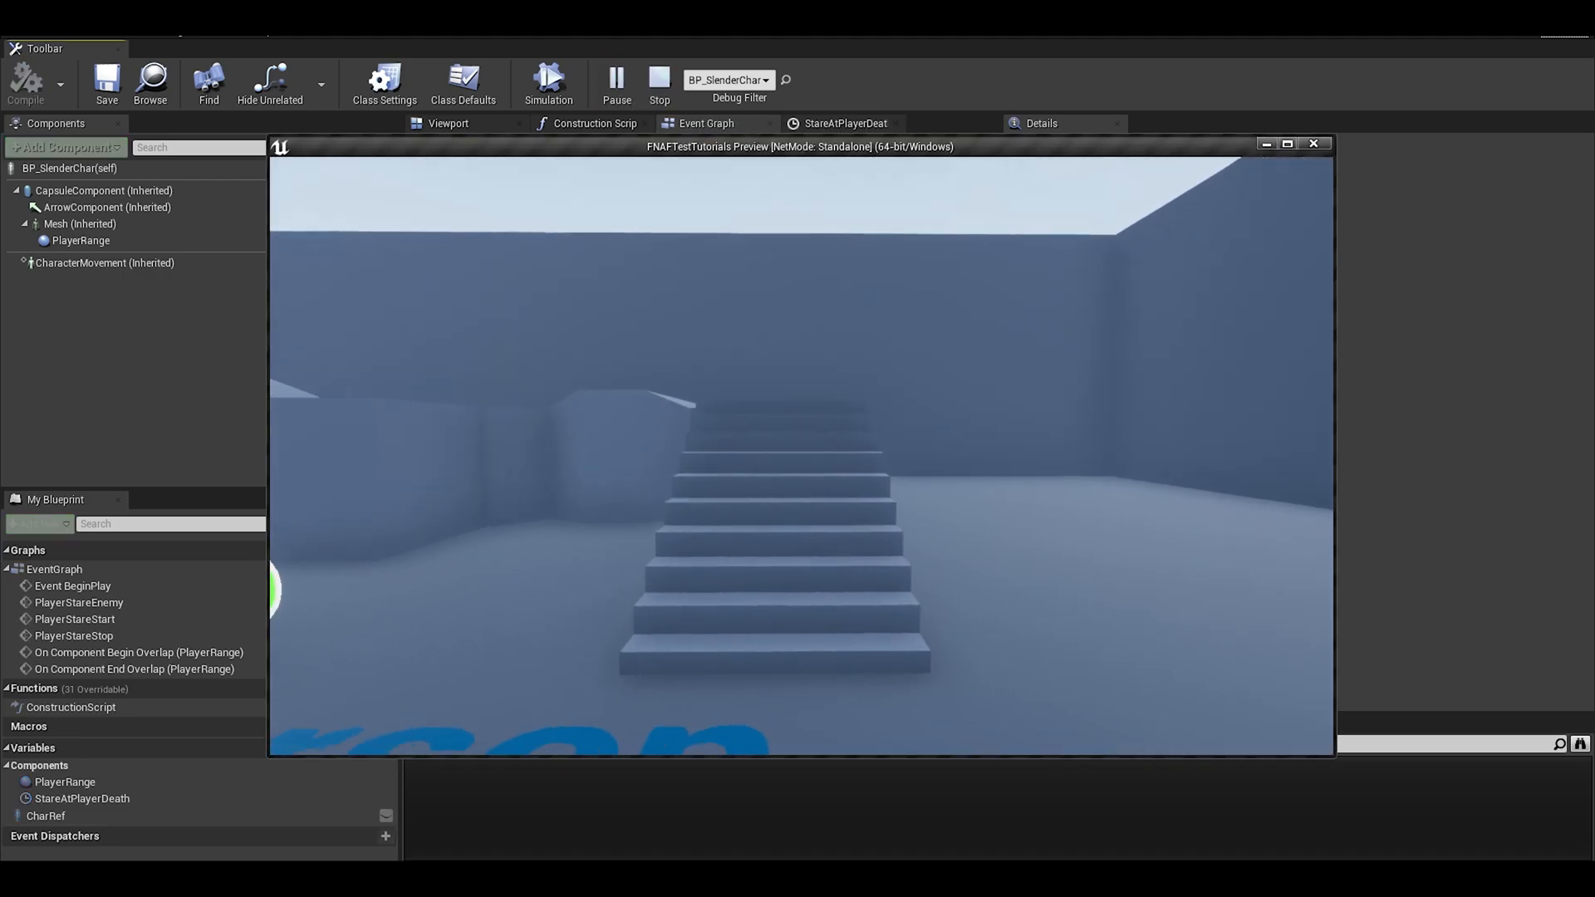